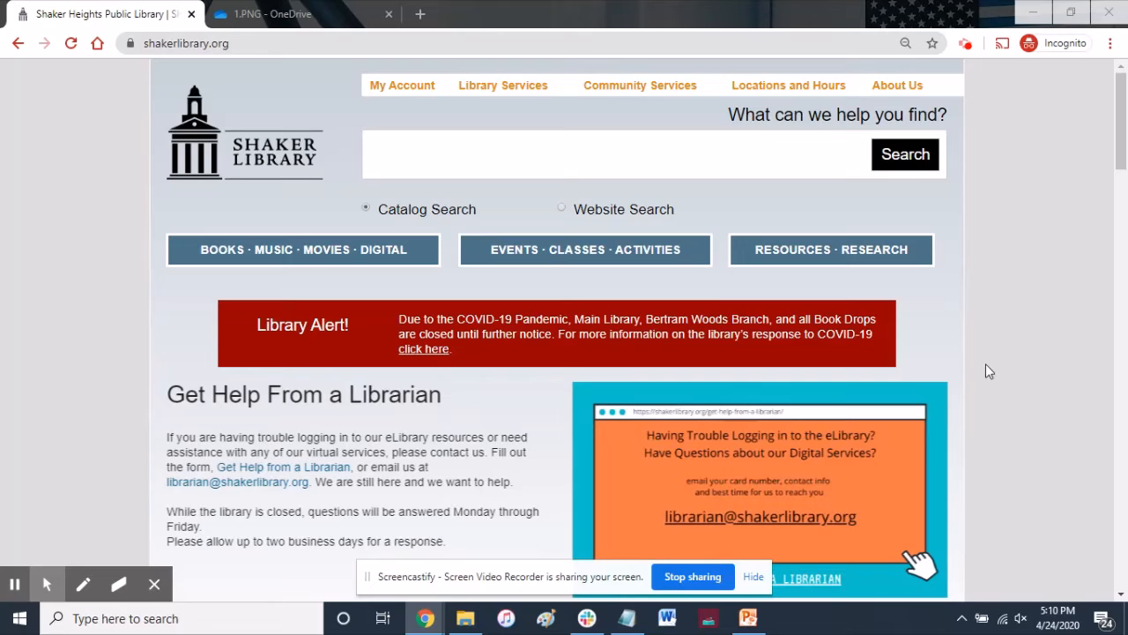
pyautogui.moveTo(22, 253)
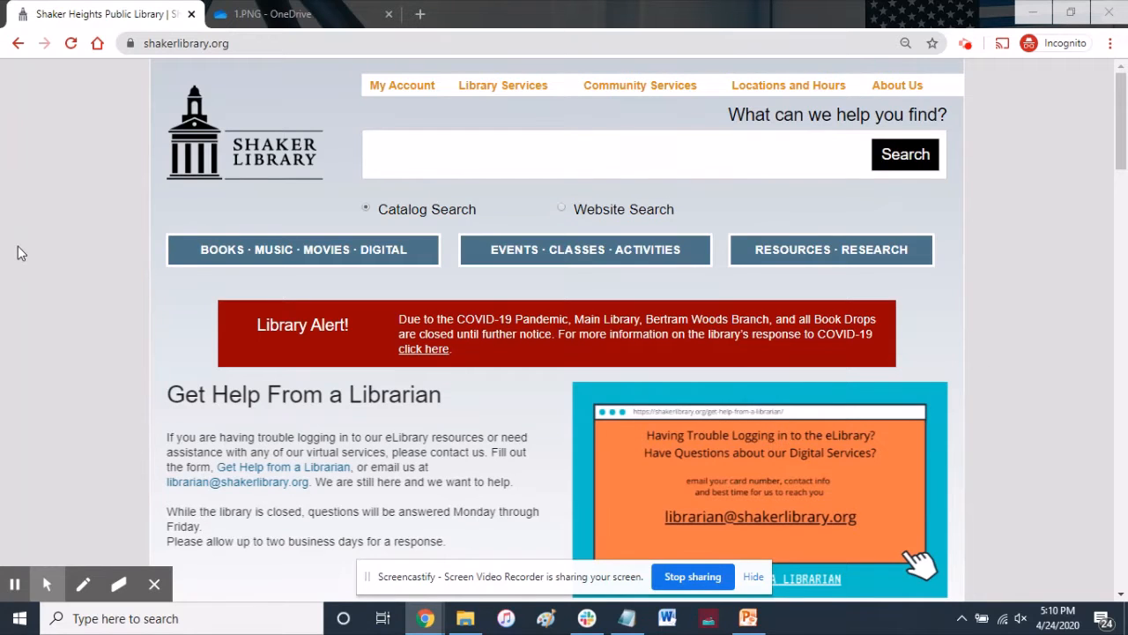
pyautogui.moveTo(77, 328)
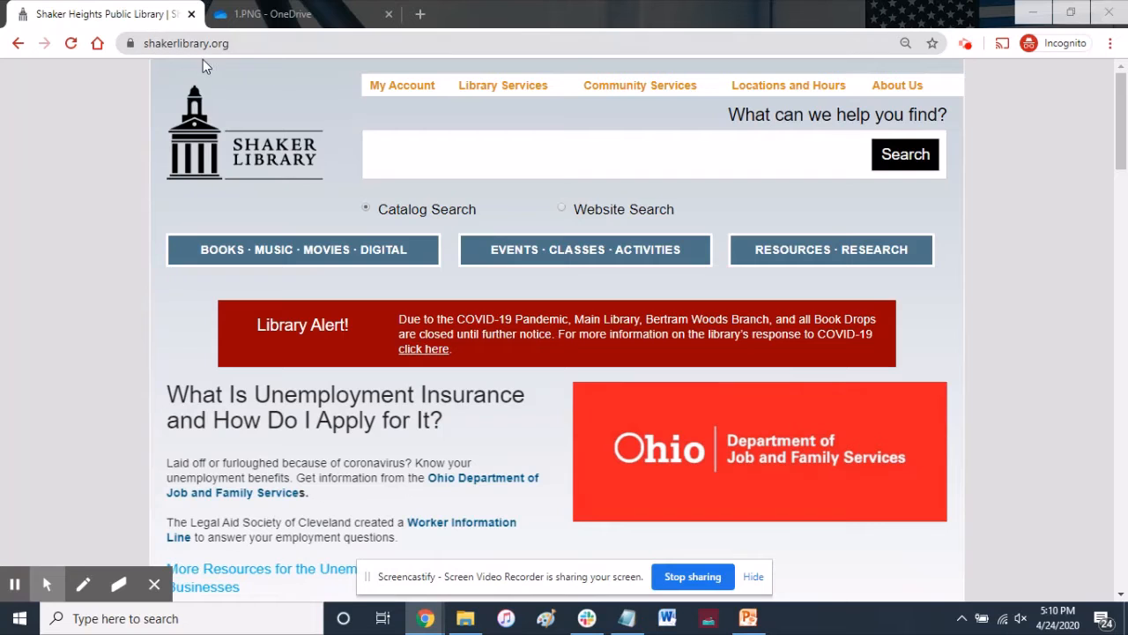
# Scroll the library homepage down to the Hoopla Digital and Kanopy sections.
pyautogui.scroll(-3)
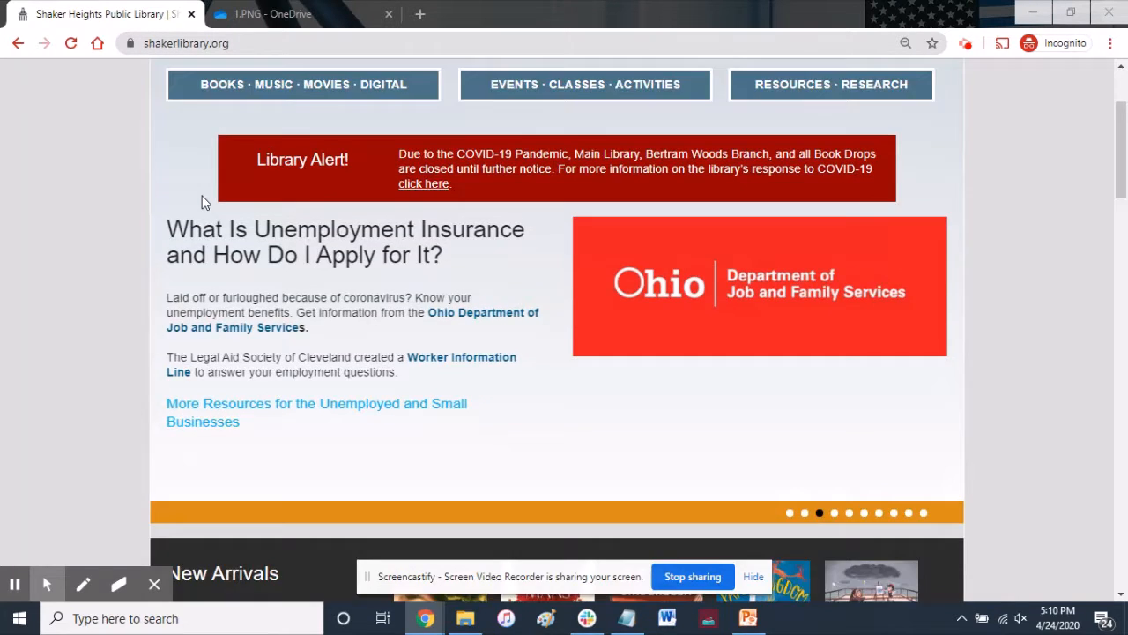
pyautogui.scroll(-3)
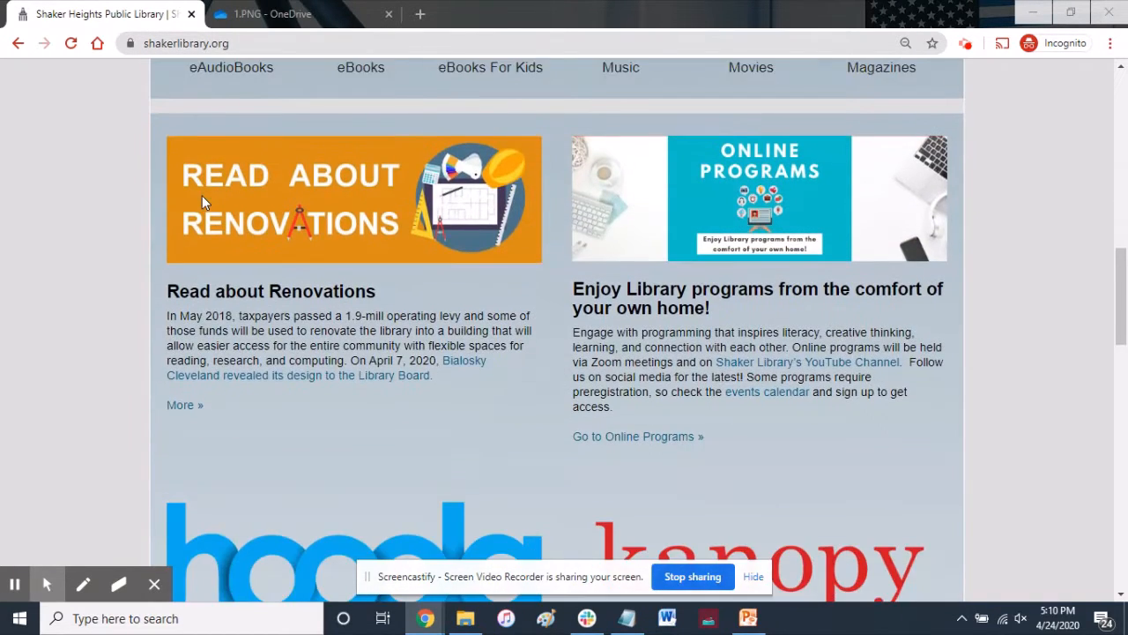
pyautogui.scroll(-3)
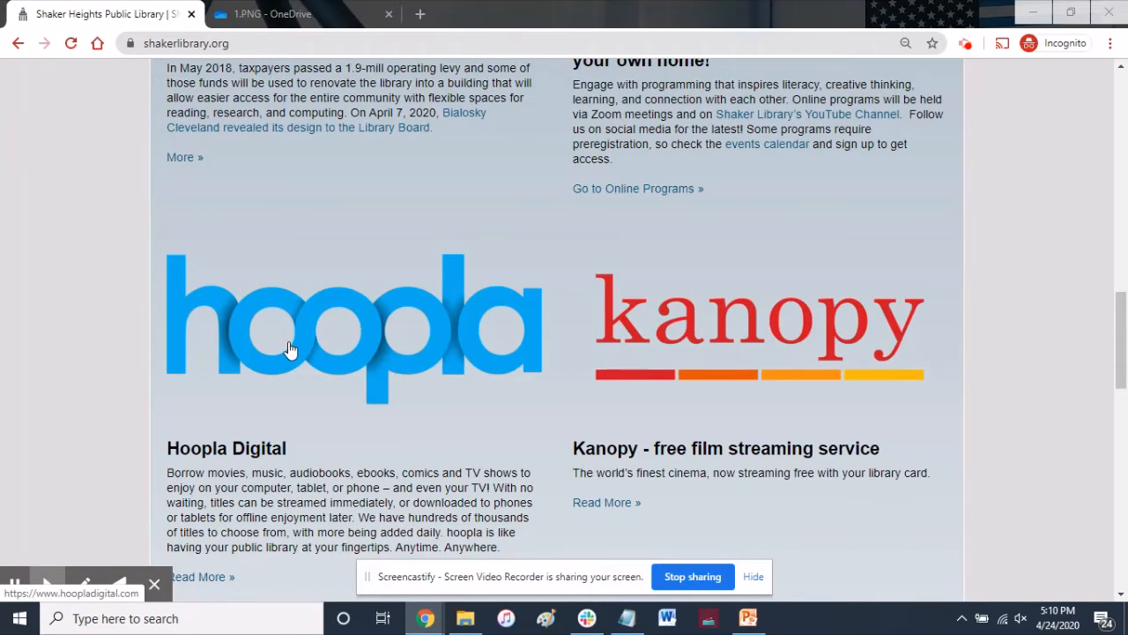
# Go from the library's Hoopla logo to the Hoopla sign-up form via Get Started Today.
pyautogui.click(291, 349)
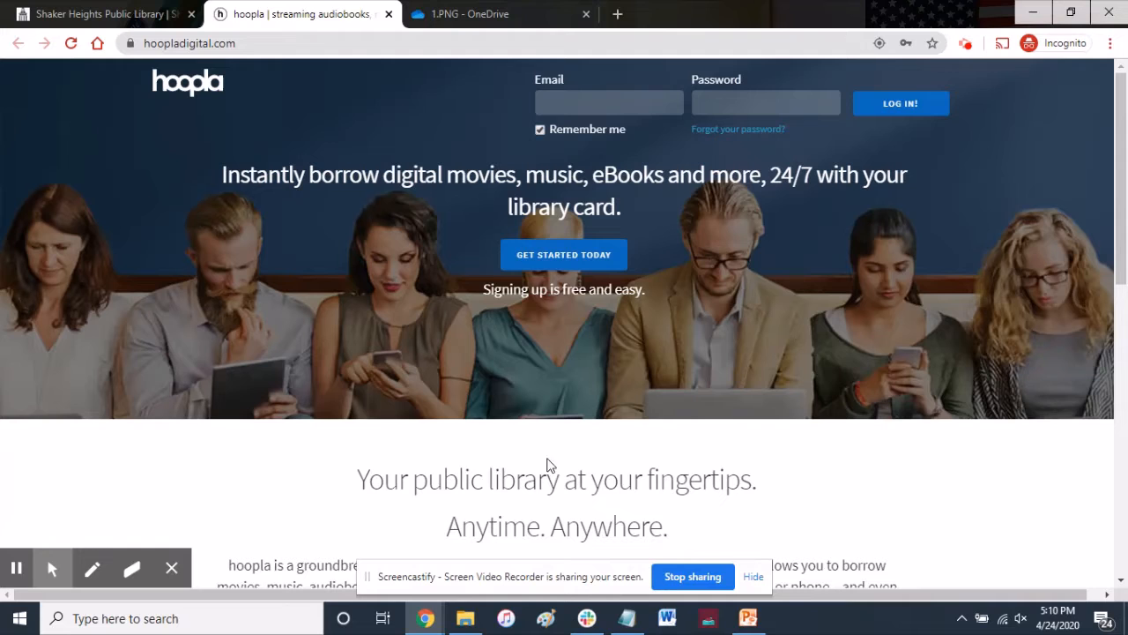
pyautogui.moveTo(560, 261)
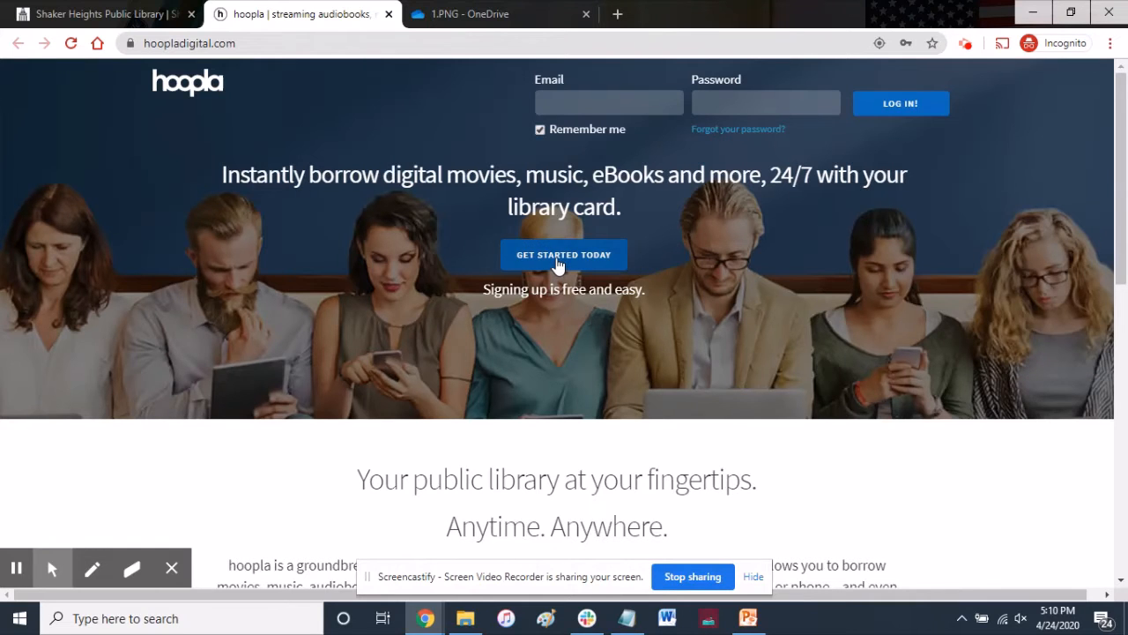
pyautogui.click(564, 253)
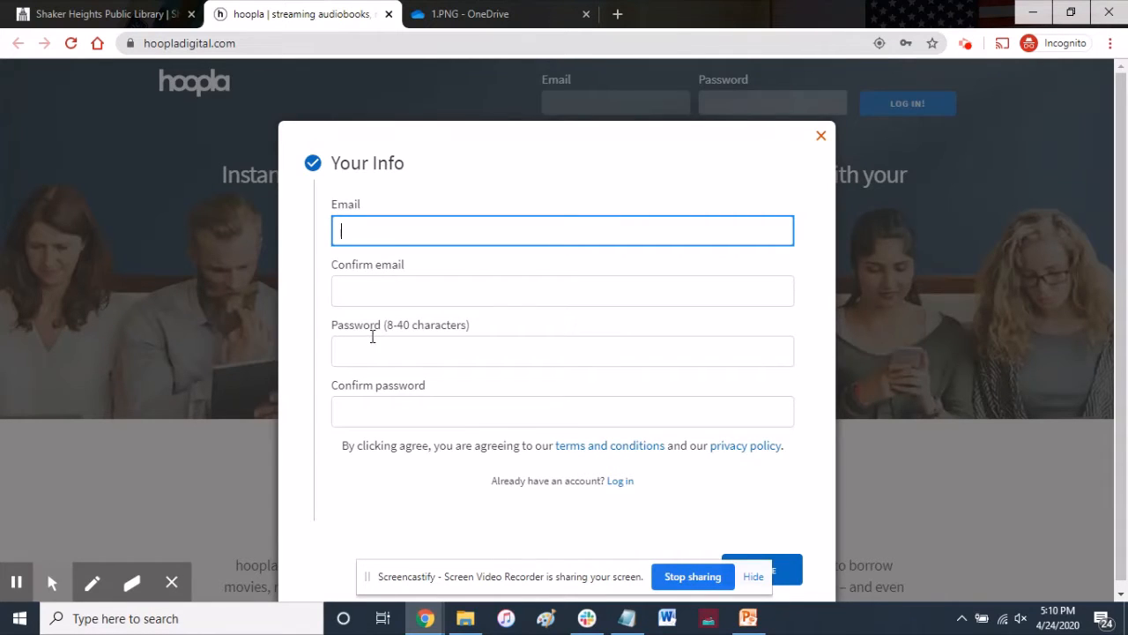
pyautogui.moveTo(370, 349)
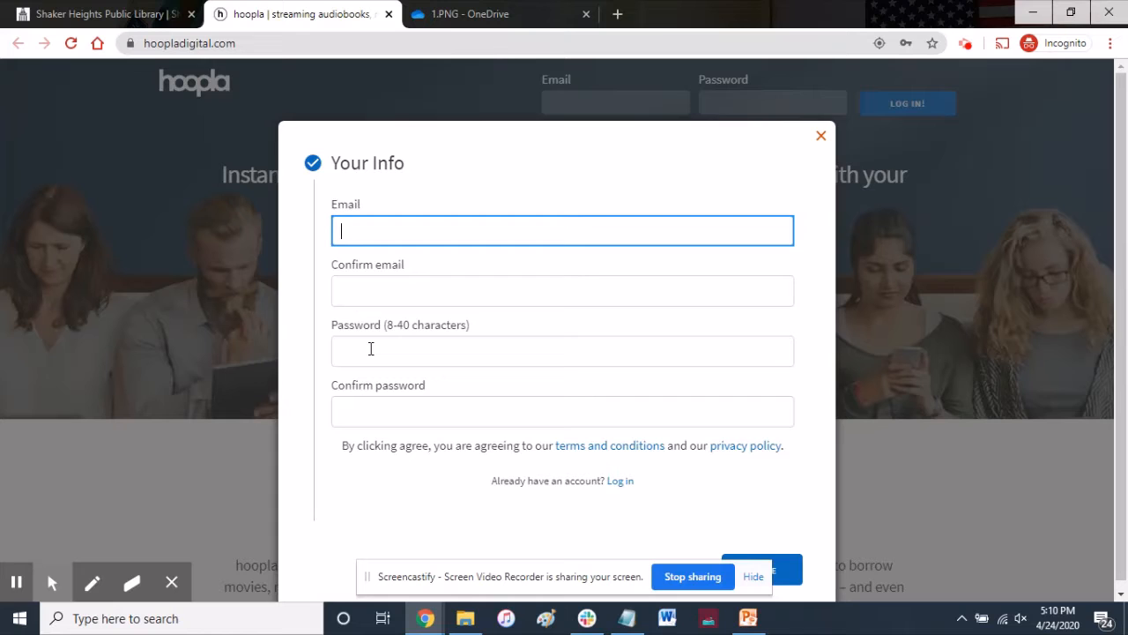
pyautogui.moveTo(393, 413)
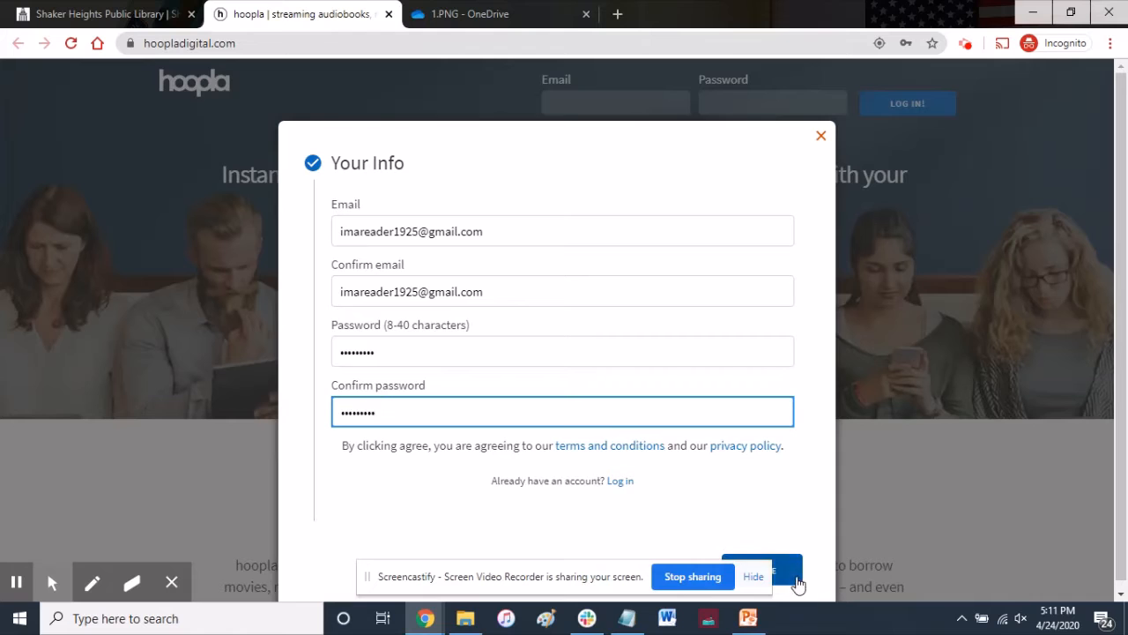
# Submit the email and password, choose Shaker Heights Public Library, and continue to the card step.
pyautogui.click(783, 571)
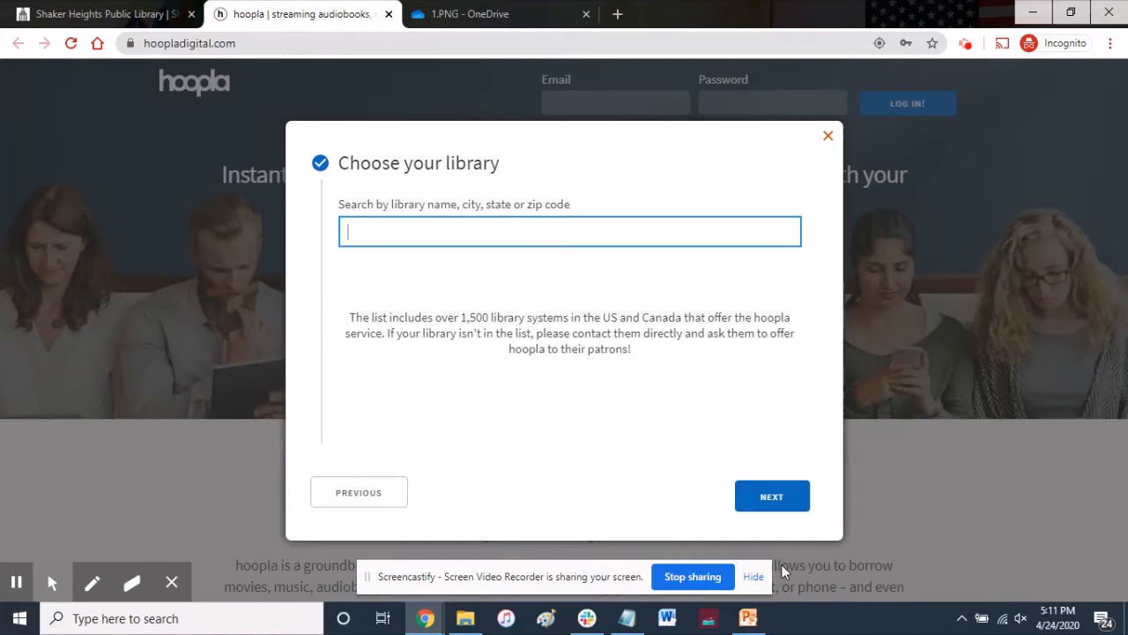
pyautogui.click(570, 231)
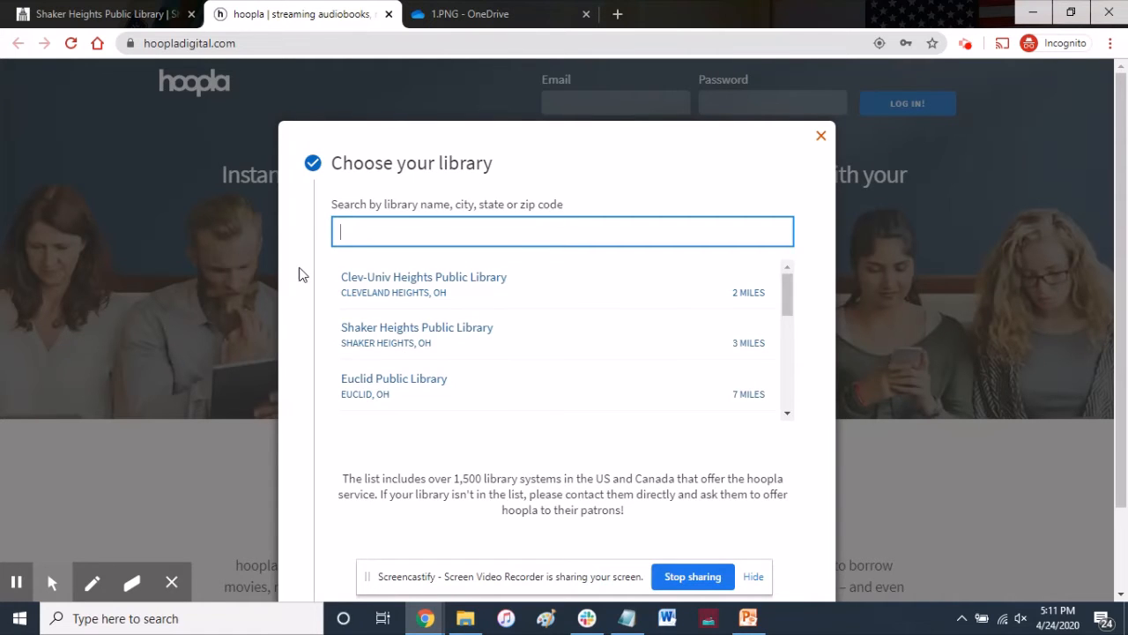
pyautogui.moveTo(370, 335)
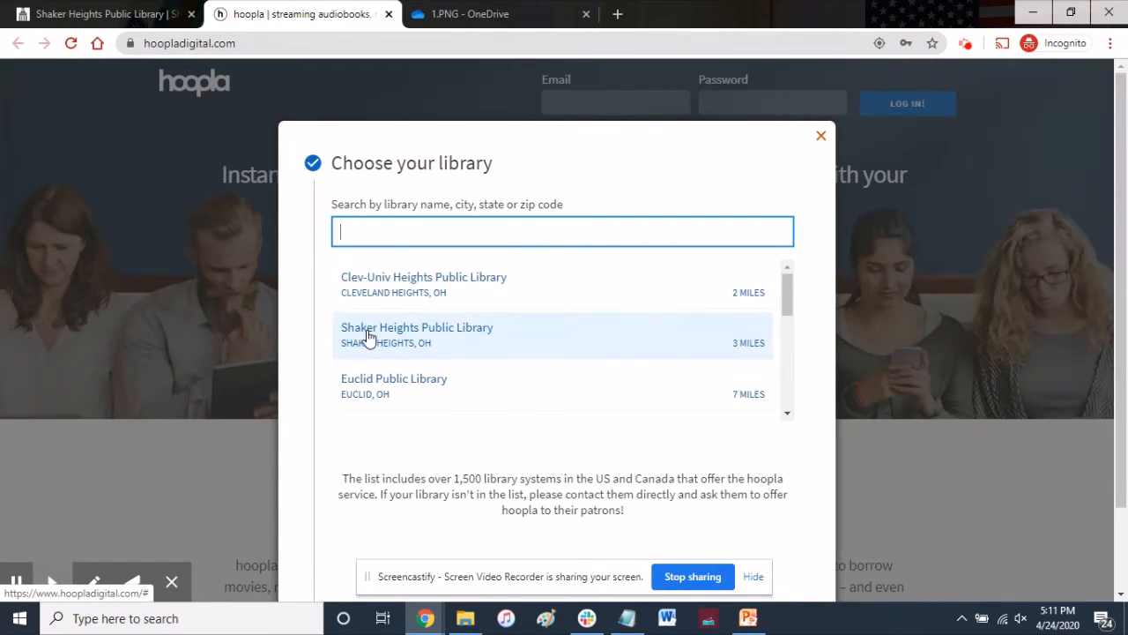
pyautogui.click(416, 335)
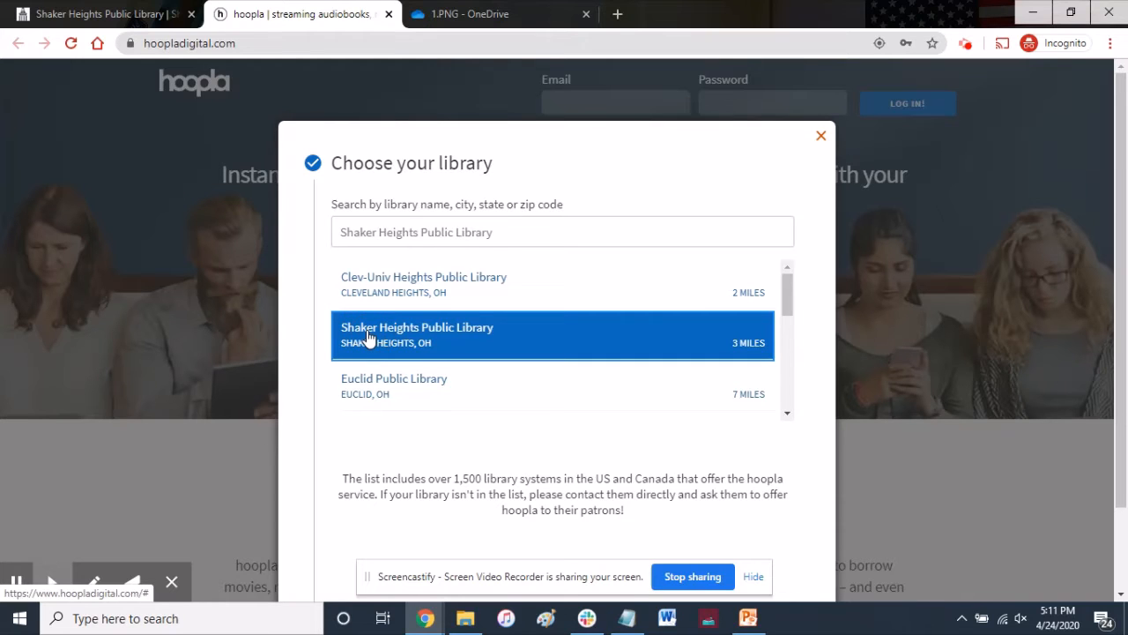
pyautogui.moveTo(707, 450)
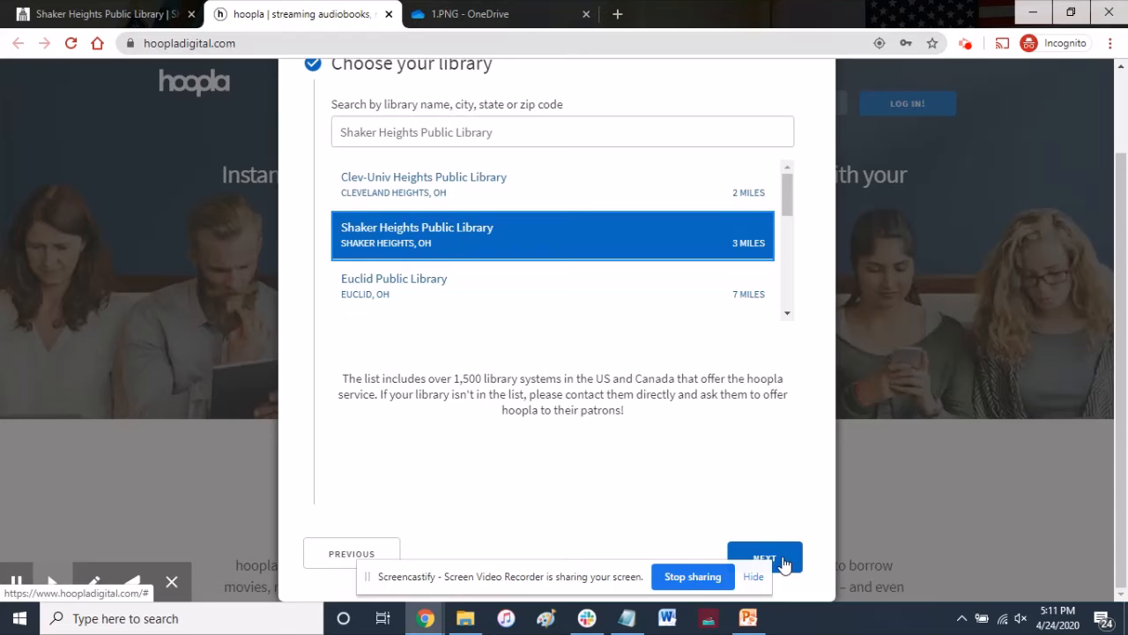
pyautogui.click(764, 555)
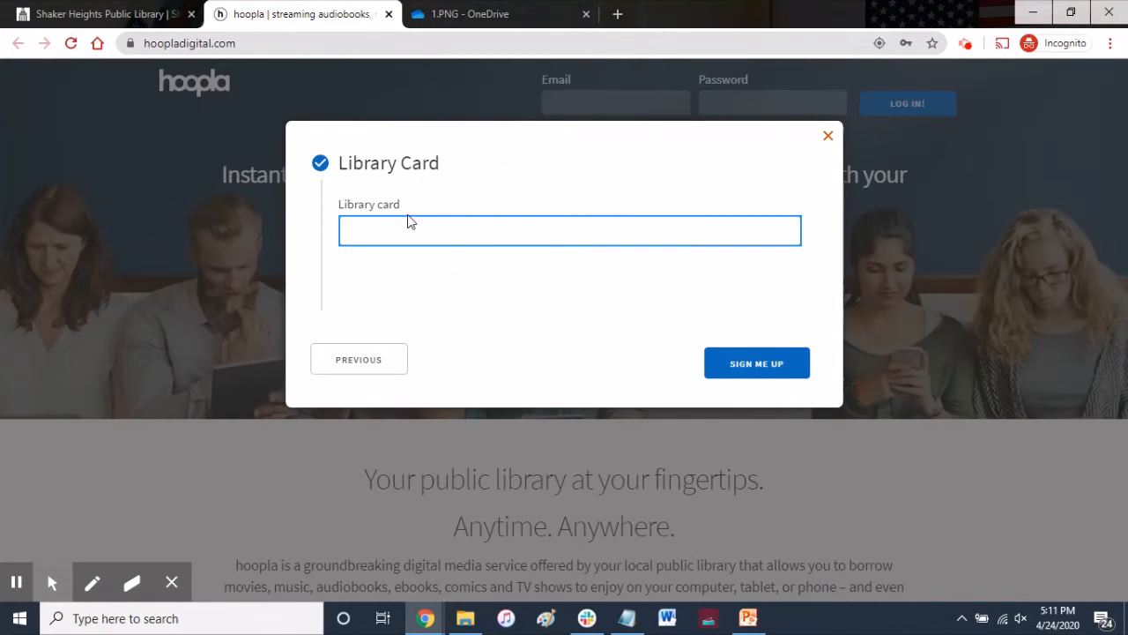
pyautogui.click(569, 229)
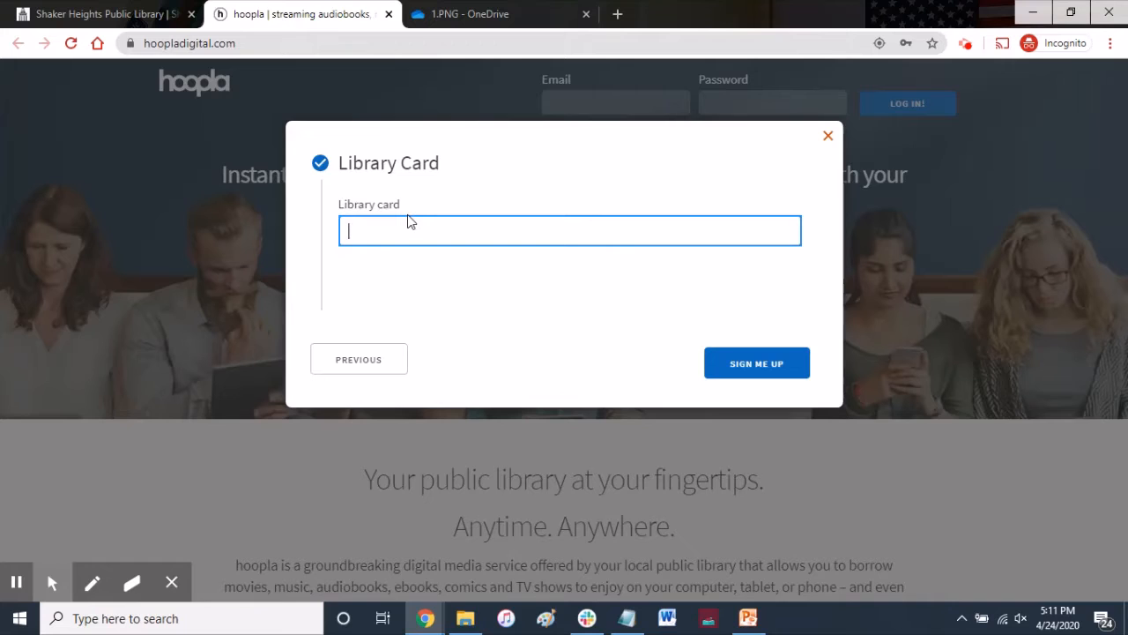
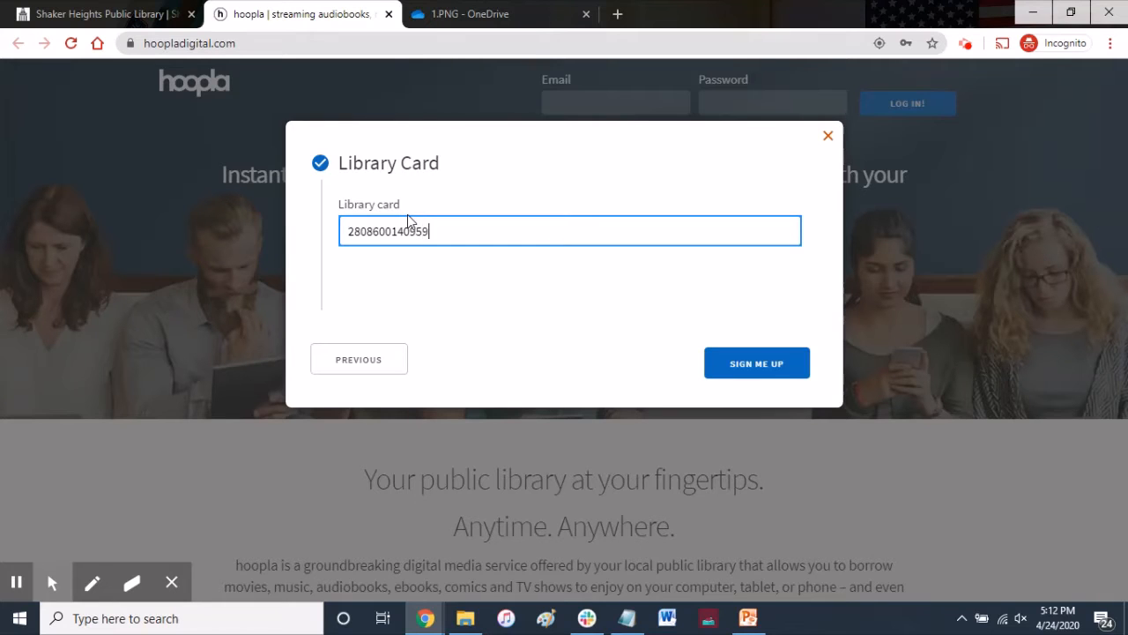
pyautogui.click(758, 363)
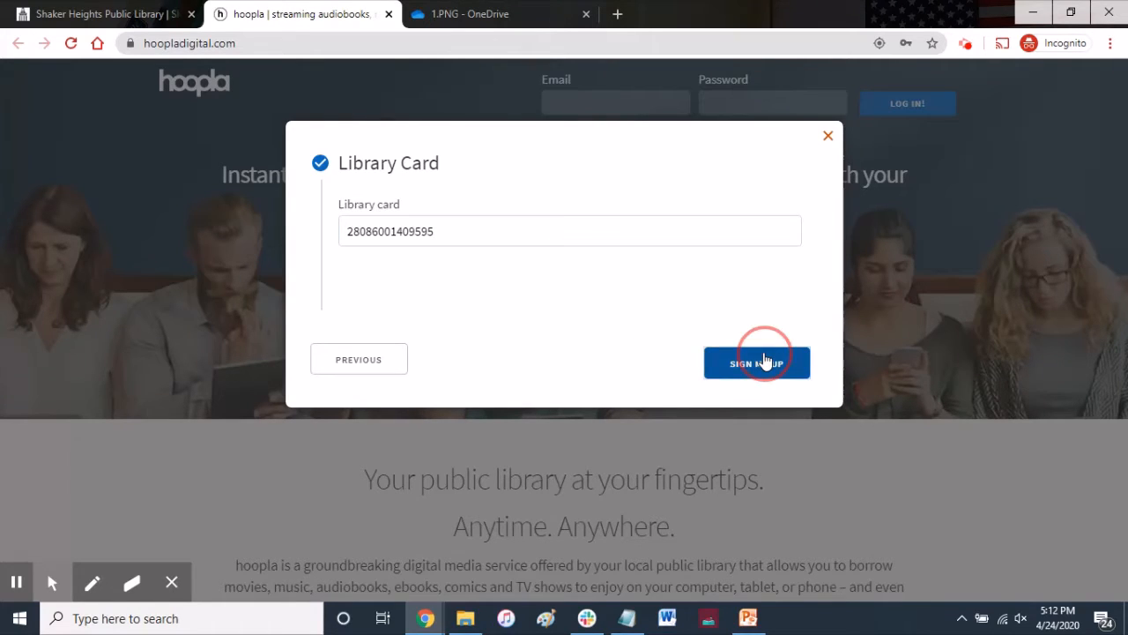
pyautogui.moveTo(571, 310)
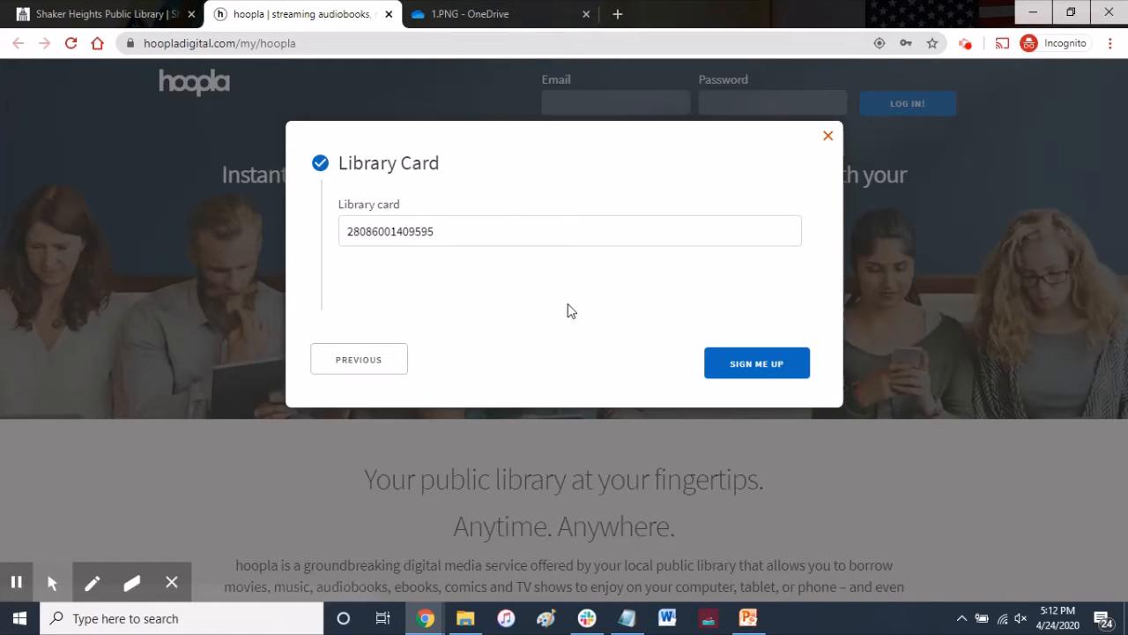
pyautogui.click(756, 363)
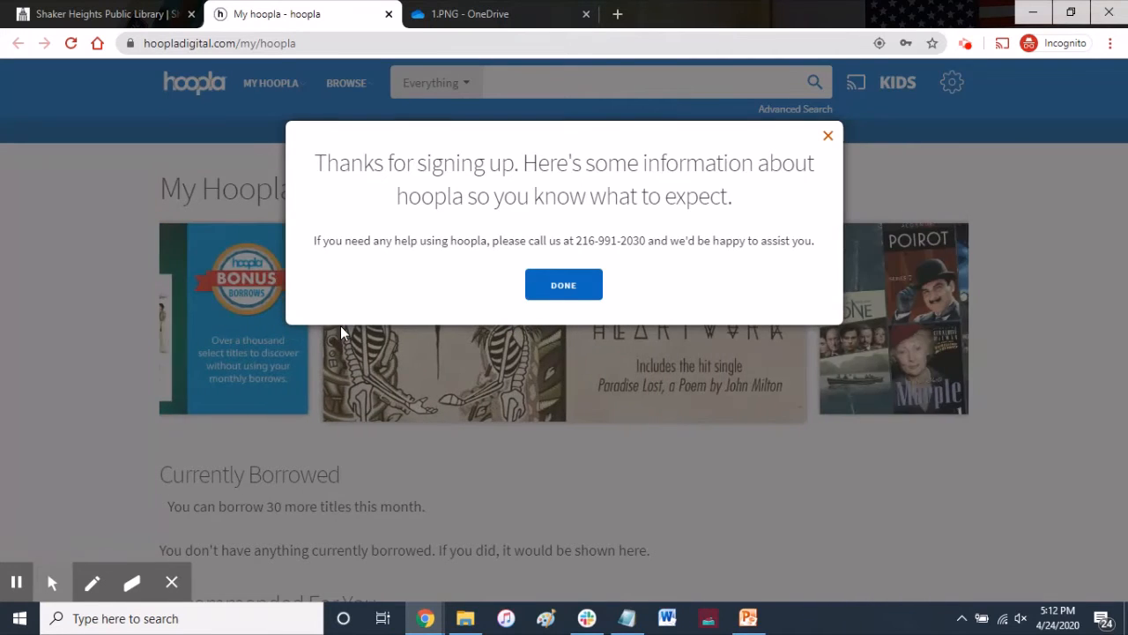
pyautogui.moveTo(520, 268)
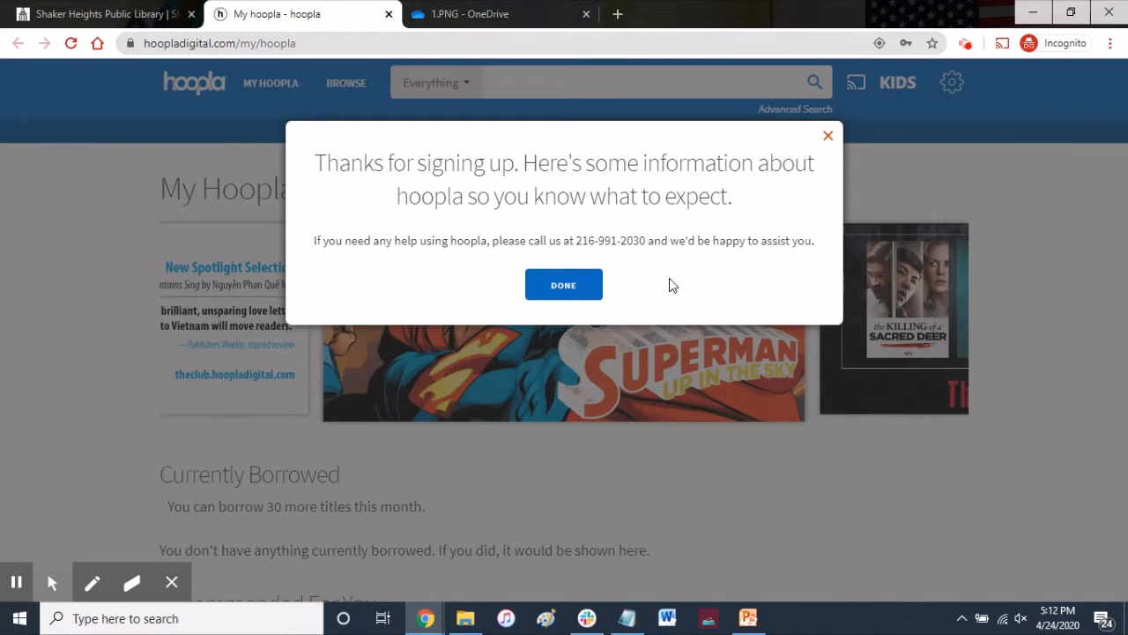
pyautogui.click(564, 284)
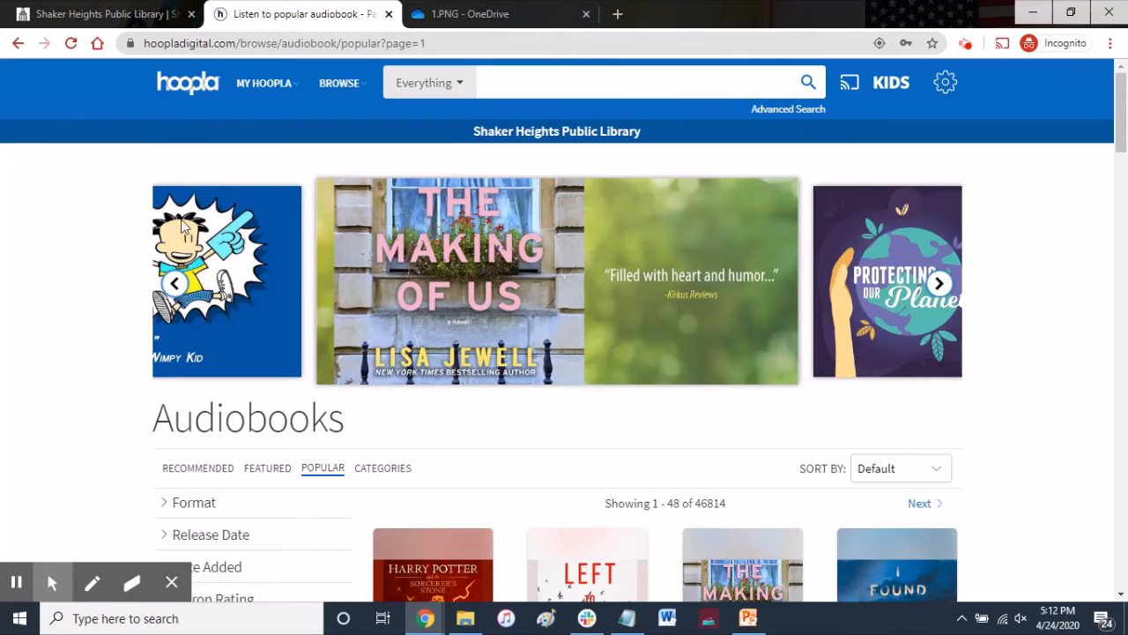
pyautogui.click(268, 83)
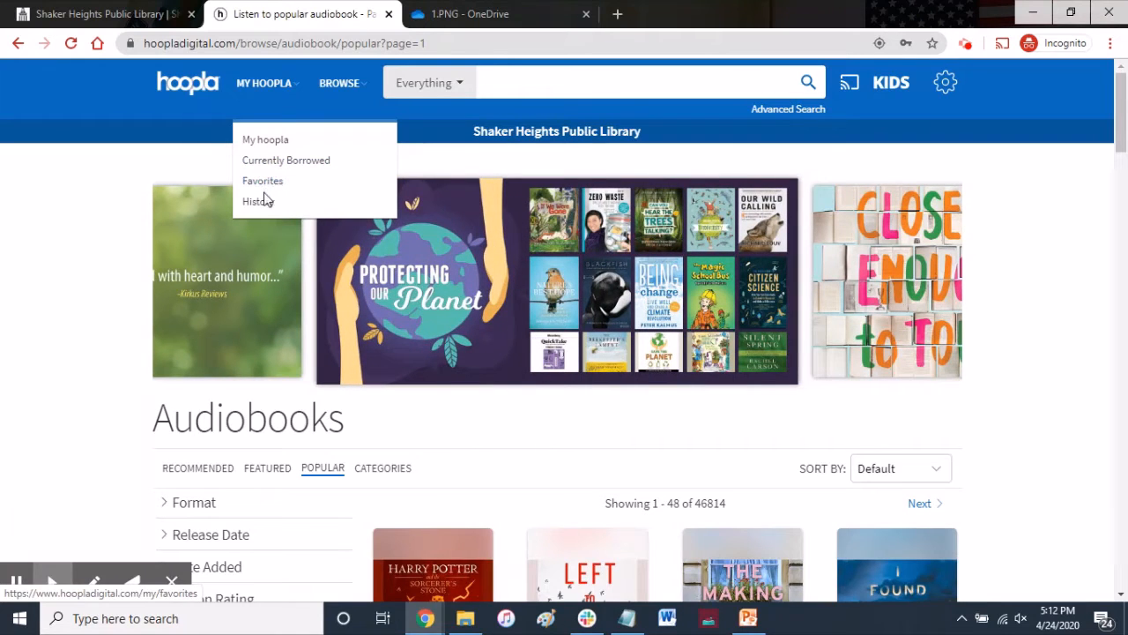
pyautogui.click(338, 82)
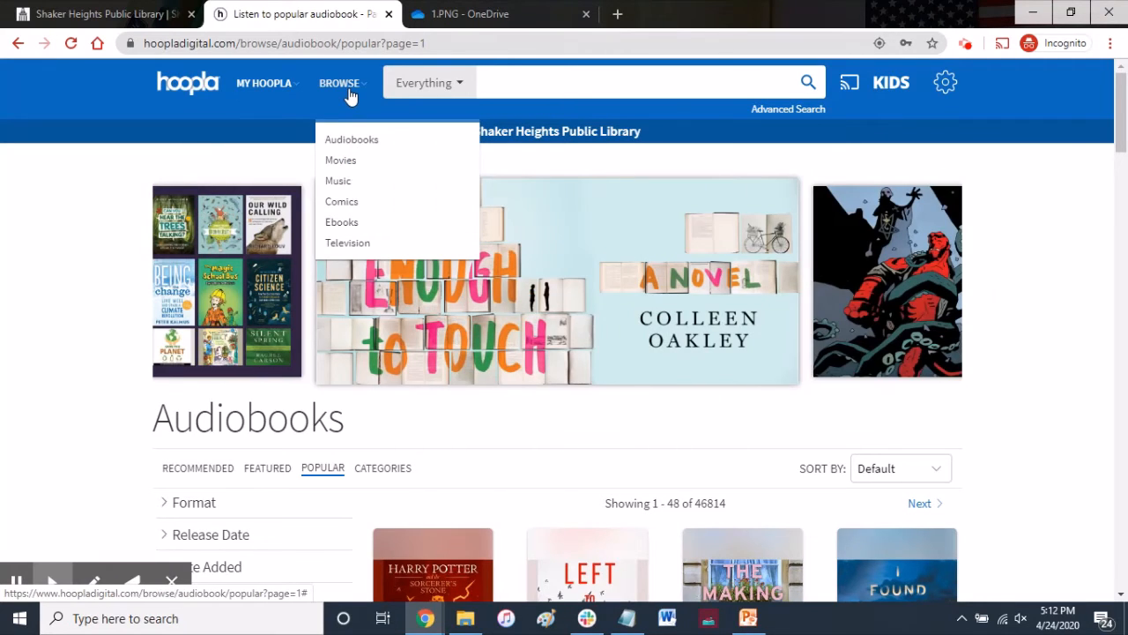
pyautogui.click(426, 83)
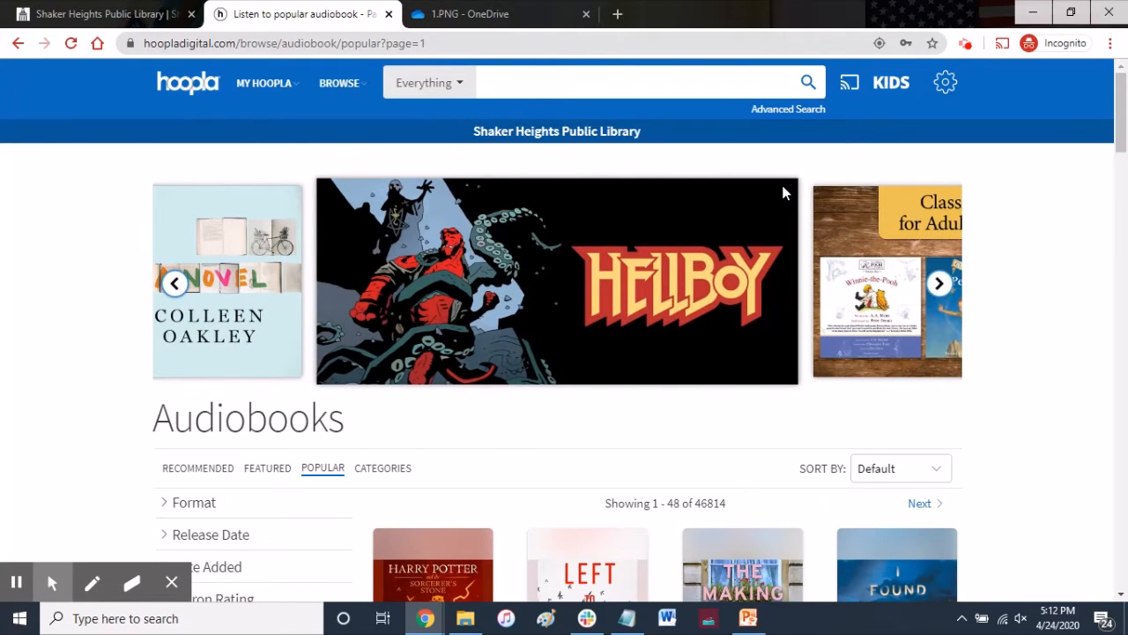
pyautogui.moveTo(800, 117)
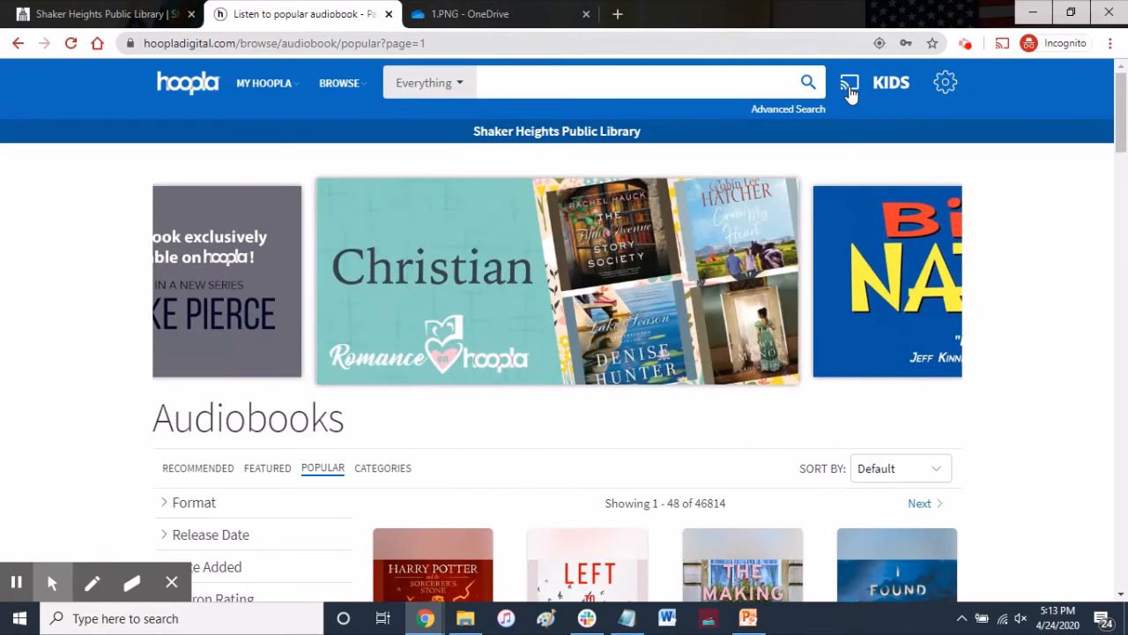
pyautogui.moveTo(899, 97)
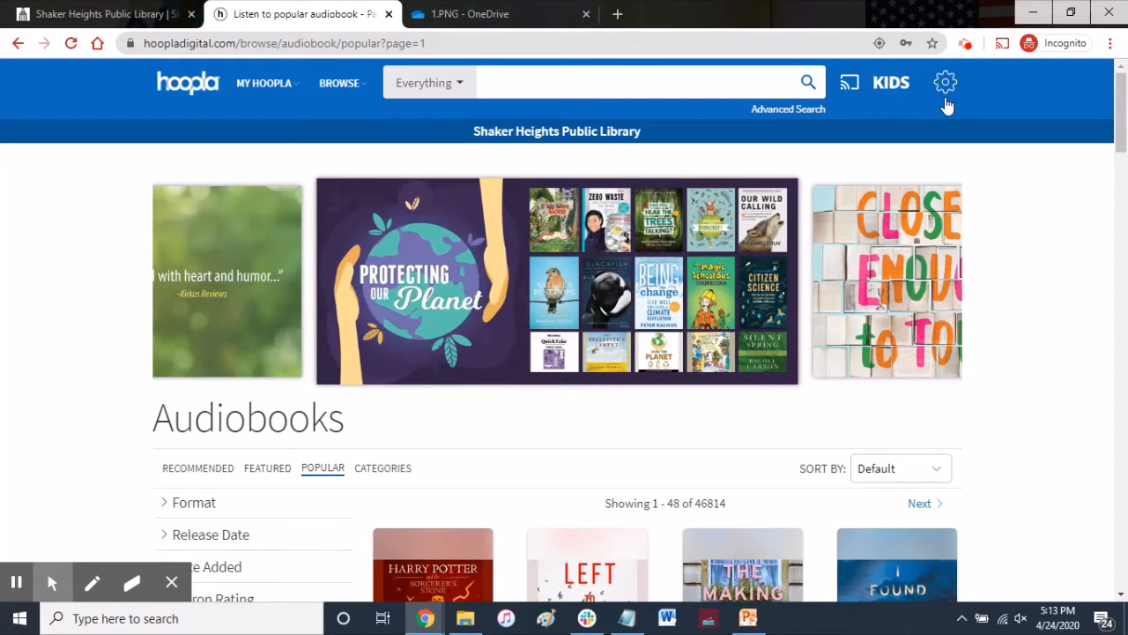
# Review the account Settings page, then return to My Hoopla showing nothing borrowed.
pyautogui.click(945, 81)
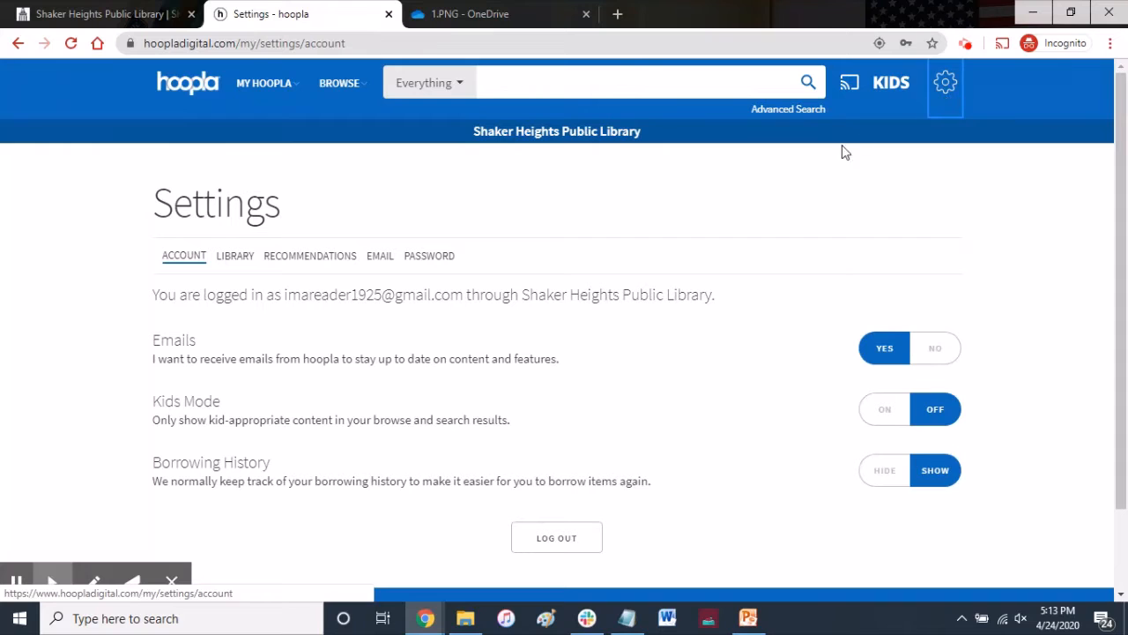
pyautogui.moveTo(705, 241)
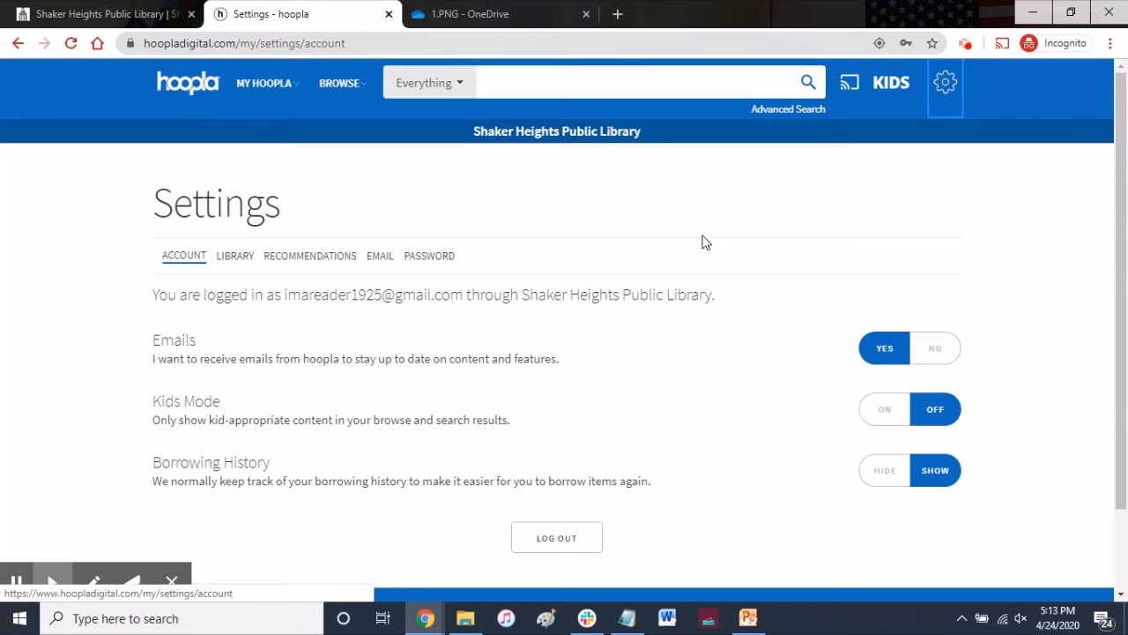
pyautogui.click(187, 84)
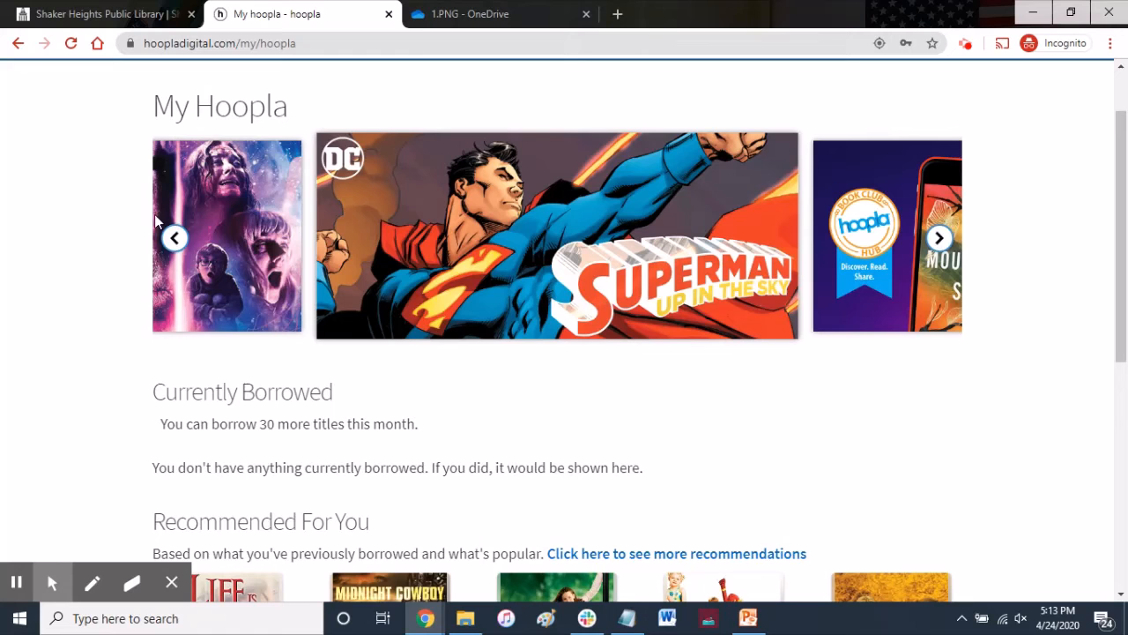
pyautogui.moveTo(19, 215)
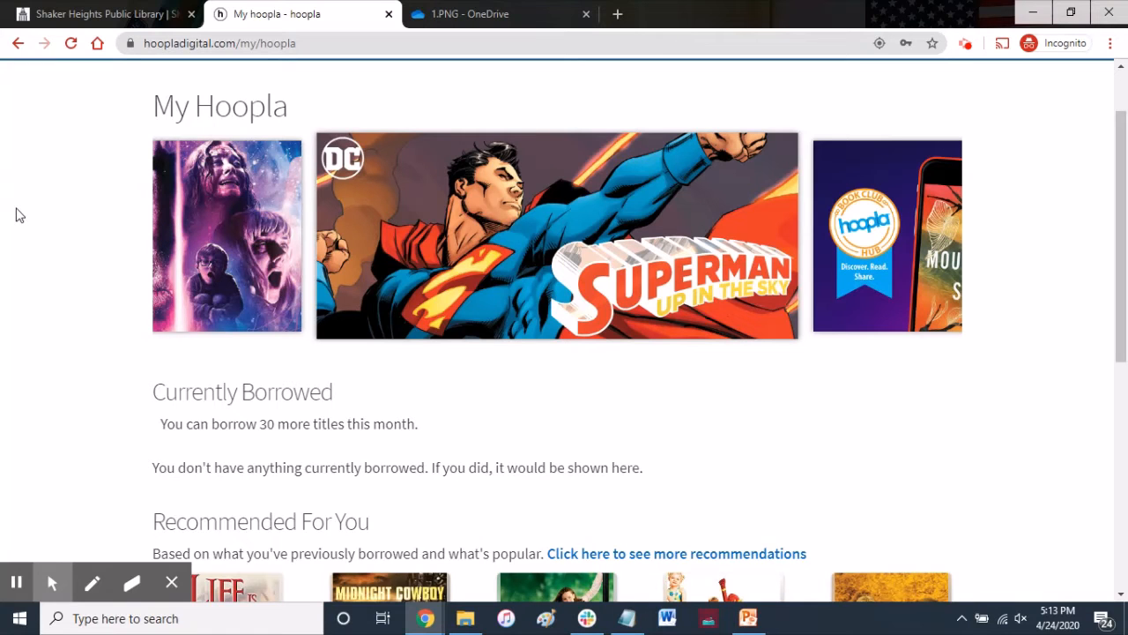
pyautogui.scroll(-3)
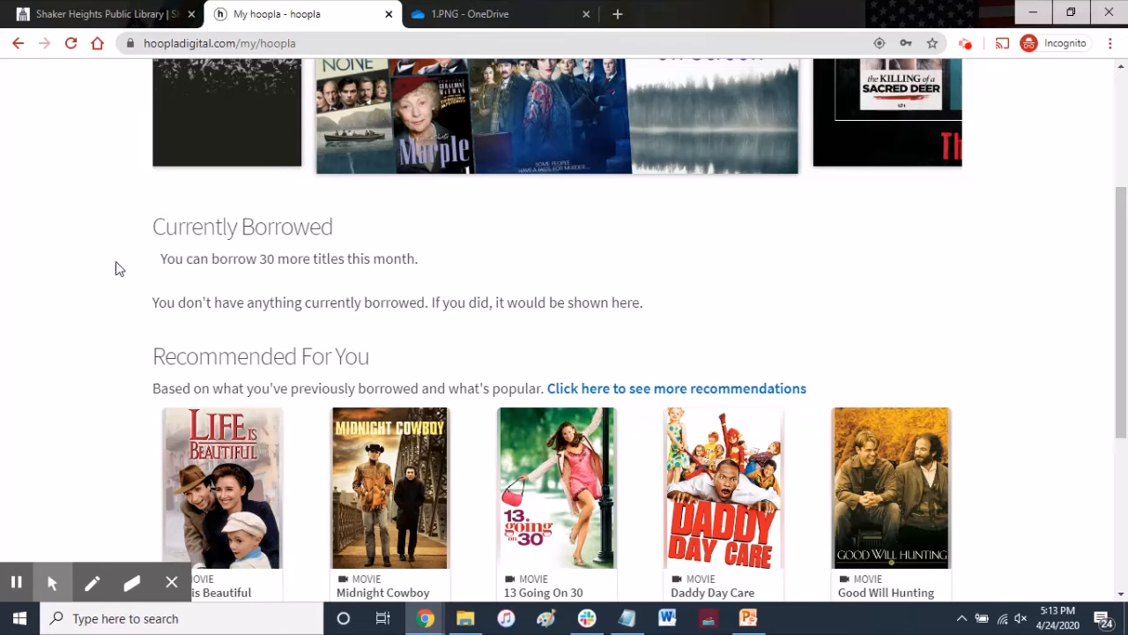
pyautogui.moveTo(137, 272)
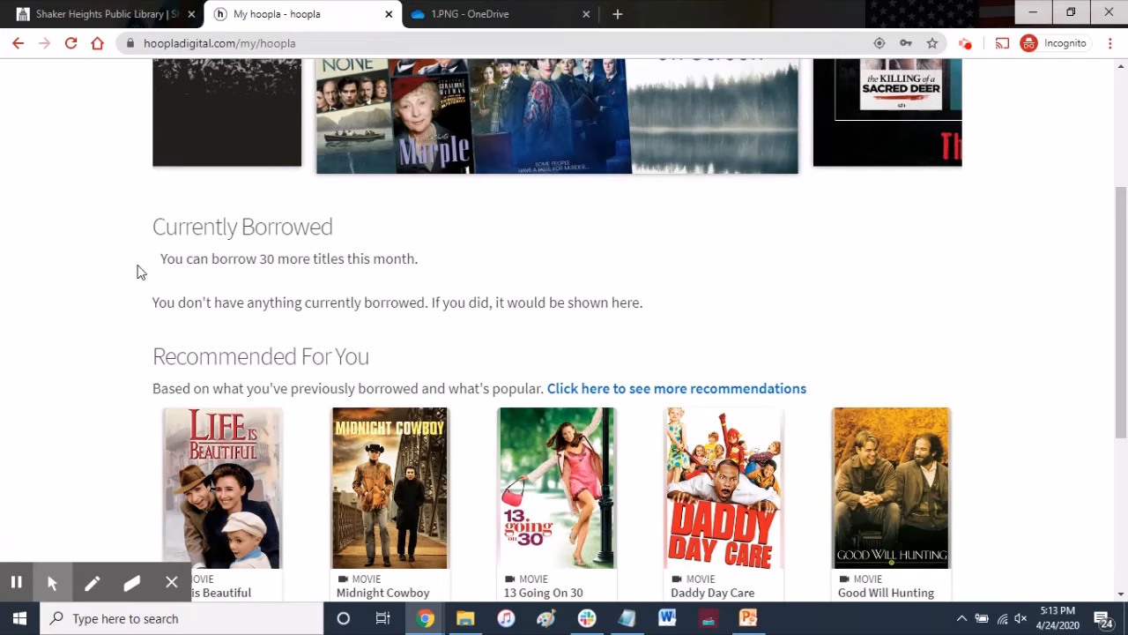
pyautogui.scroll(-3)
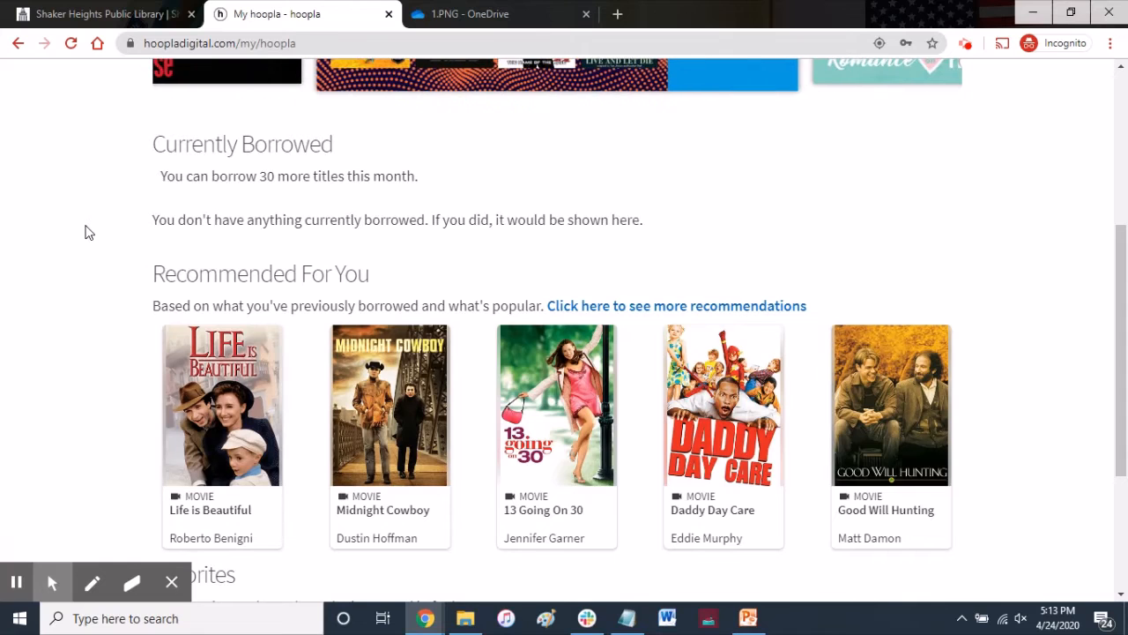
pyautogui.scroll(-3)
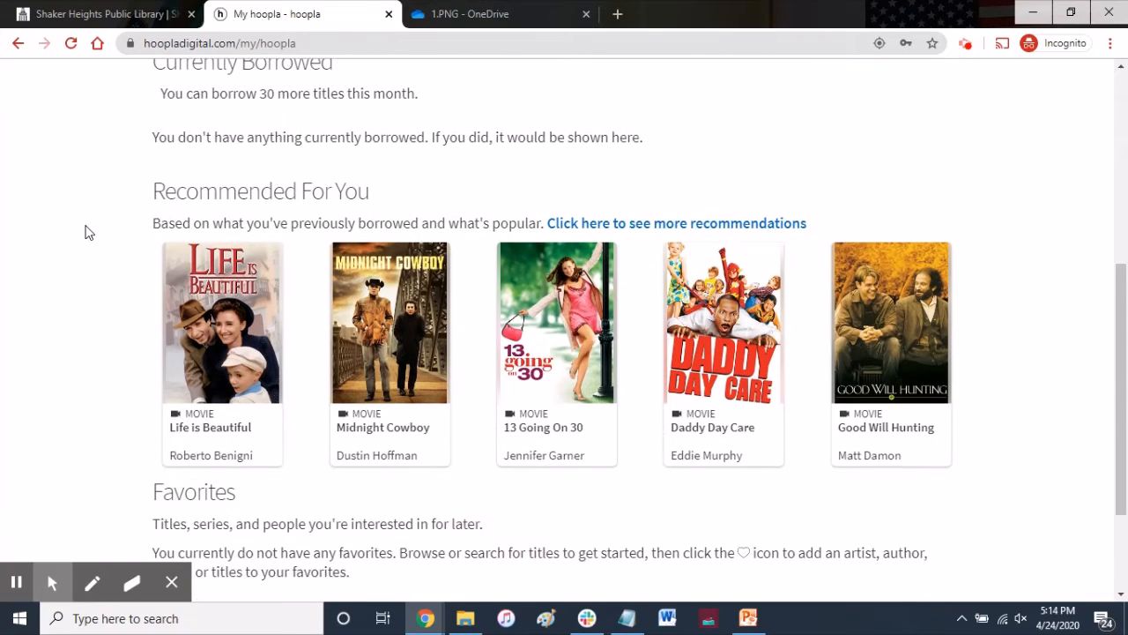
pyautogui.scroll(-3)
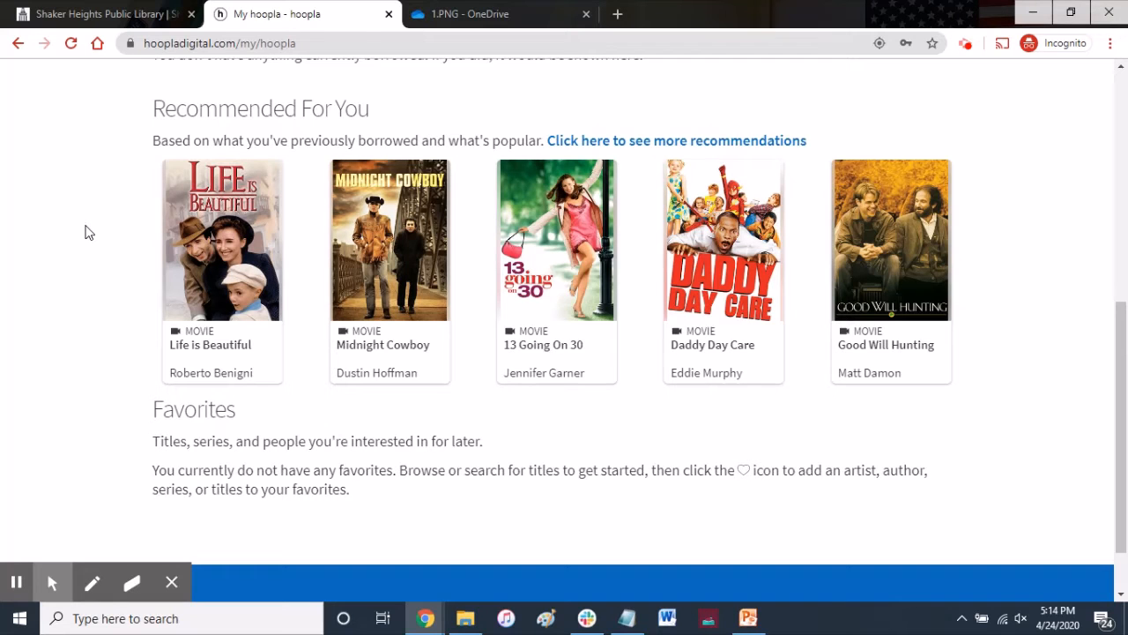
pyautogui.scroll(-3)
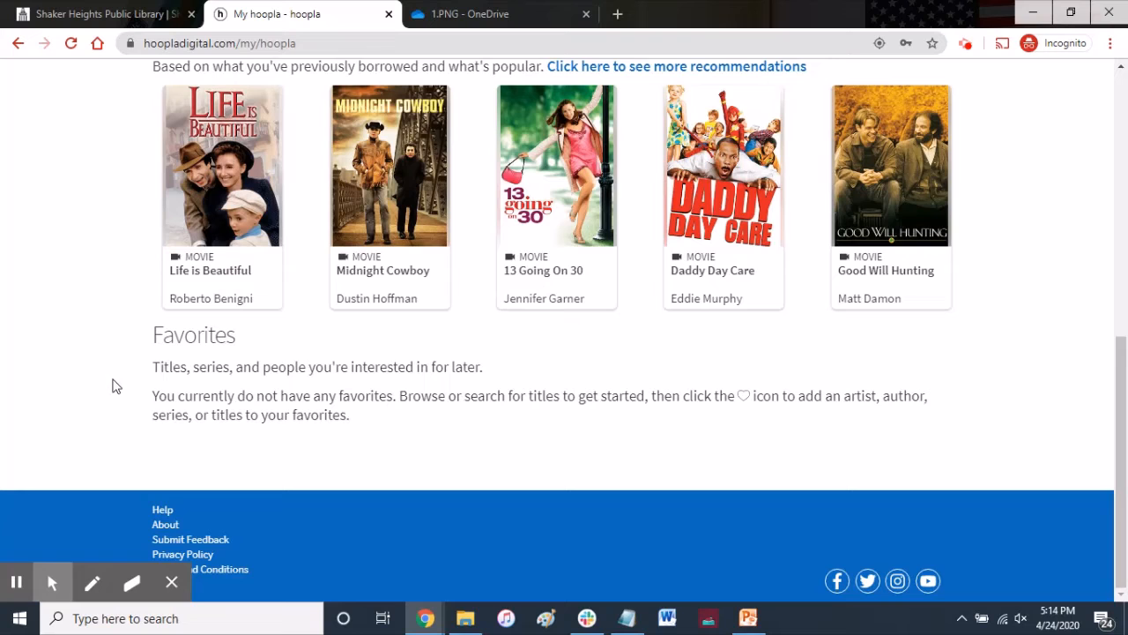
pyautogui.moveTo(123, 377)
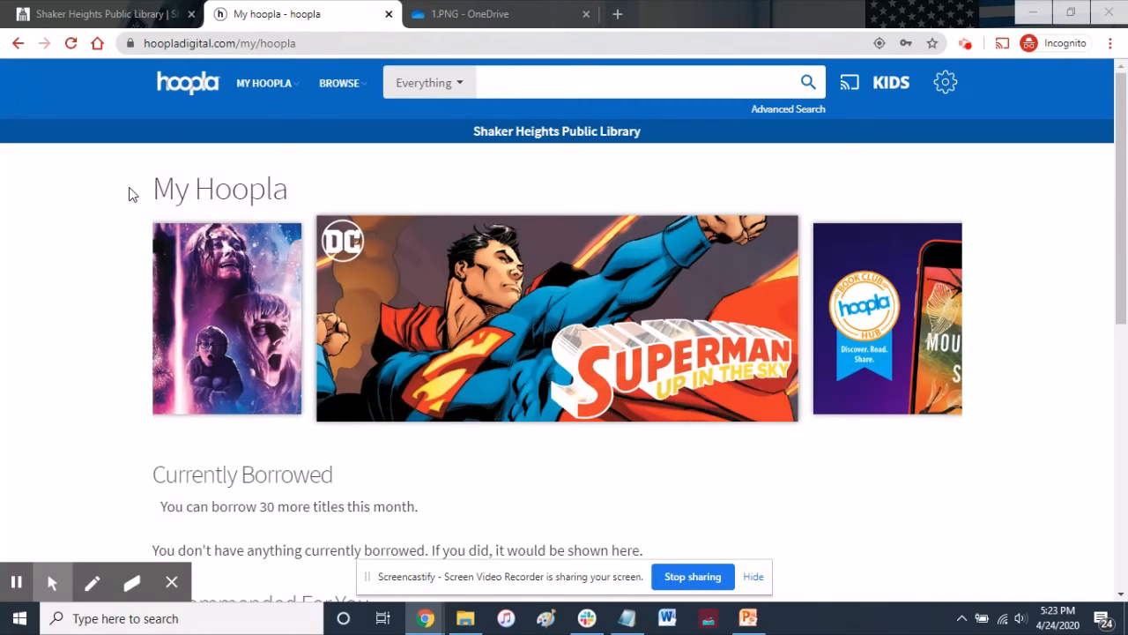
# Browse the popular Ebooks catalogue and select The Woman in the Window.
pyautogui.click(338, 82)
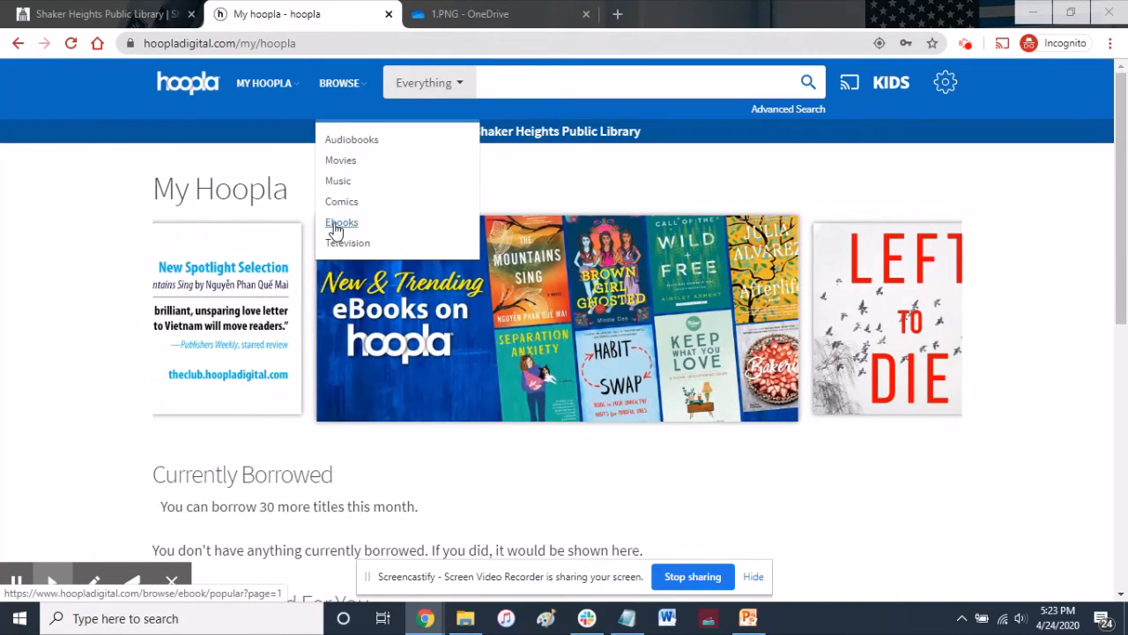
pyautogui.click(342, 222)
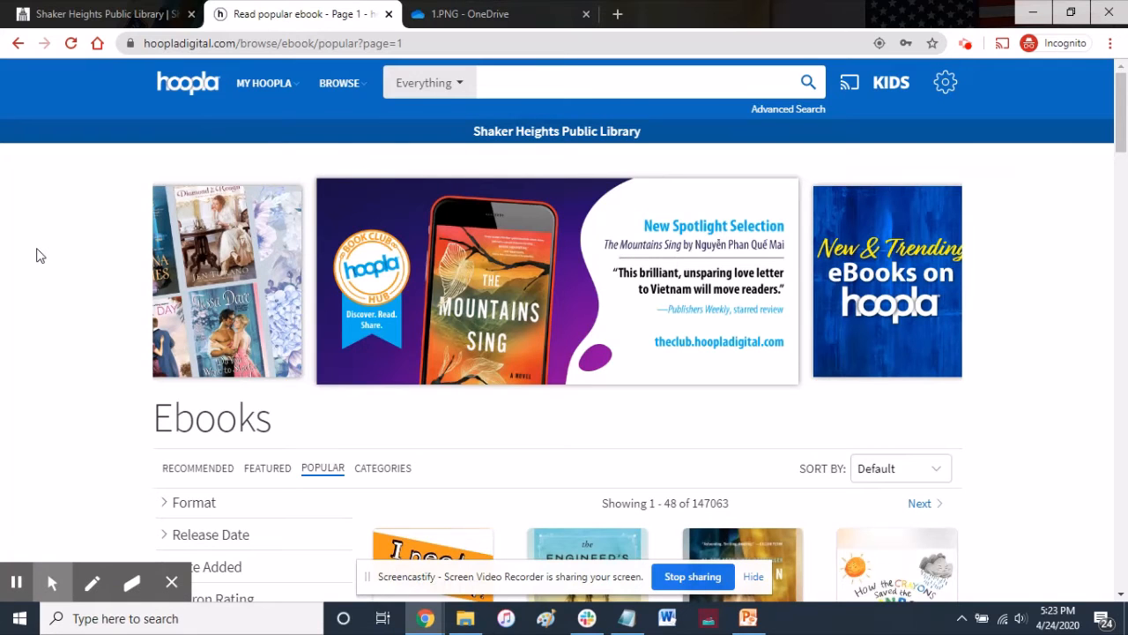
pyautogui.scroll(-3)
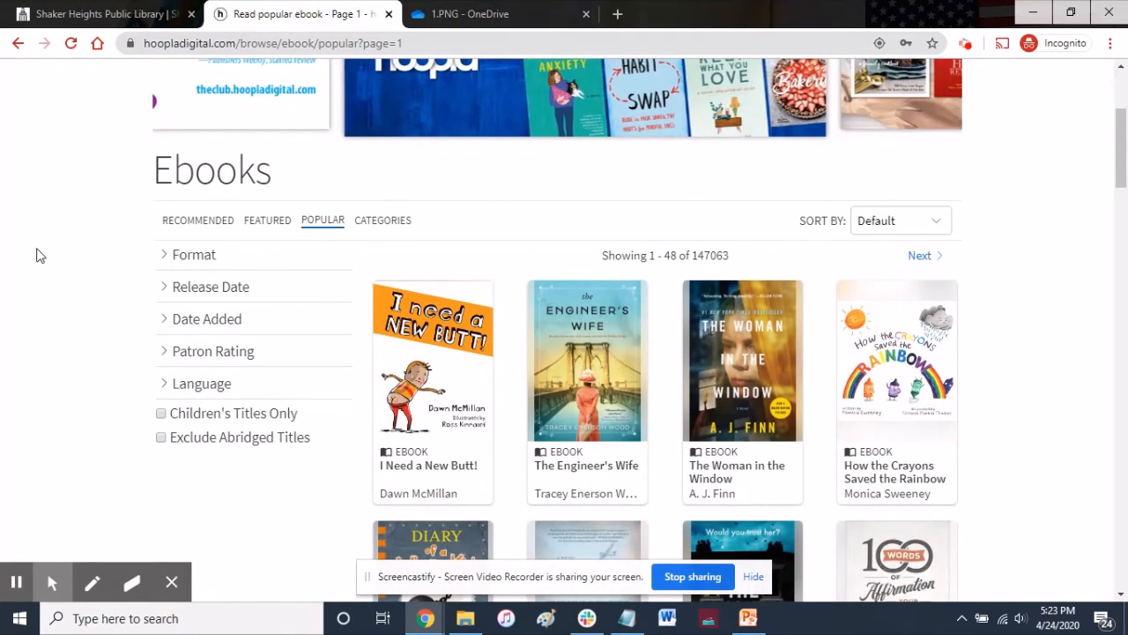
pyautogui.scroll(-3)
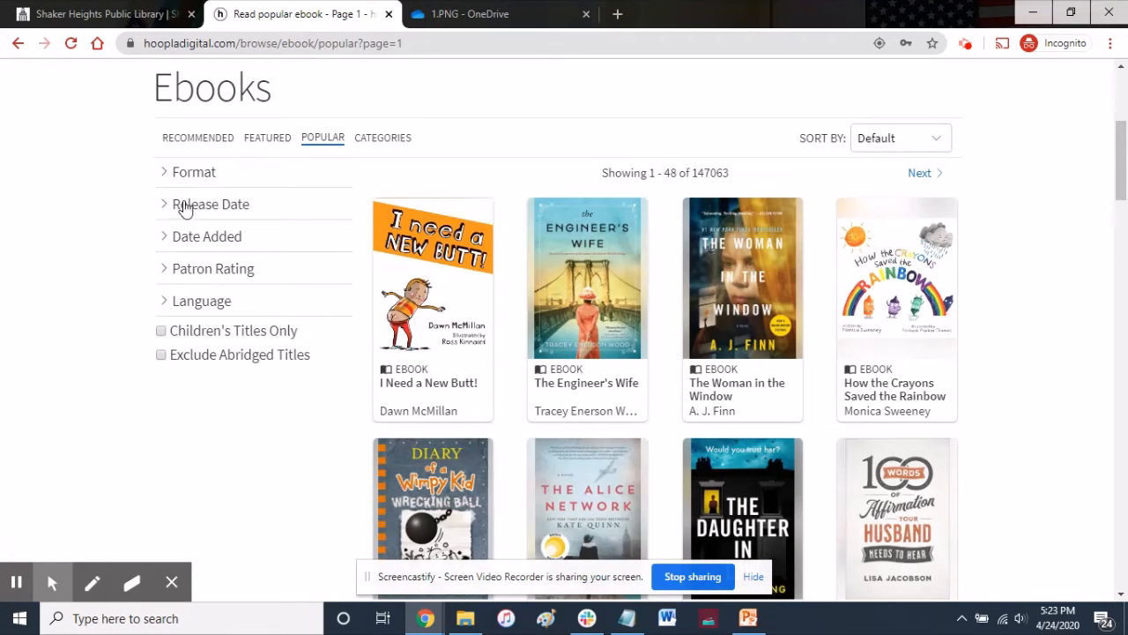
pyautogui.moveTo(182, 243)
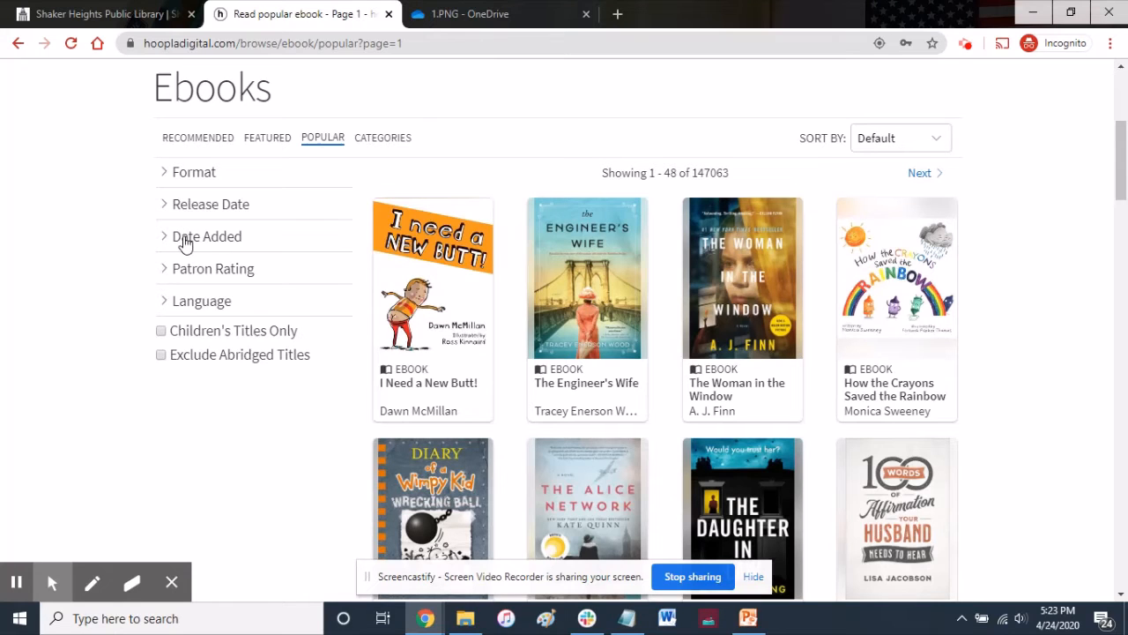
pyautogui.moveTo(165, 275)
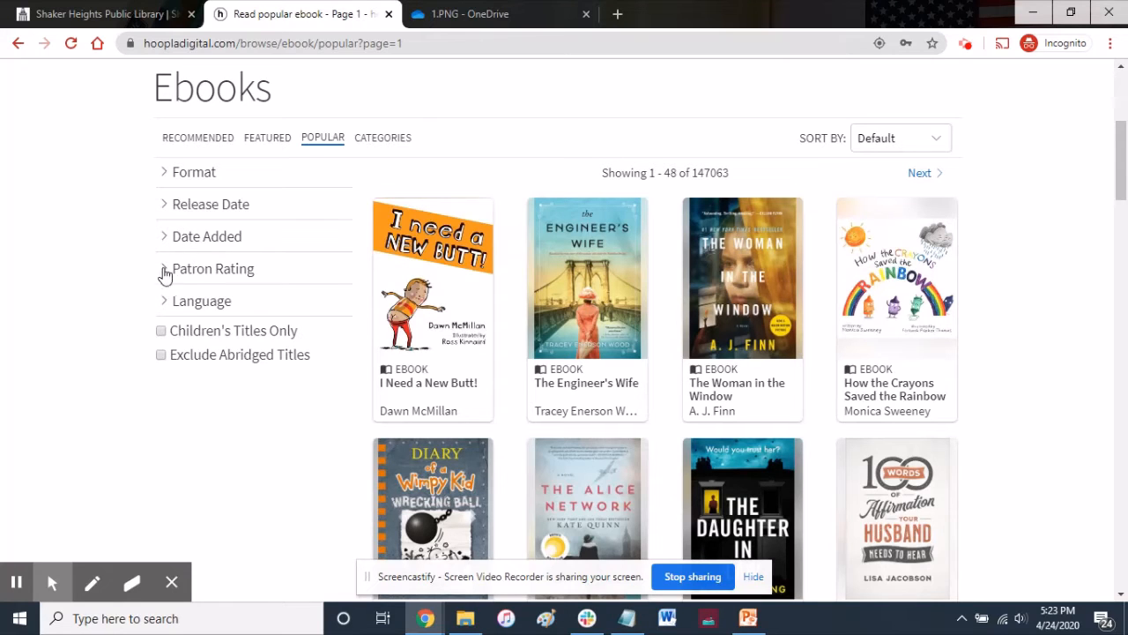
pyautogui.moveTo(183, 273)
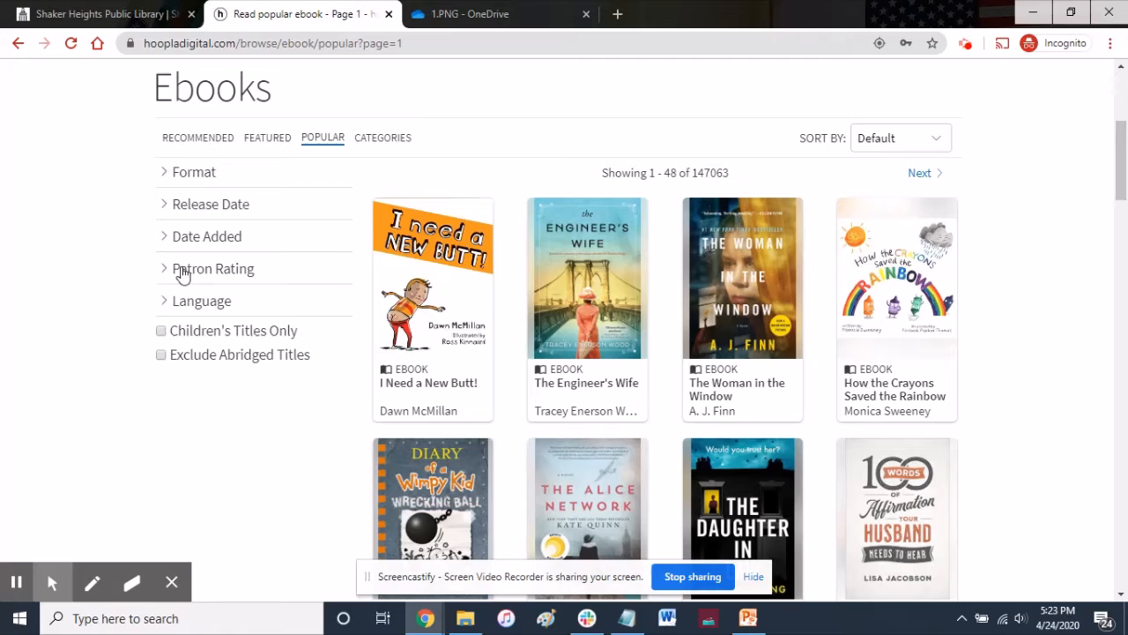
pyautogui.moveTo(175, 271)
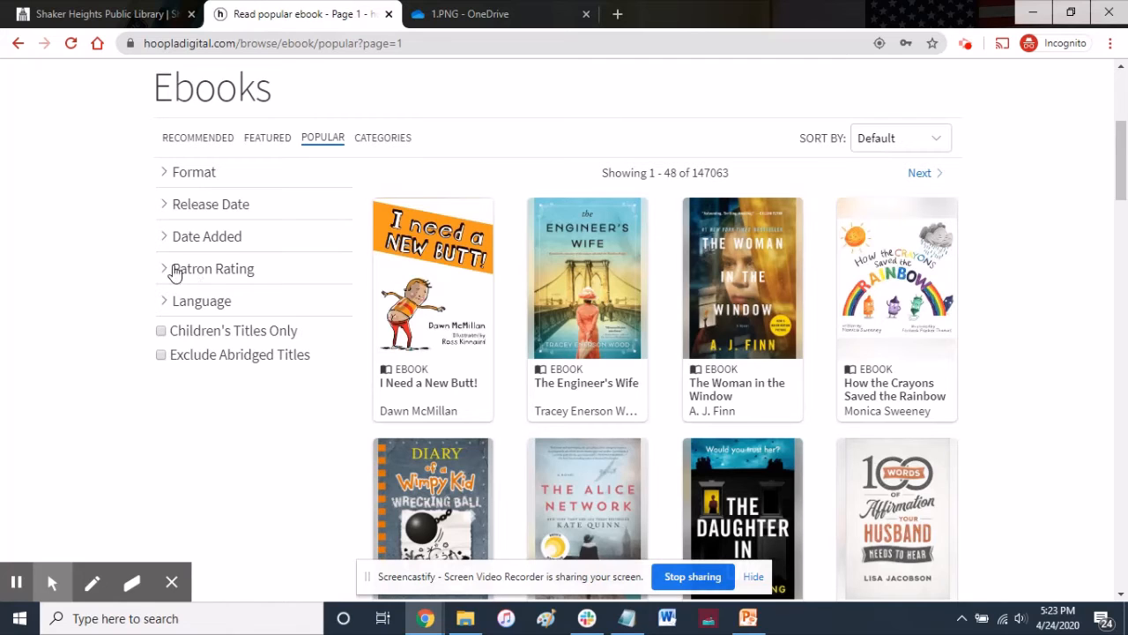
pyautogui.moveTo(190, 309)
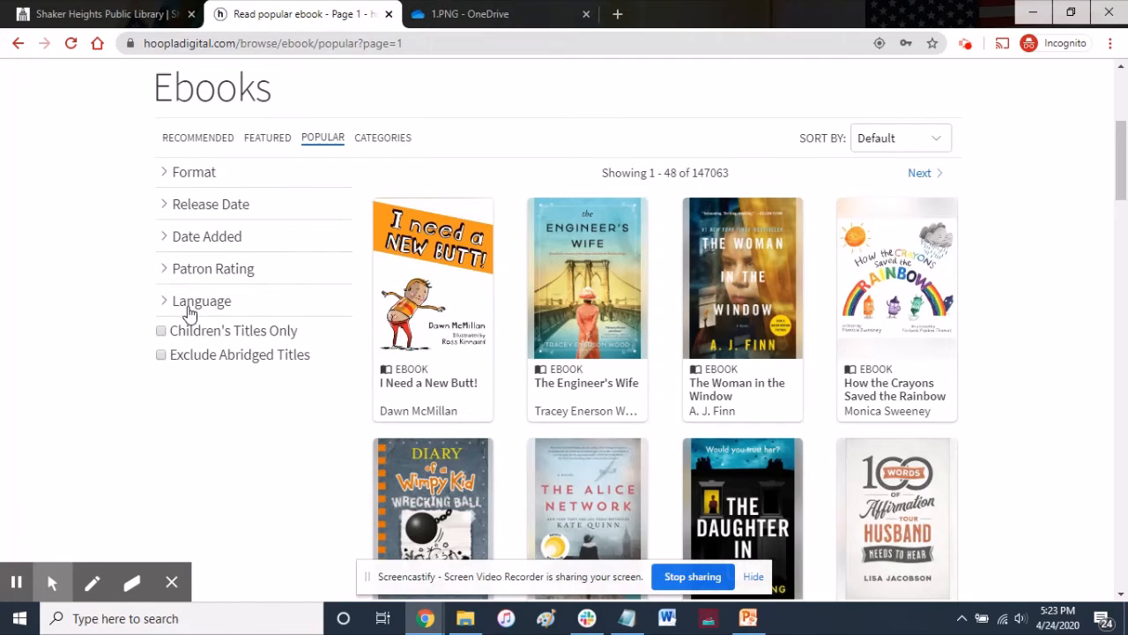
pyautogui.moveTo(278, 289)
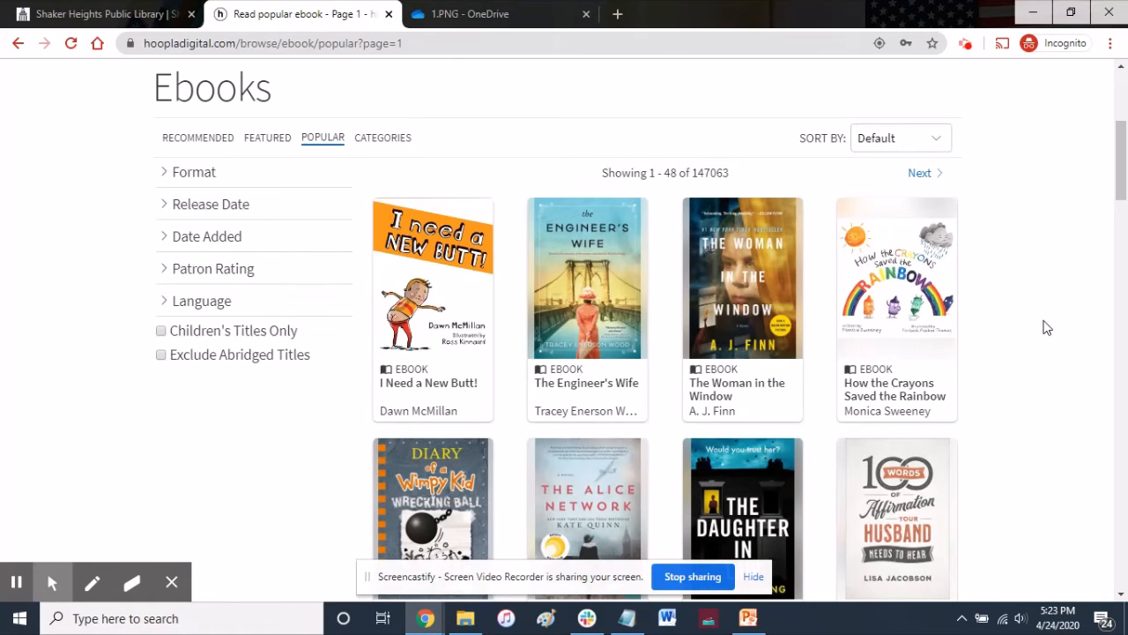
pyautogui.moveTo(751, 247)
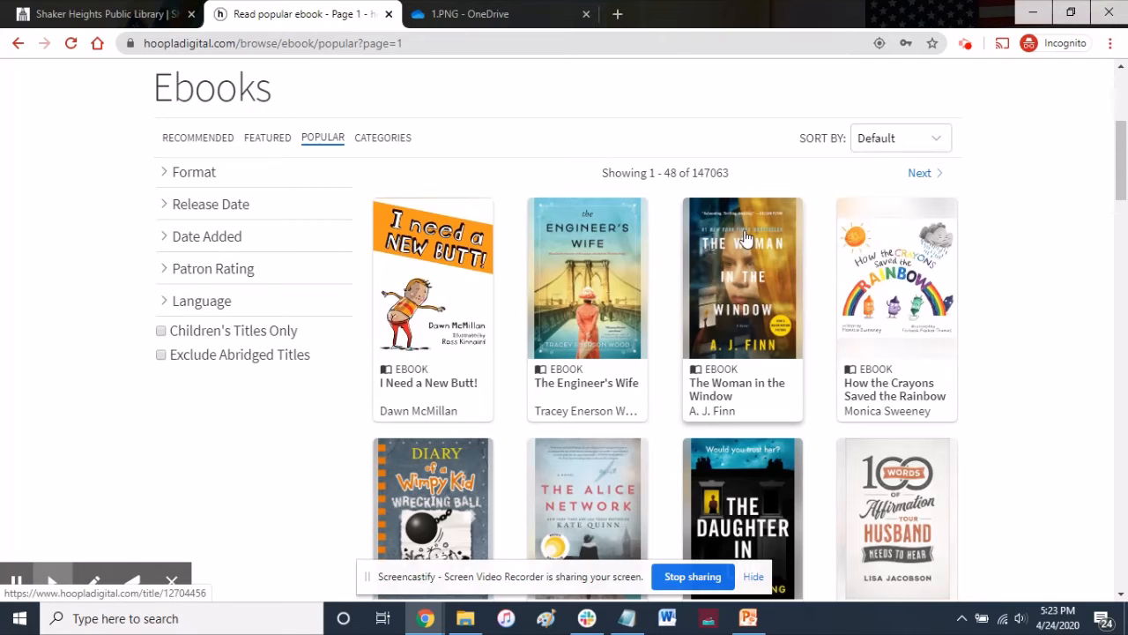
pyautogui.click(742, 278)
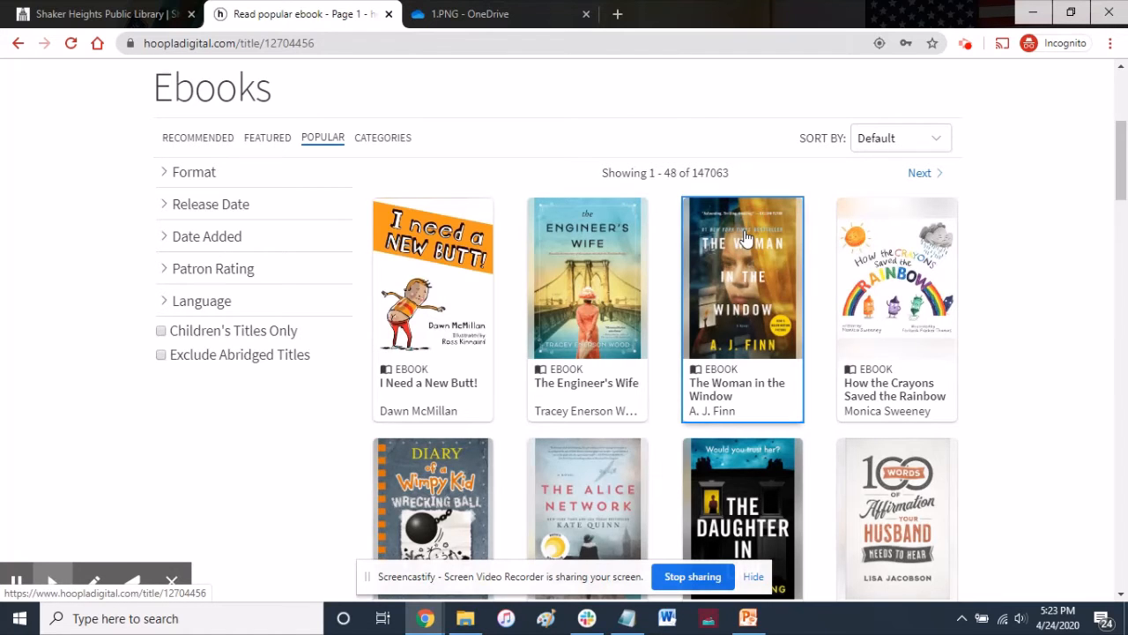
# Mark The Woman in the Window as a favorite from its details page.
pyautogui.click(742, 277)
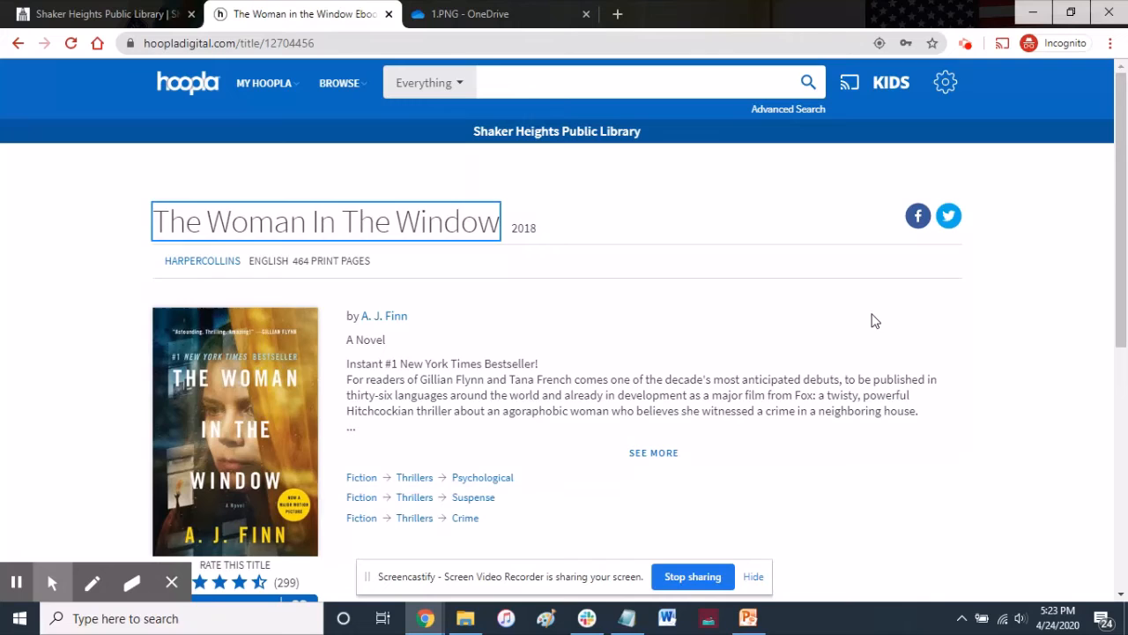
pyautogui.moveTo(959, 335)
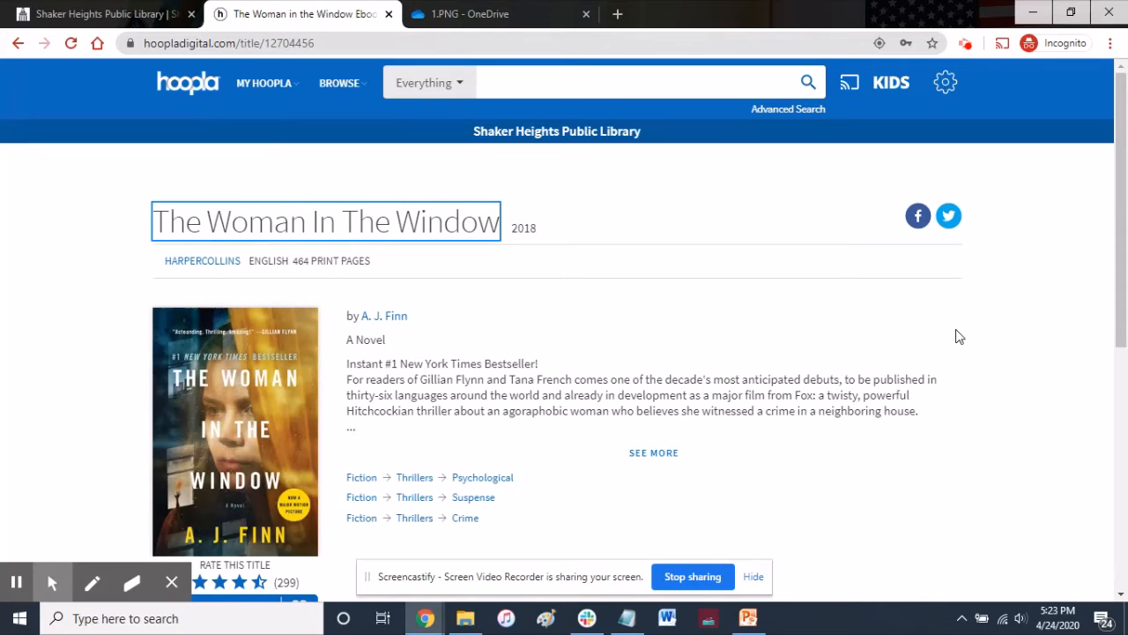
pyautogui.moveTo(641, 311)
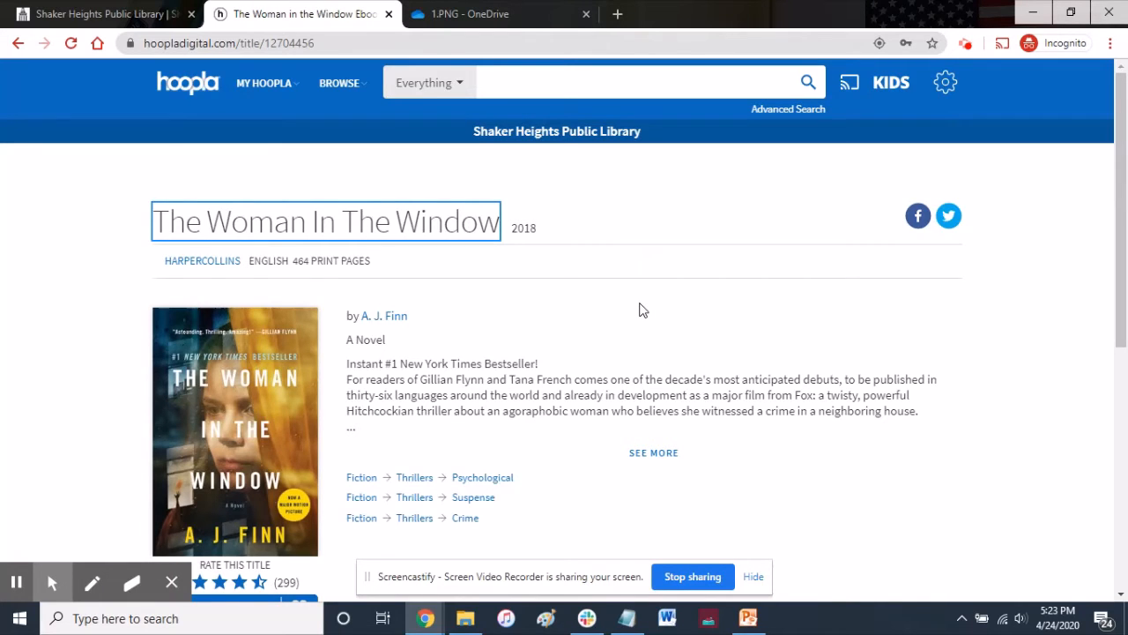
pyautogui.scroll(-3)
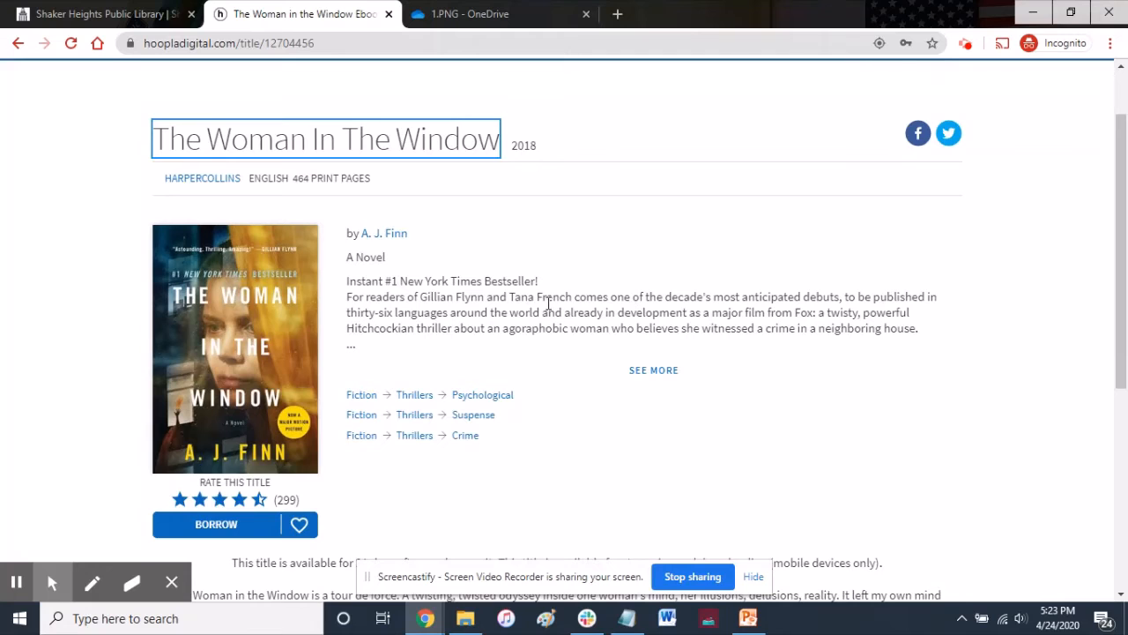
pyautogui.scroll(-3)
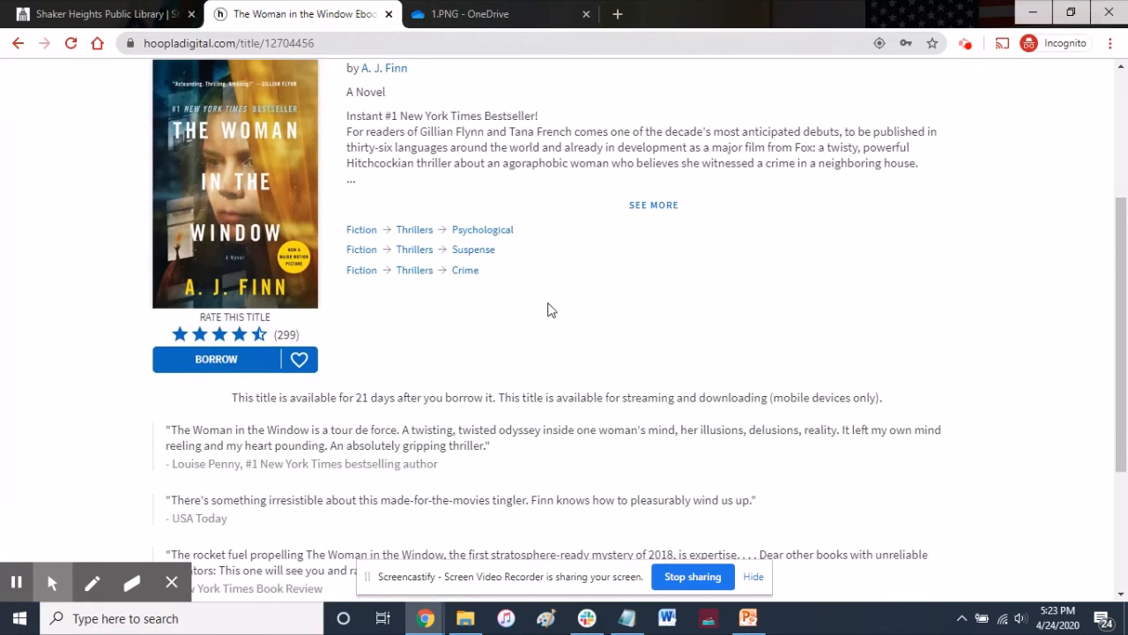
pyautogui.scroll(-3)
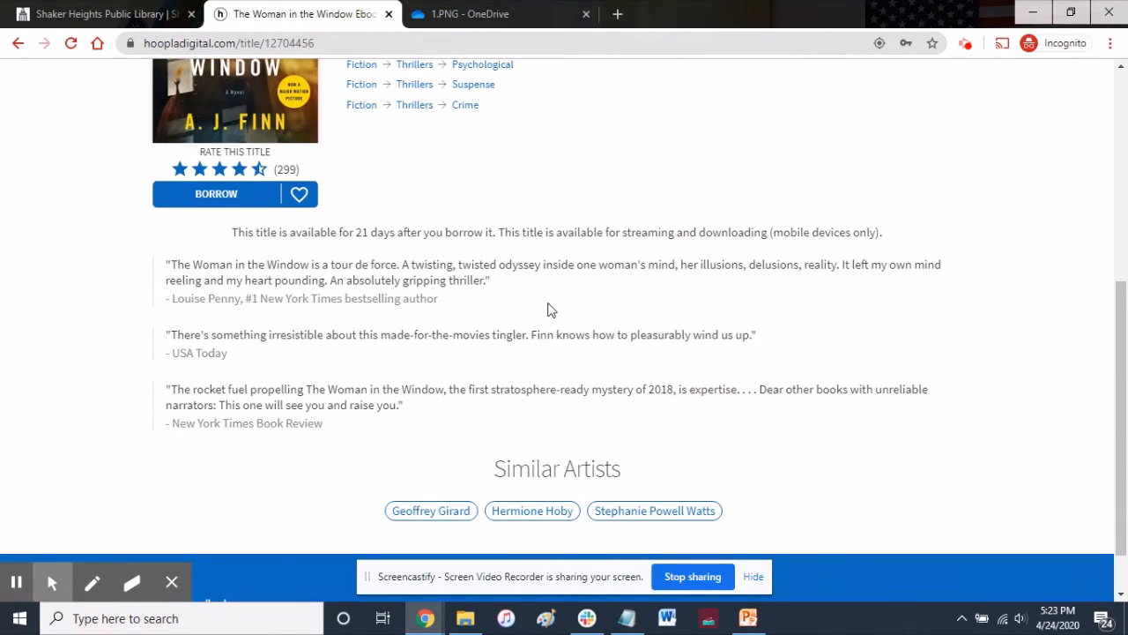
pyautogui.scroll(3)
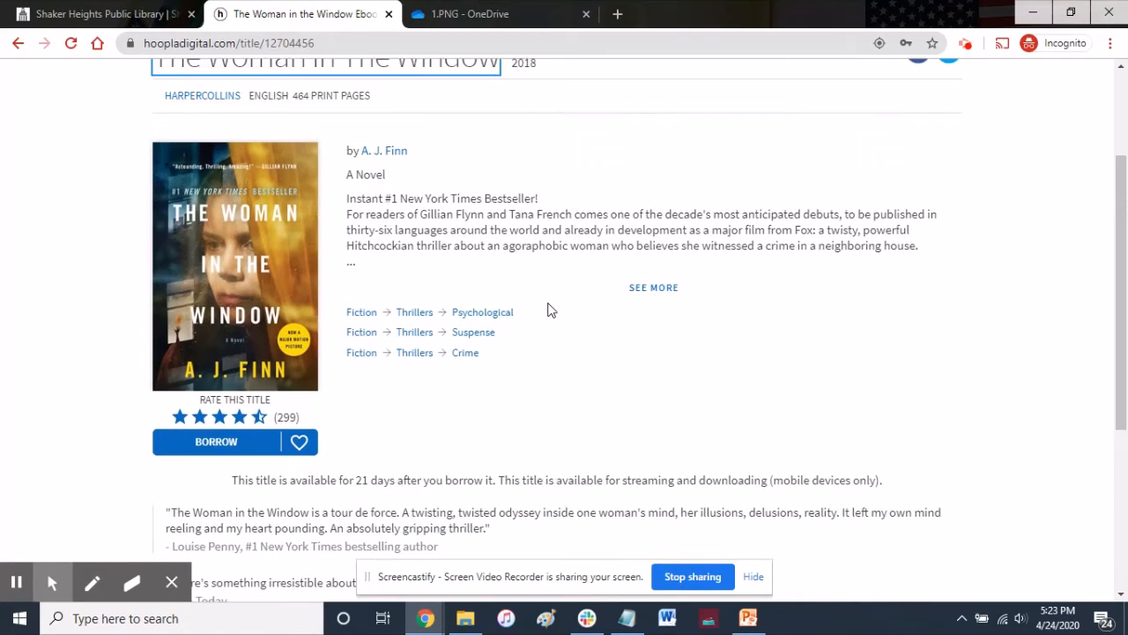
pyautogui.moveTo(215, 444)
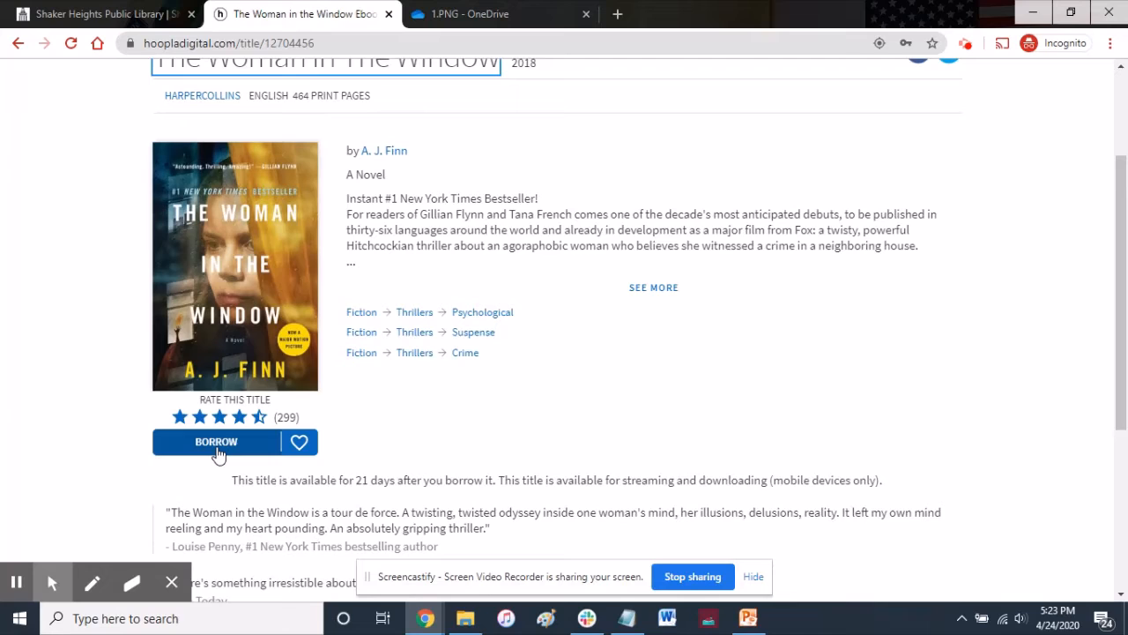
pyautogui.moveTo(379, 466)
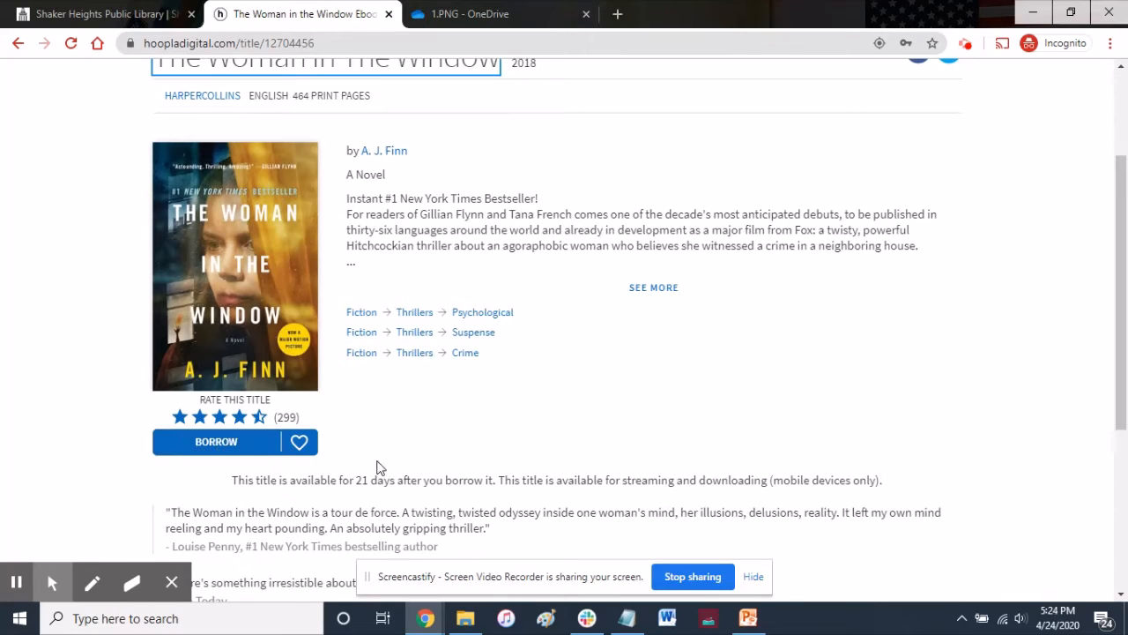
pyautogui.moveTo(396, 460)
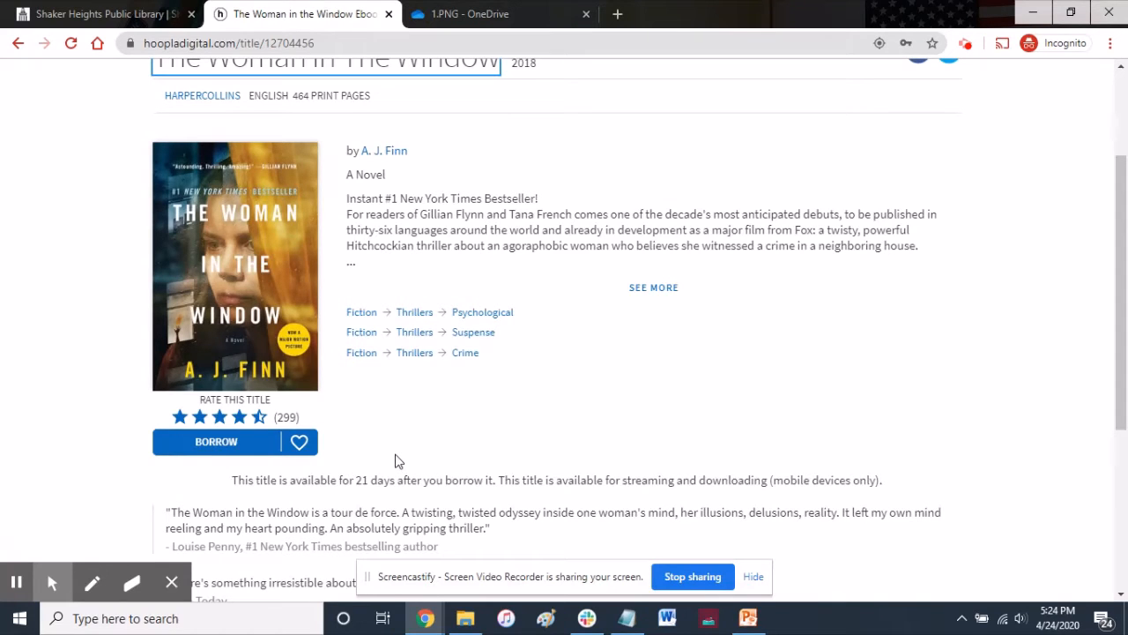
pyautogui.moveTo(303, 451)
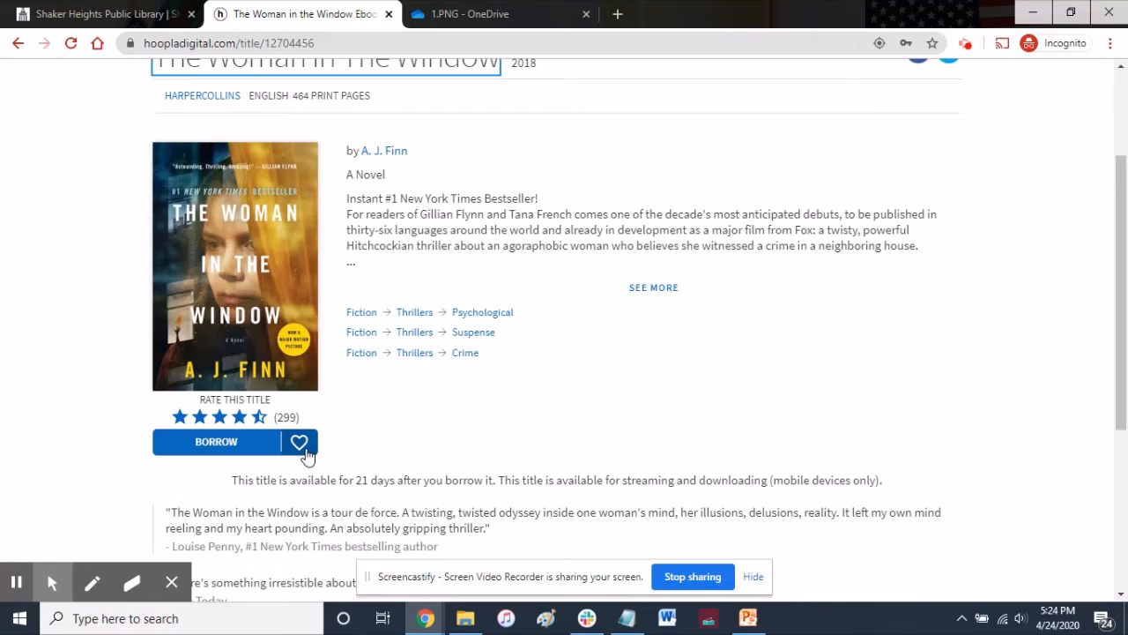
pyautogui.click(300, 441)
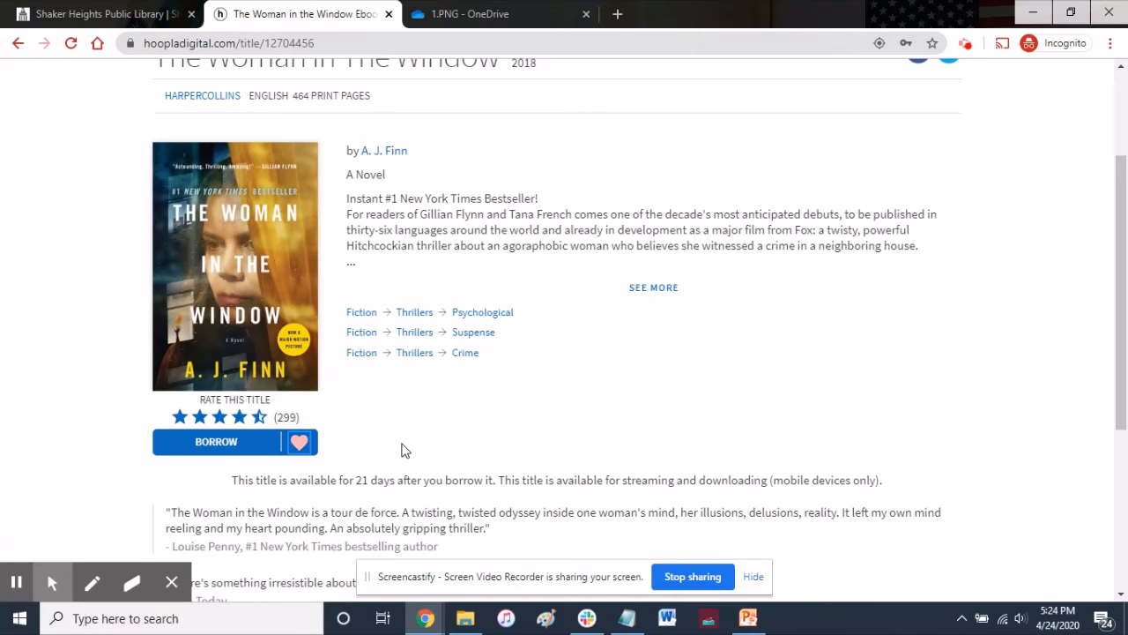
pyautogui.moveTo(205, 489)
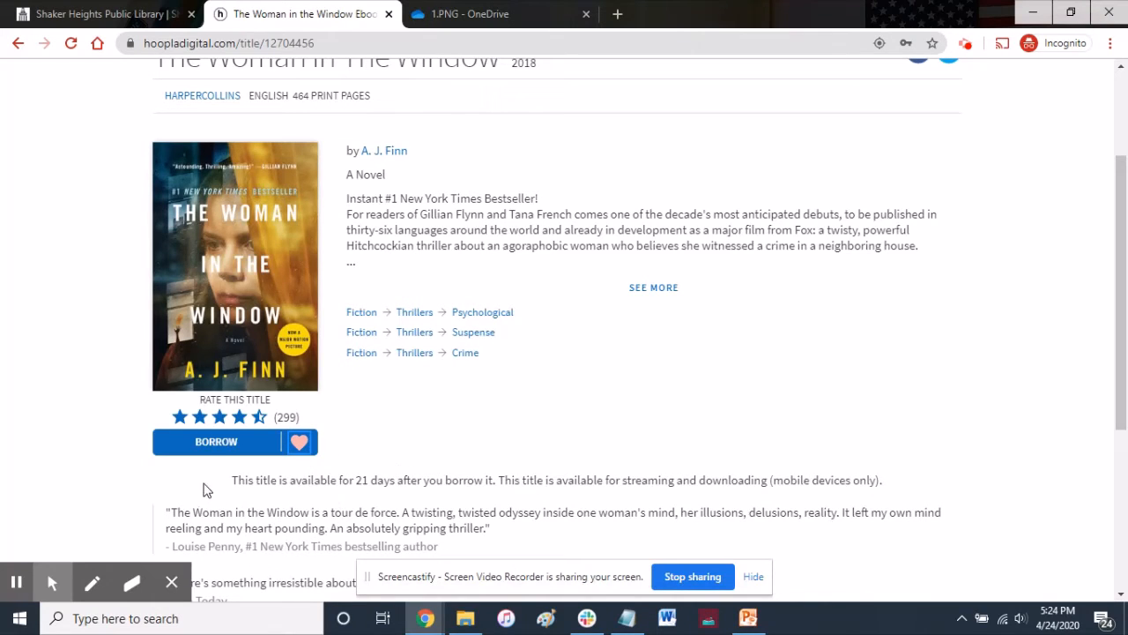
# Borrow The Woman in the Window, confirming it is available through Friday, May 15.
pyautogui.click(215, 440)
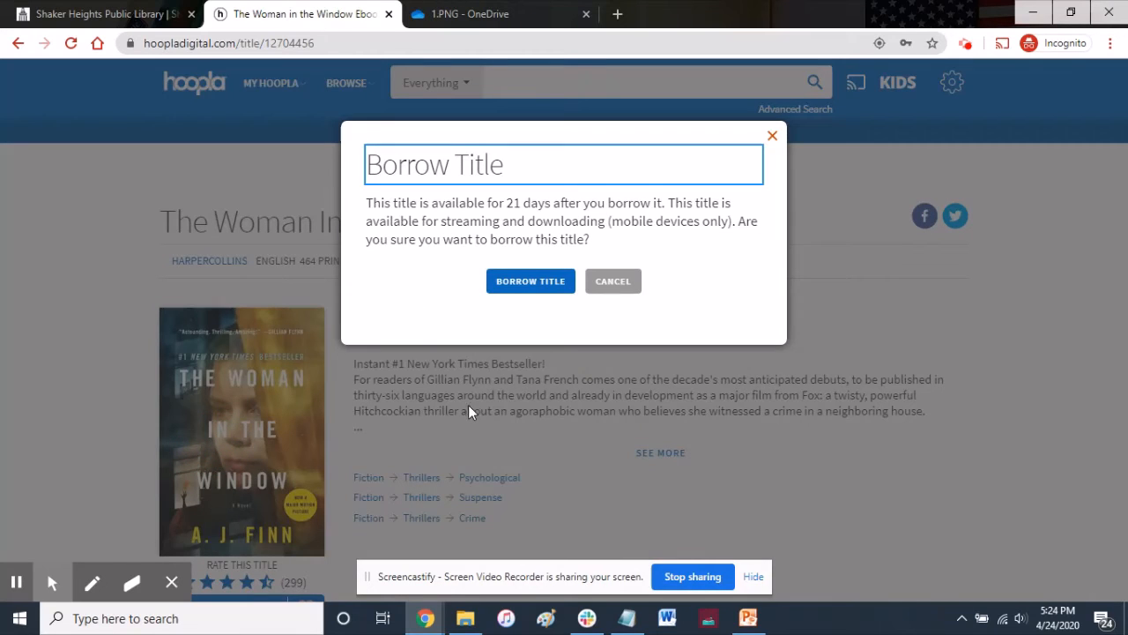
pyautogui.moveTo(535, 383)
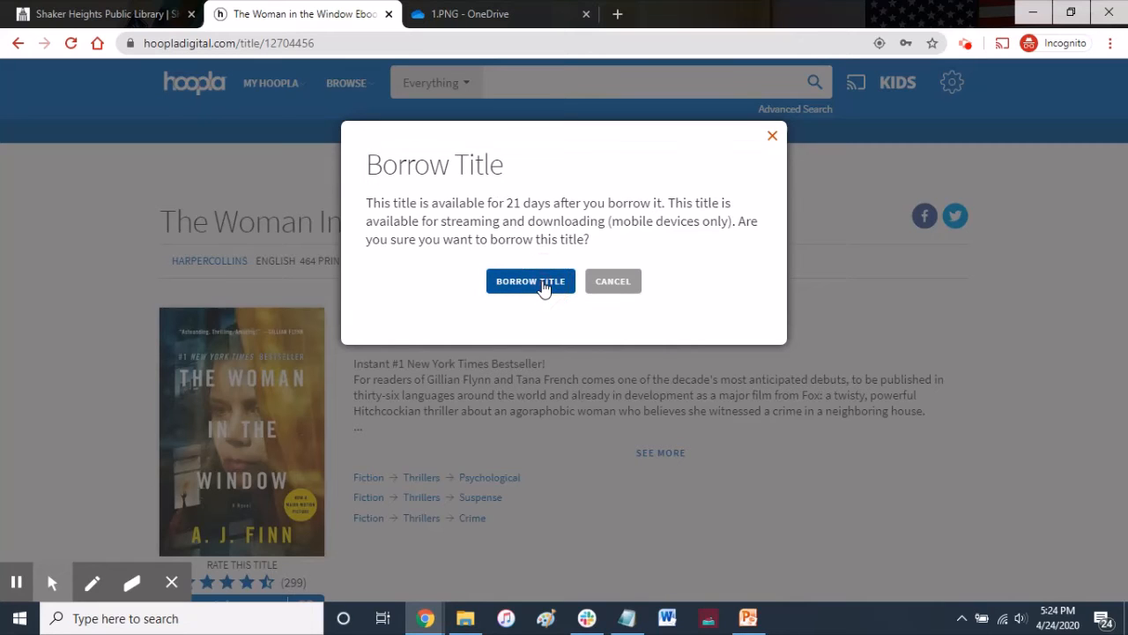
pyautogui.click(530, 280)
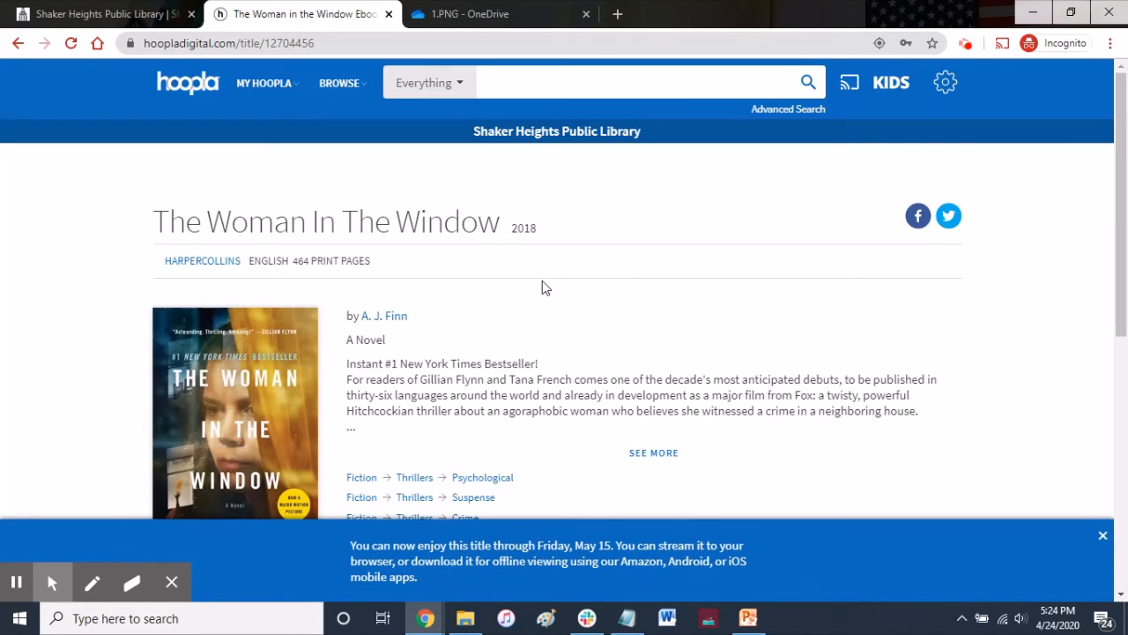
pyautogui.moveTo(497, 561)
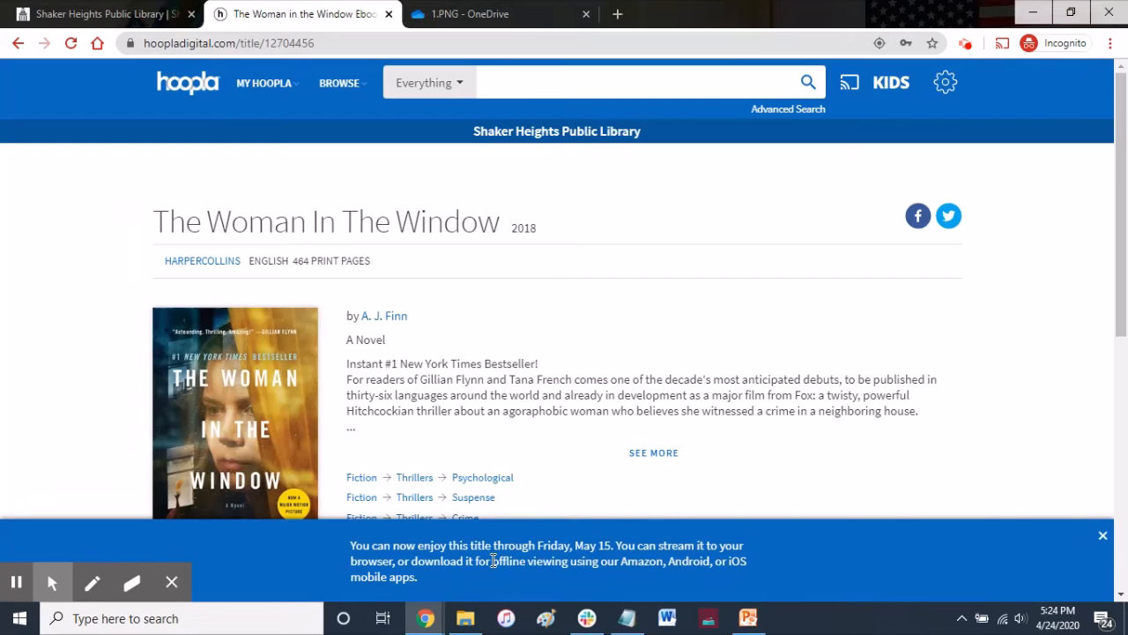
pyautogui.moveTo(827, 585)
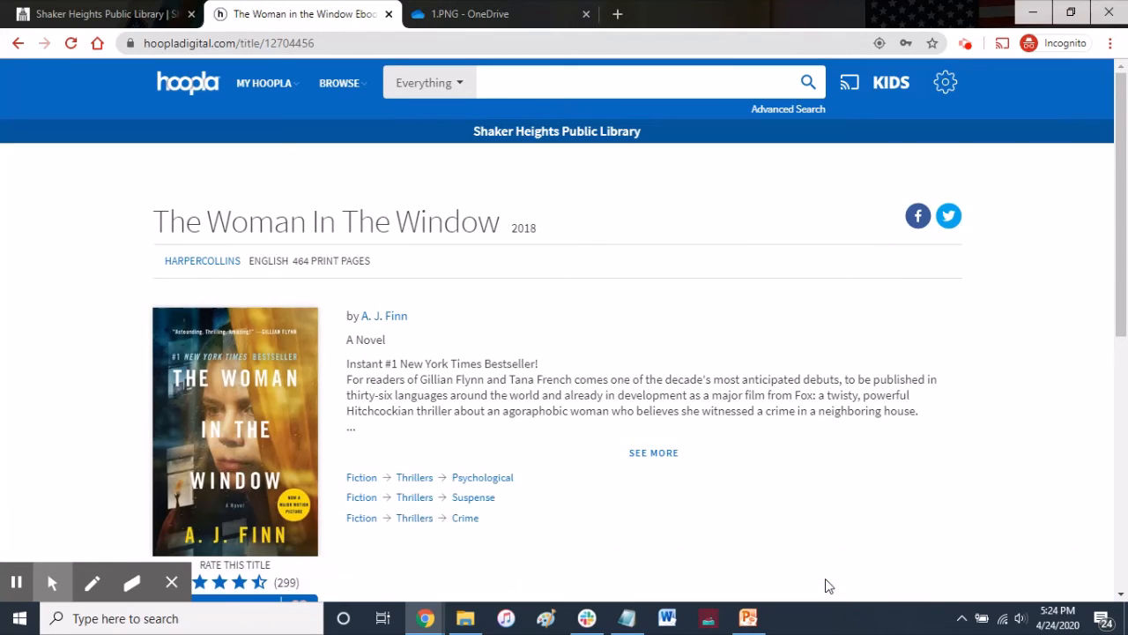
pyautogui.moveTo(850, 486)
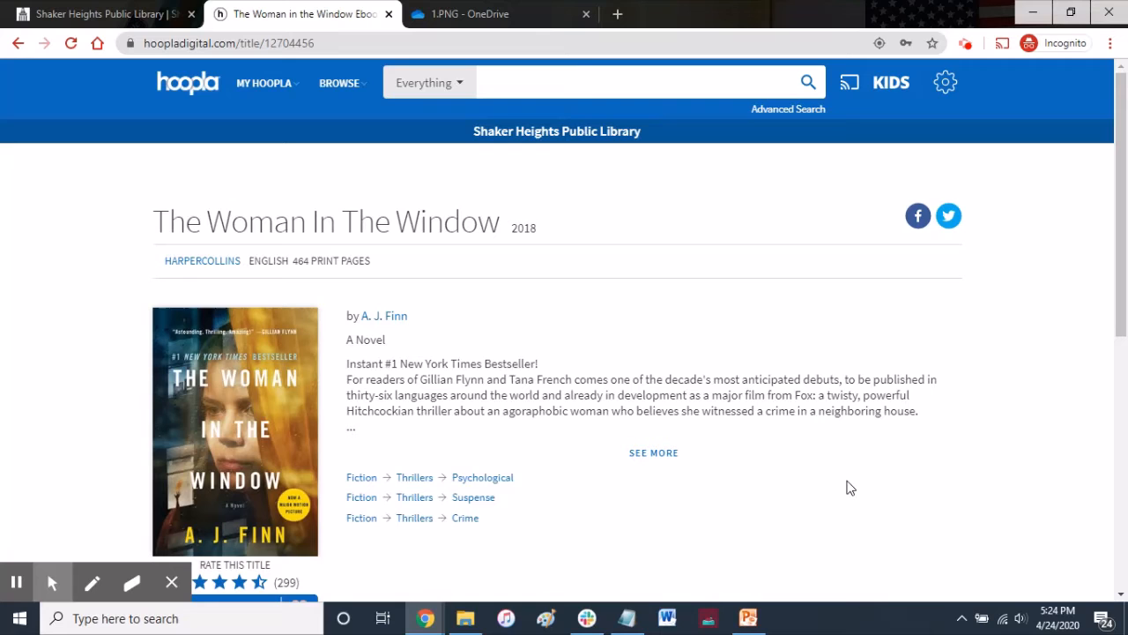
pyautogui.click(264, 82)
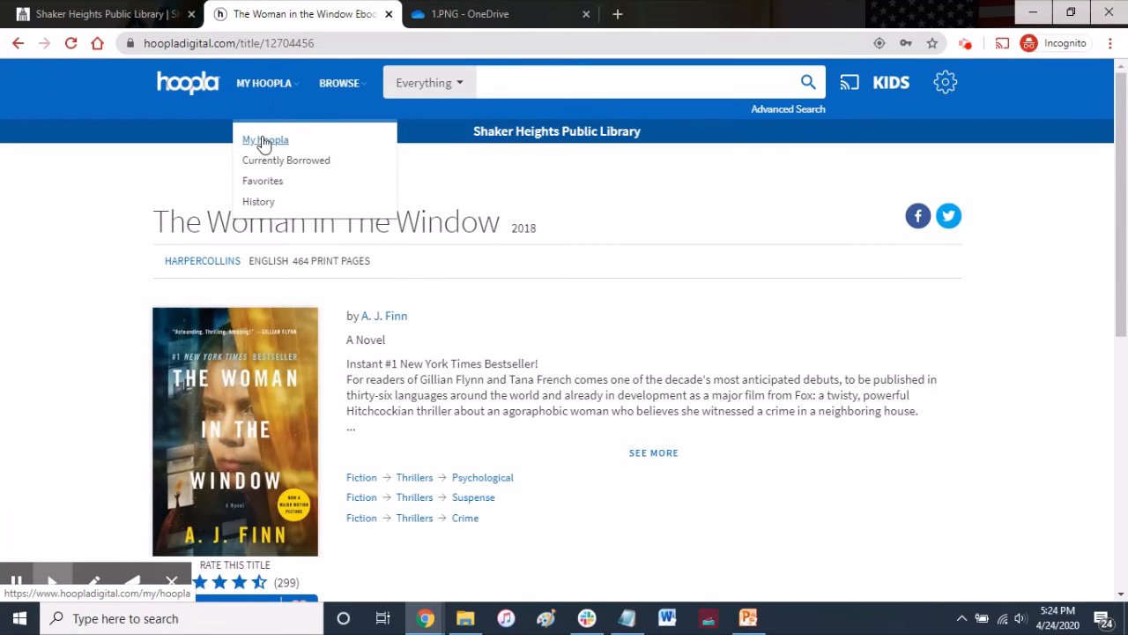
pyautogui.click(264, 140)
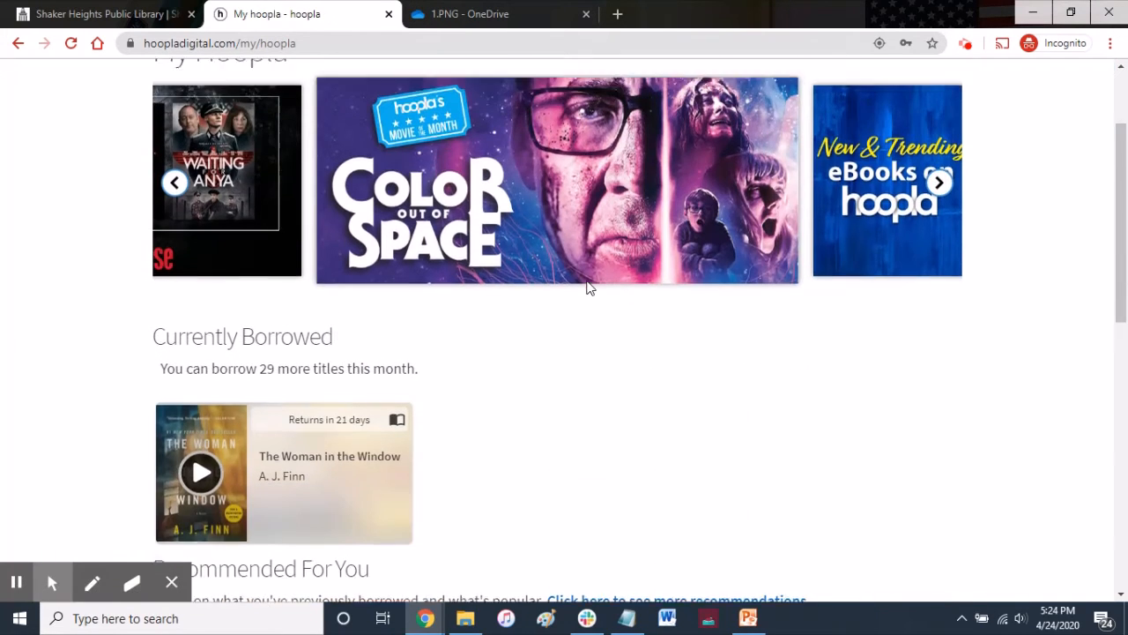
pyautogui.scroll(-3)
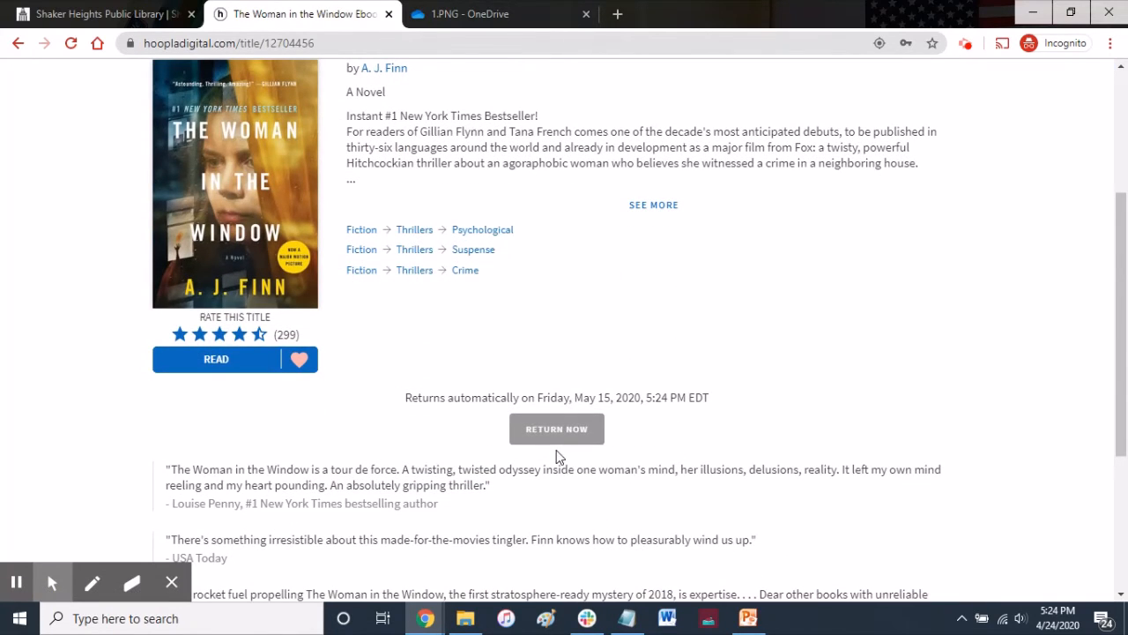
pyautogui.click(557, 429)
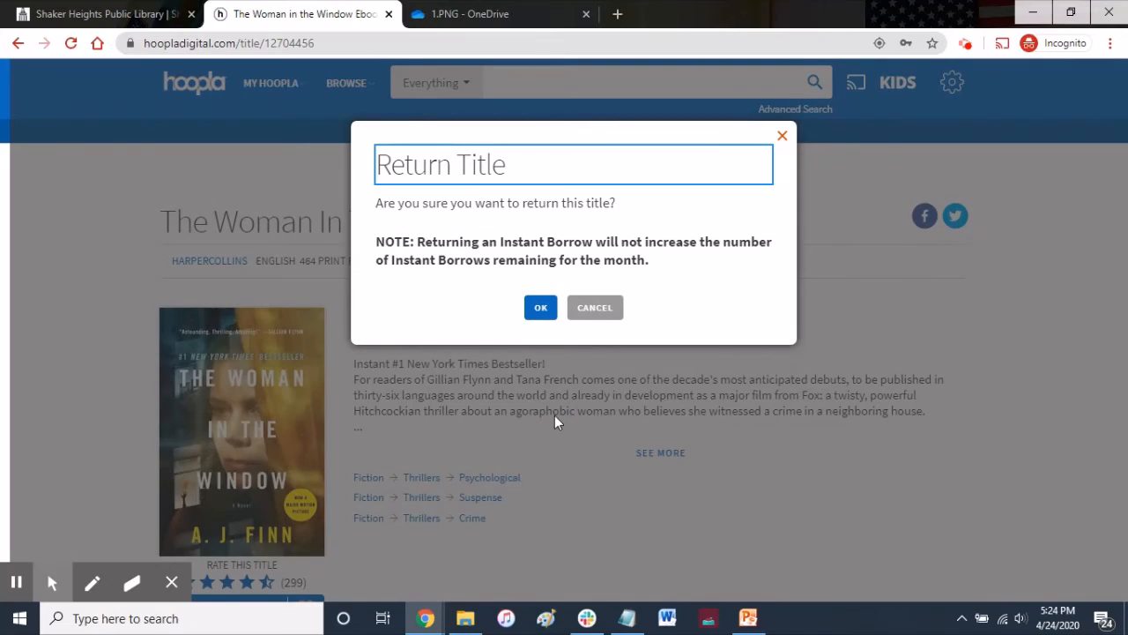
pyautogui.moveTo(496, 296)
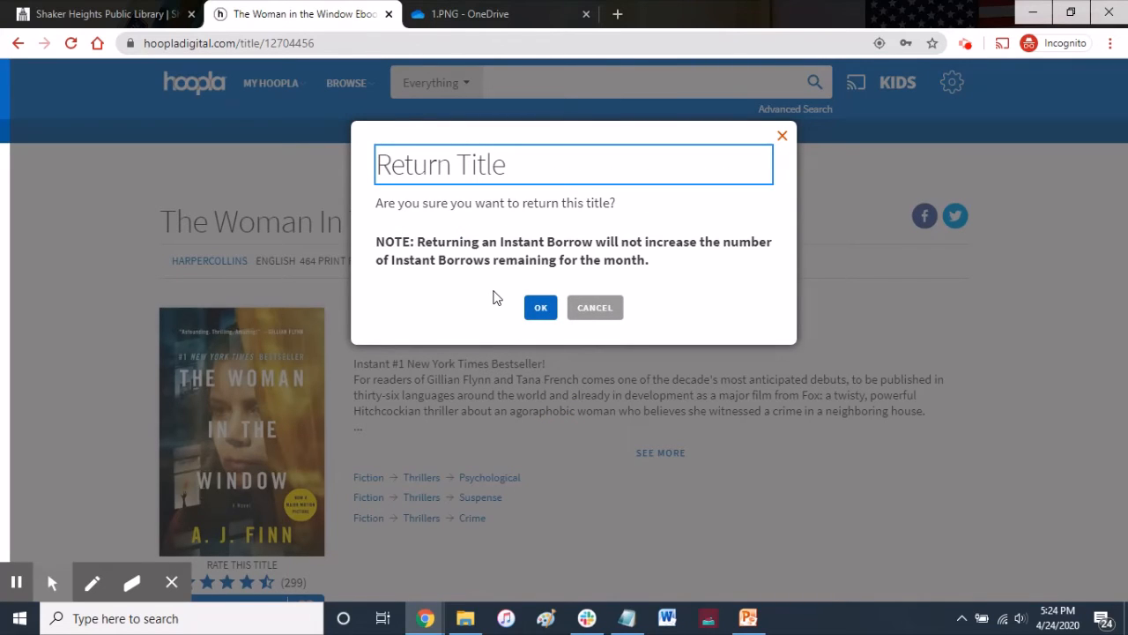
pyautogui.moveTo(518, 330)
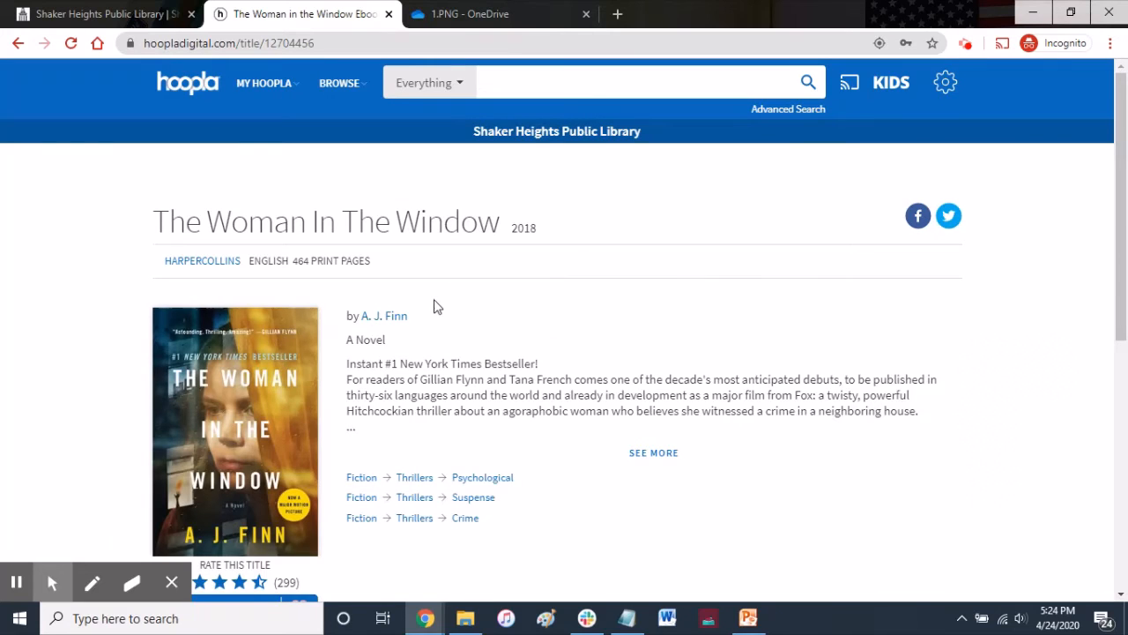
pyautogui.moveTo(748, 347)
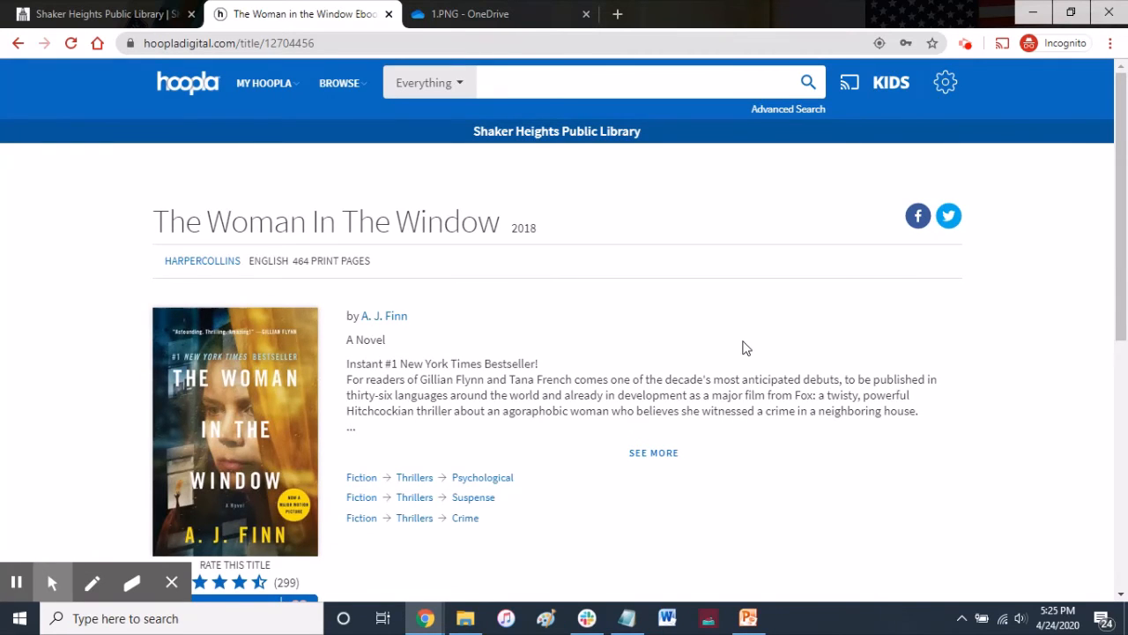
pyautogui.scroll(-3)
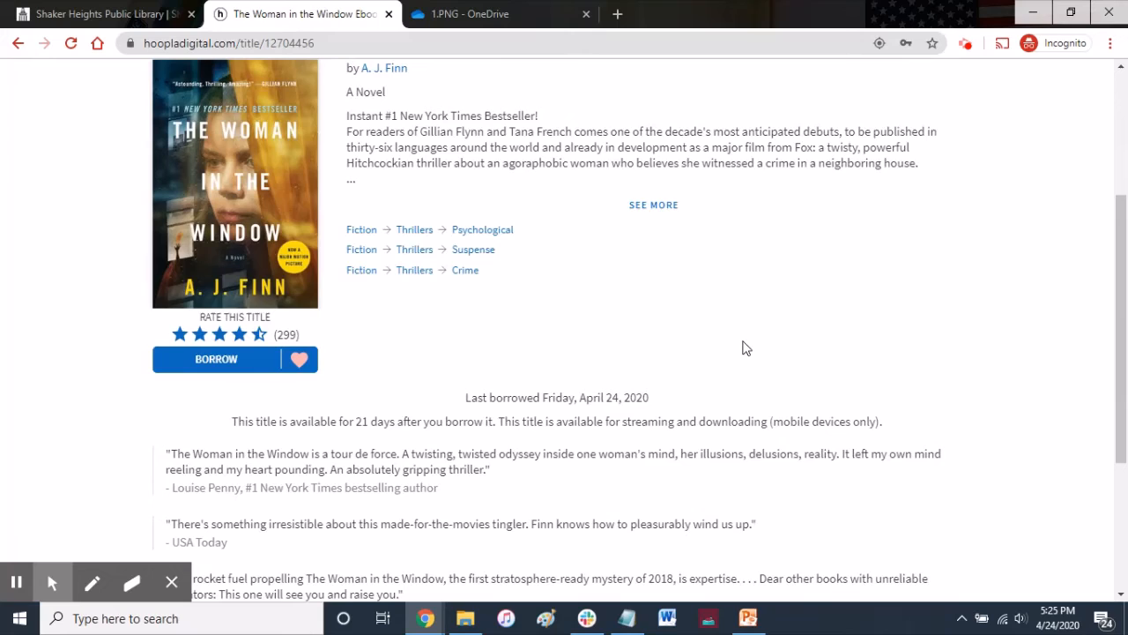
pyautogui.moveTo(236, 406)
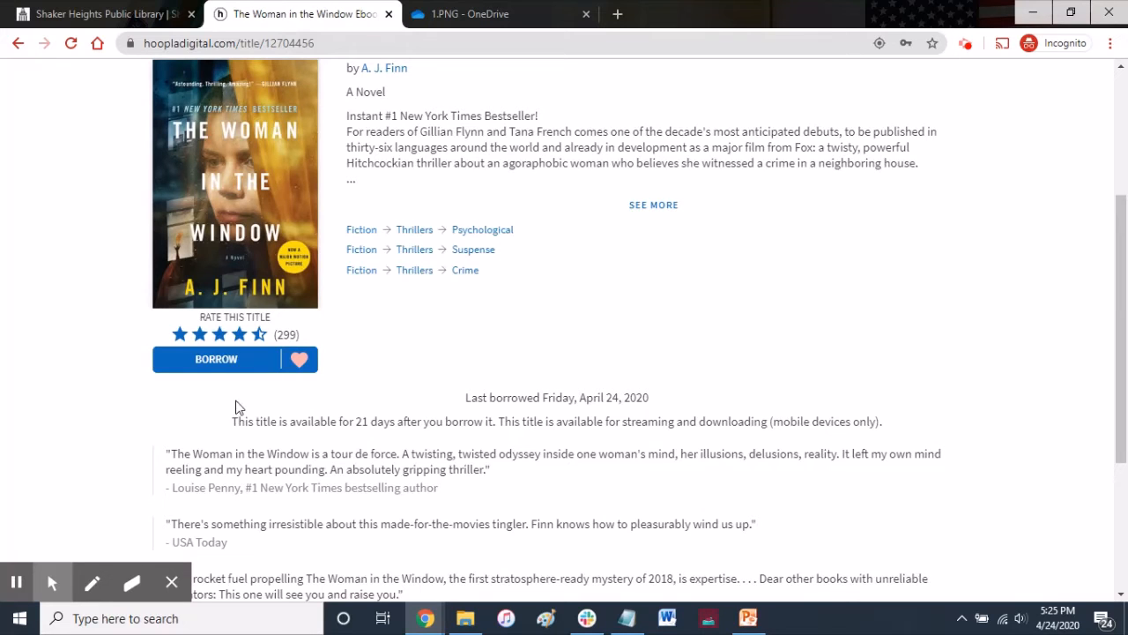
pyautogui.moveTo(649, 391)
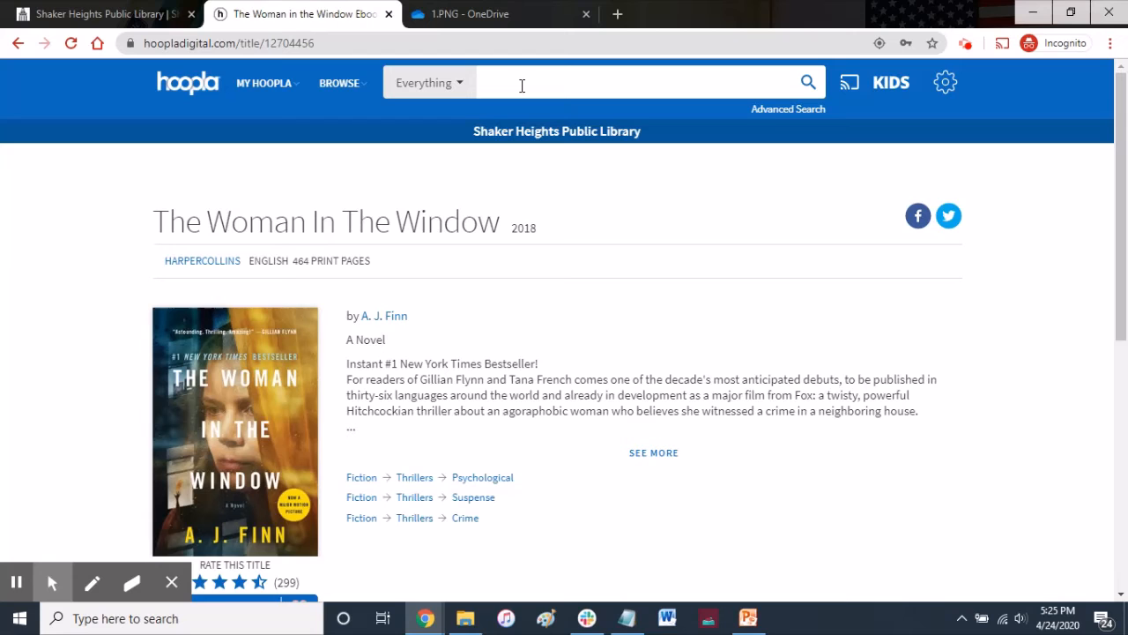
# Search the catalogue for gwenpool and select The Unbelievable Gwenpool Vol. 1.
pyautogui.click(617, 82)
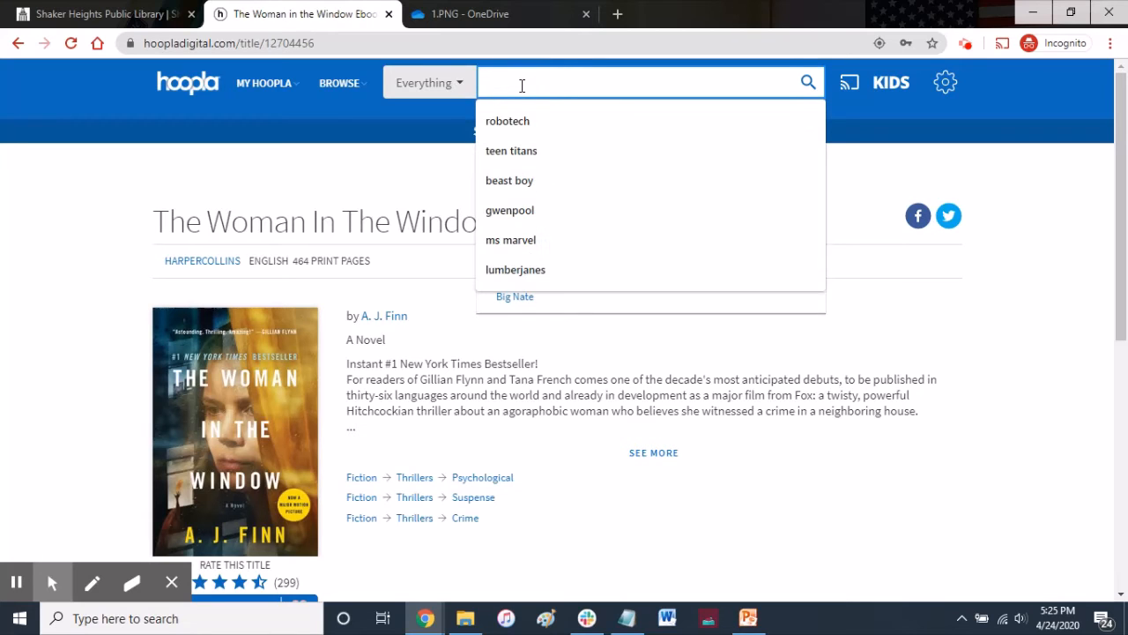
pyautogui.write('gwenpo')
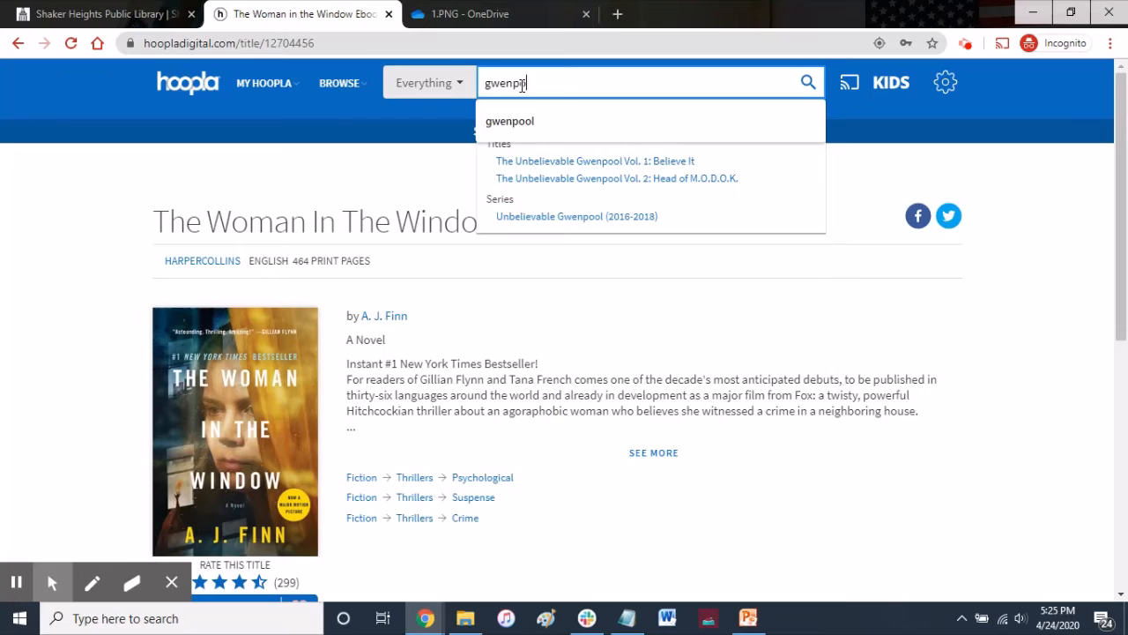
pyautogui.moveTo(515, 120)
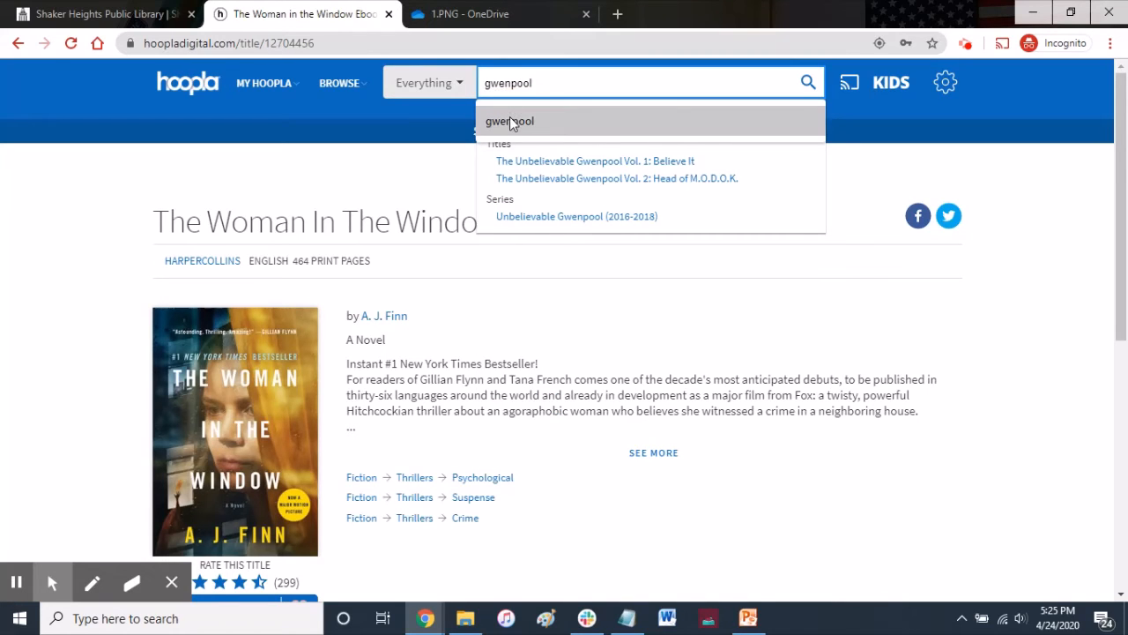
pyautogui.click(511, 120)
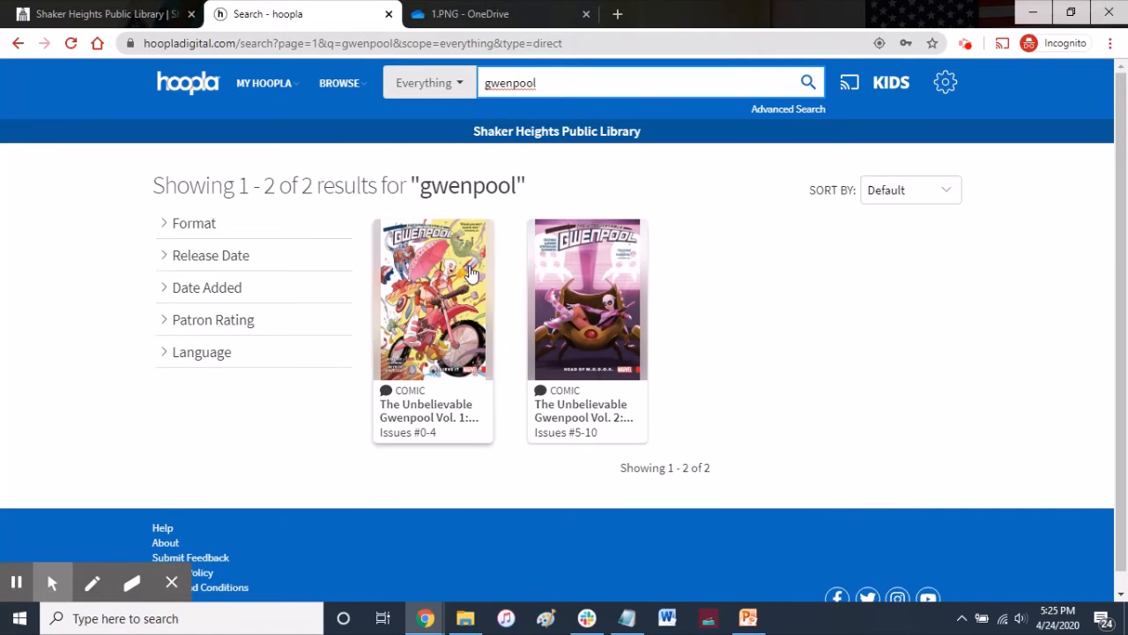
pyautogui.click(432, 300)
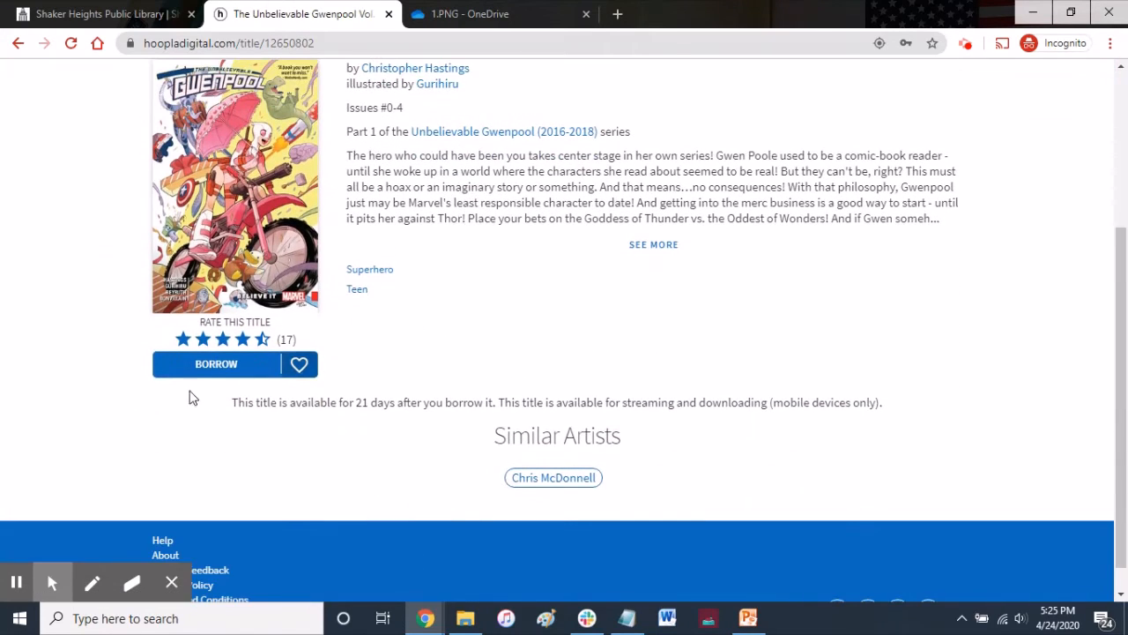
# Borrow The Unbelievable Gwenpool Vol. 1 and dismiss the comic reader instructions.
pyautogui.click(215, 363)
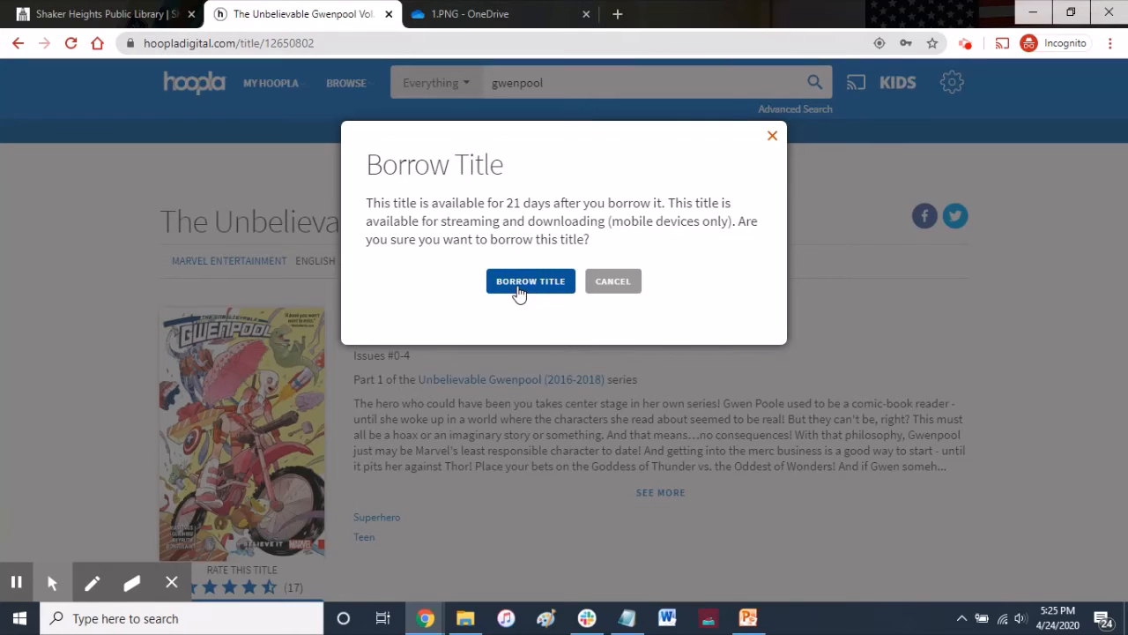
pyautogui.click(529, 280)
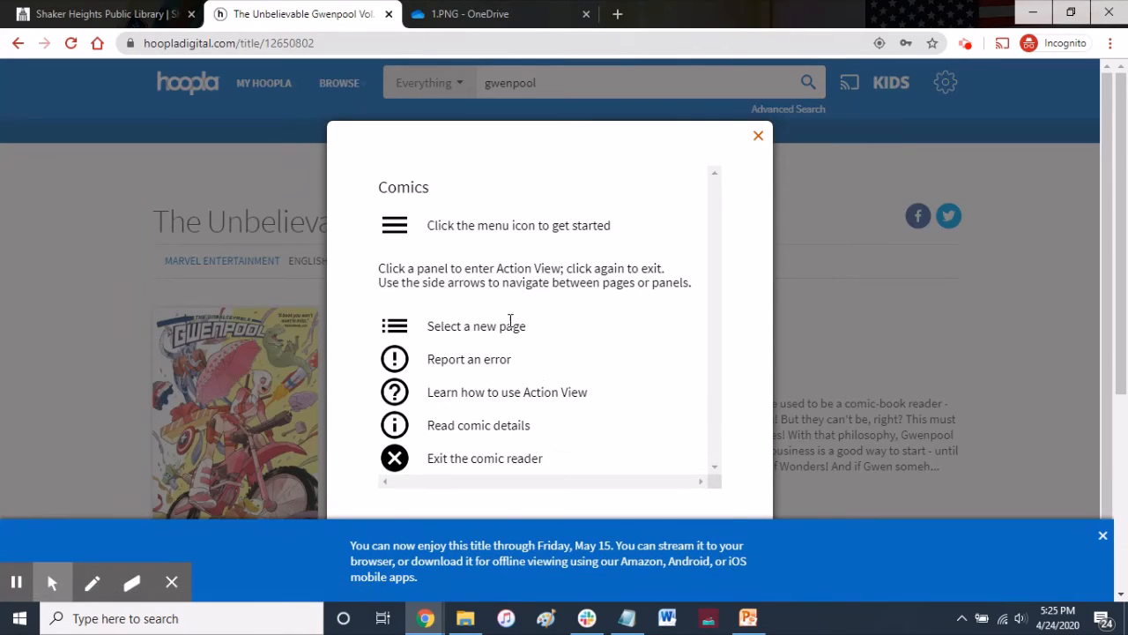
pyautogui.moveTo(570, 289)
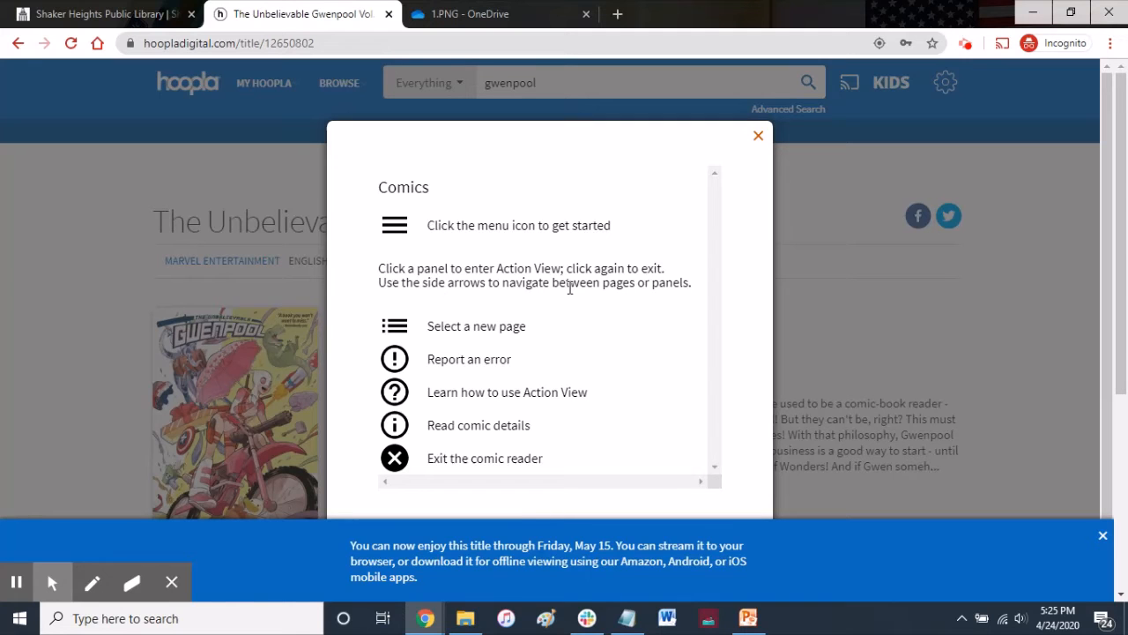
pyautogui.scroll(-3)
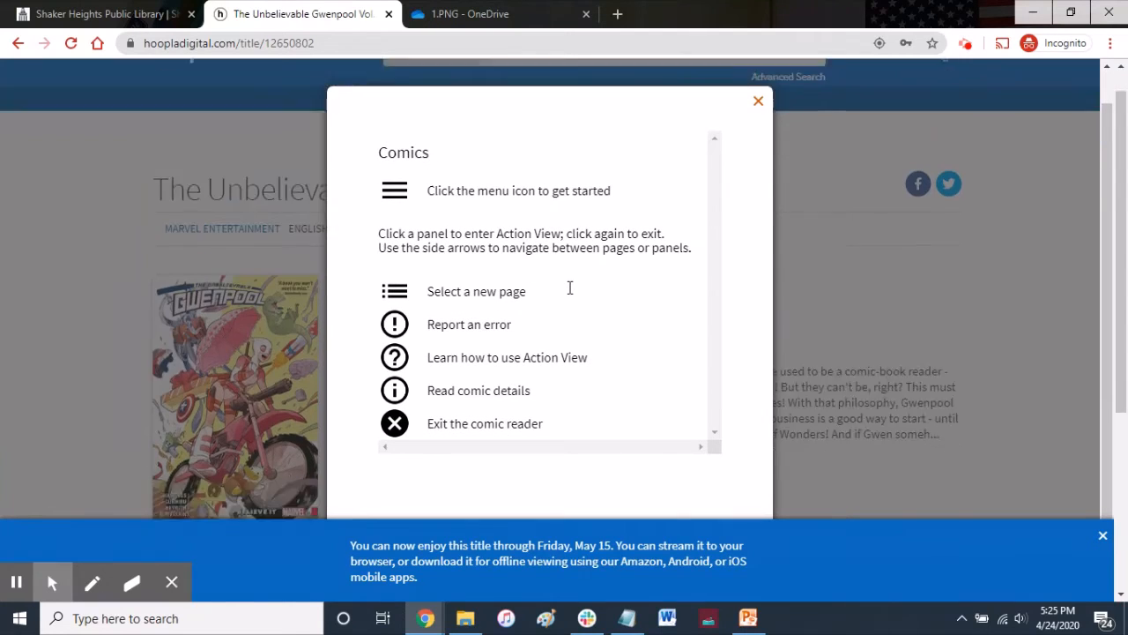
pyautogui.scroll(-3)
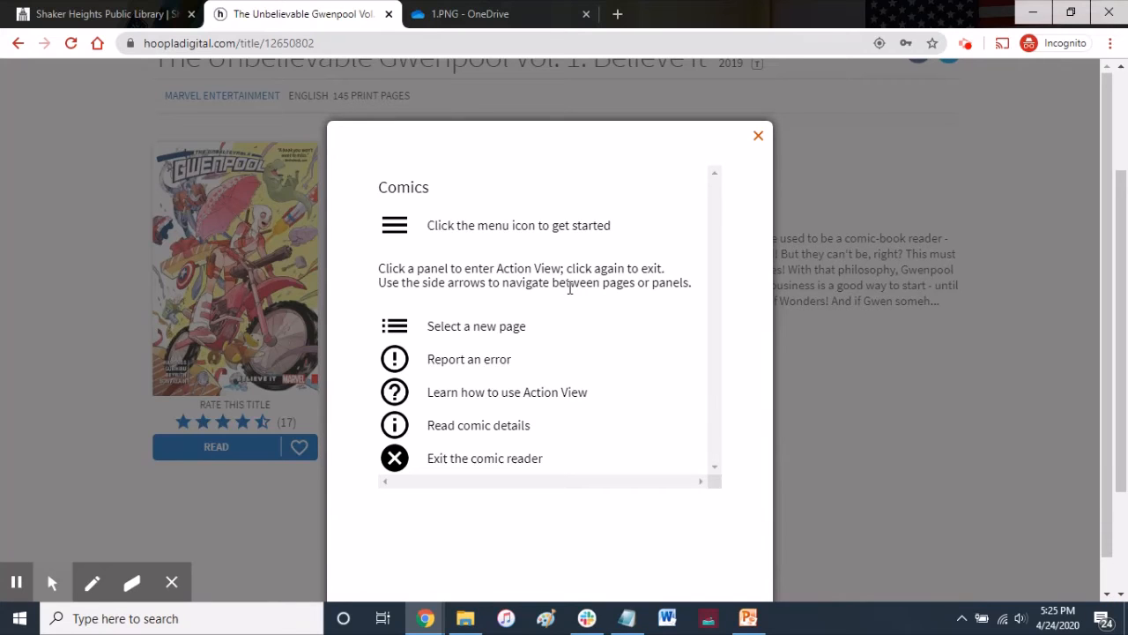
pyautogui.click(758, 134)
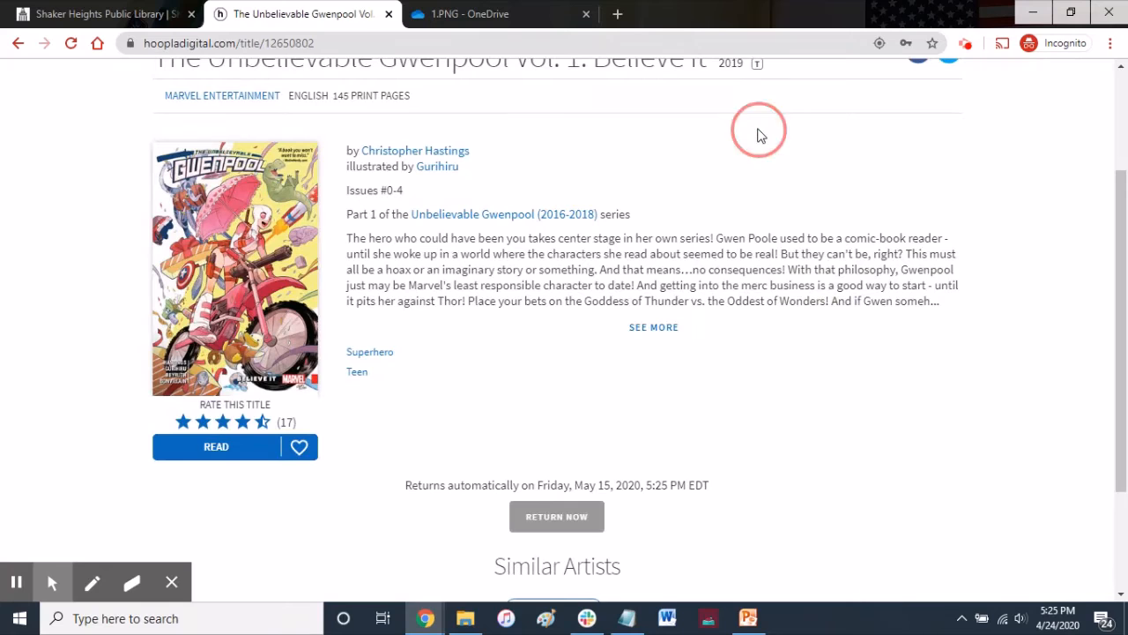
# Read the comic in the reader, then exit the reader back to My Hoopla.
pyautogui.click(215, 448)
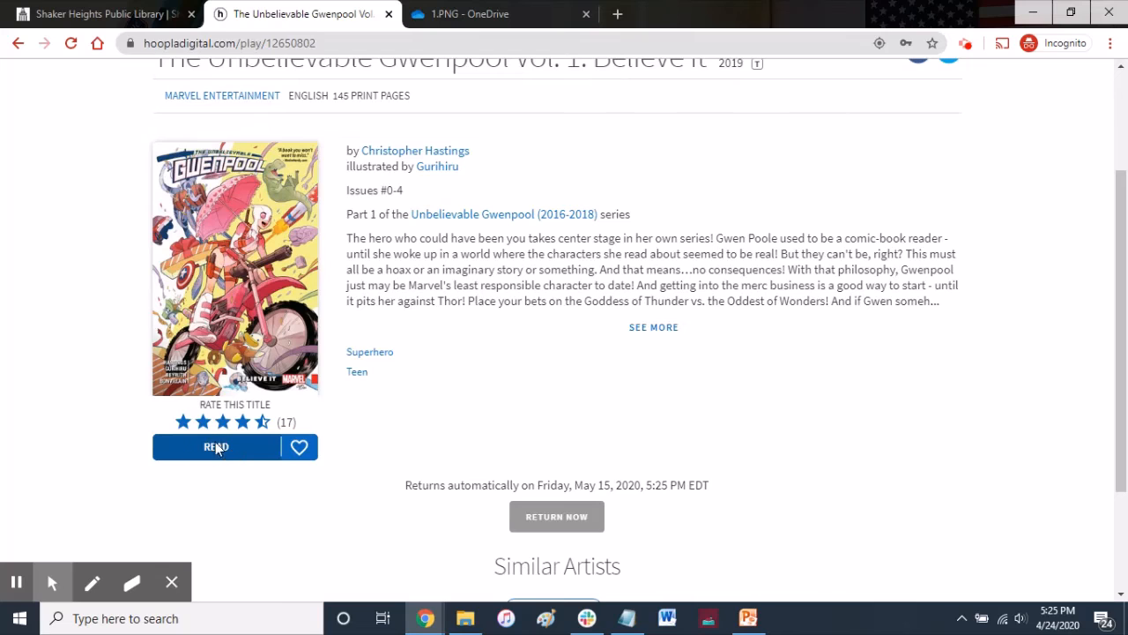
pyautogui.click(215, 448)
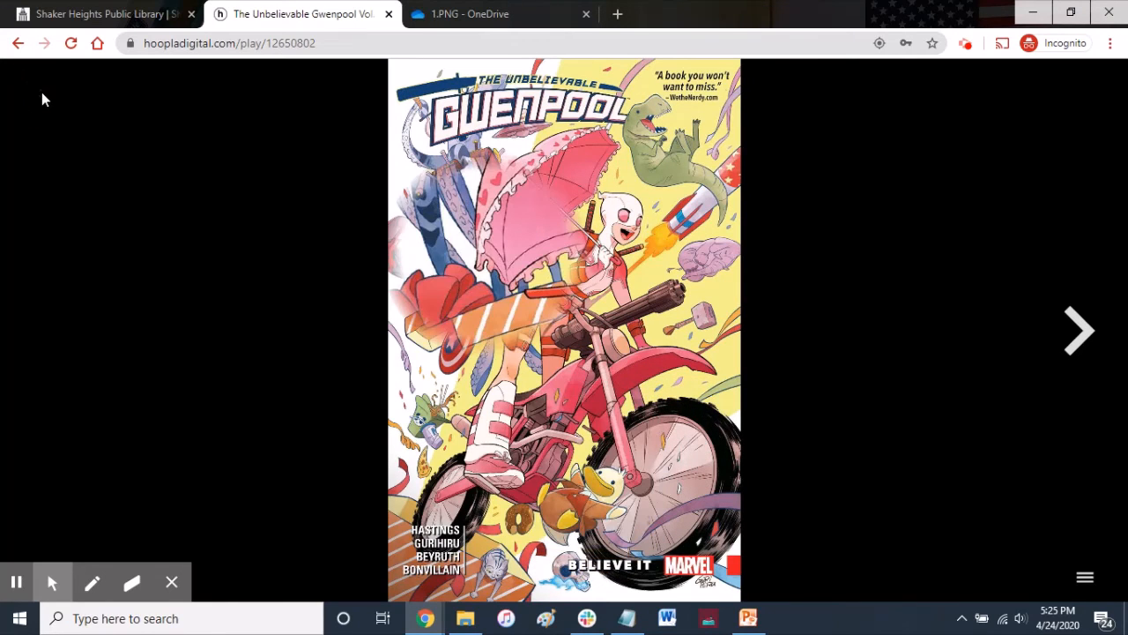
pyautogui.click(1084, 576)
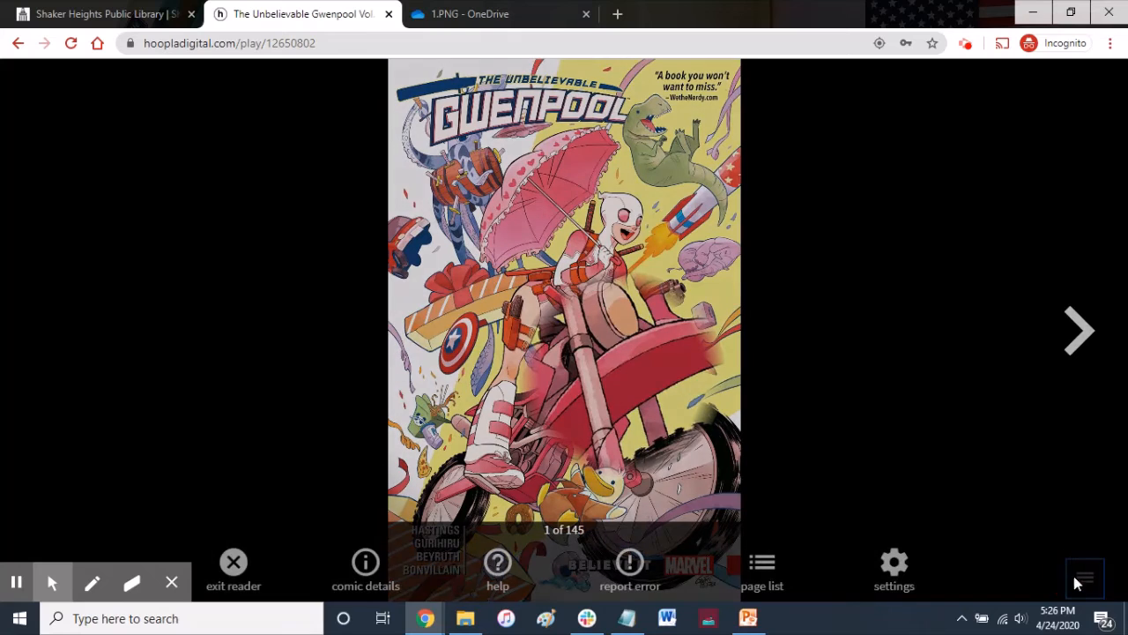
pyautogui.moveTo(232, 561)
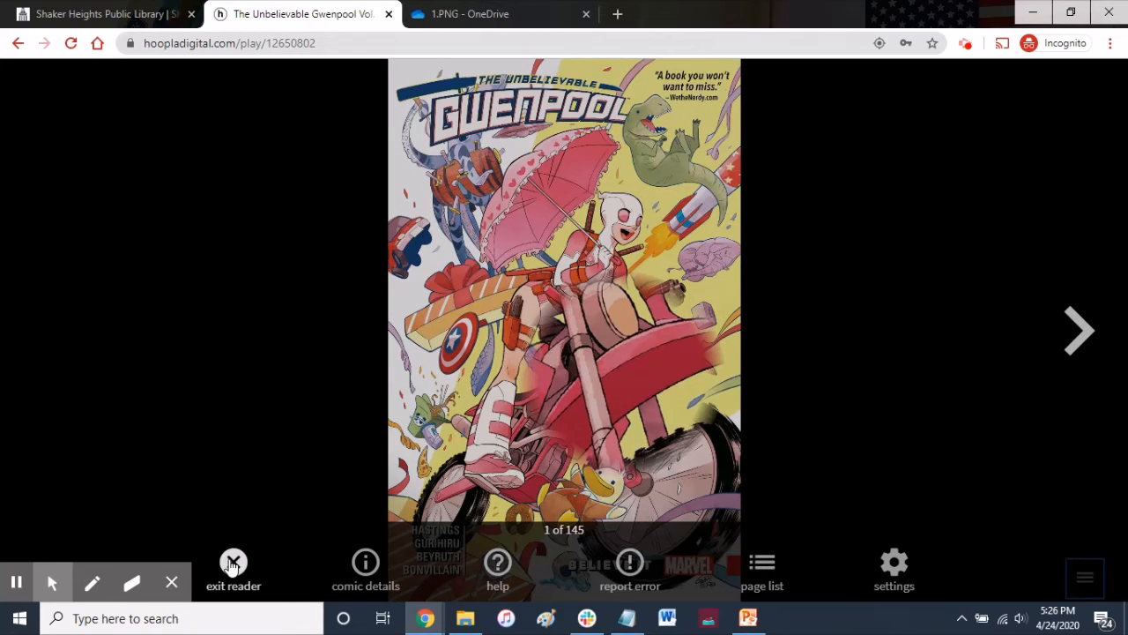
pyautogui.click(233, 563)
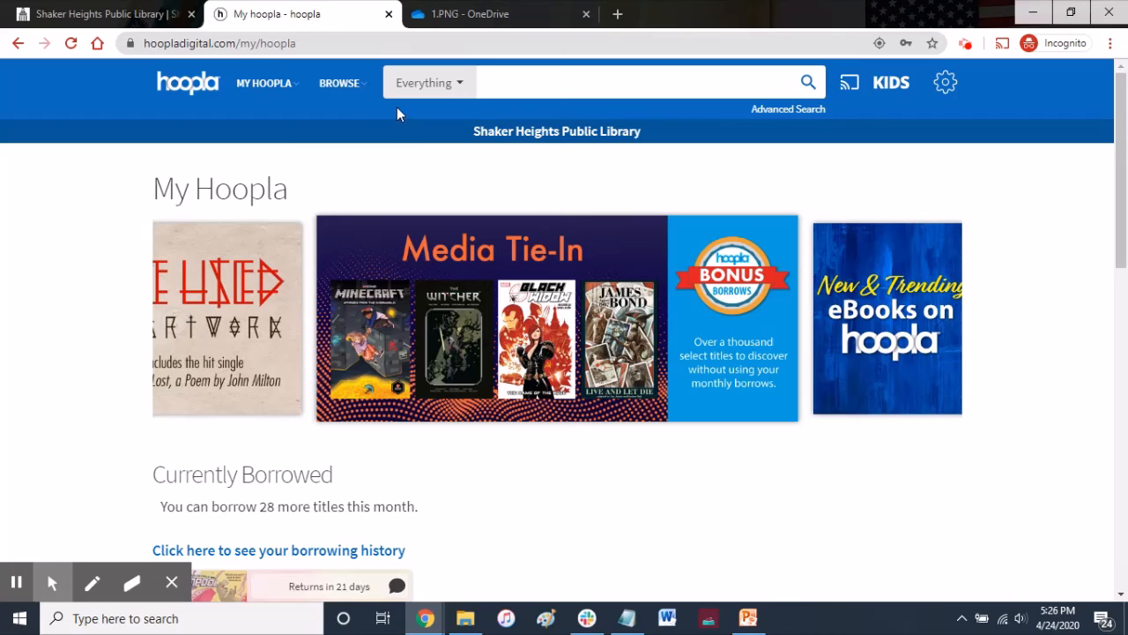
pyautogui.moveTo(767, 123)
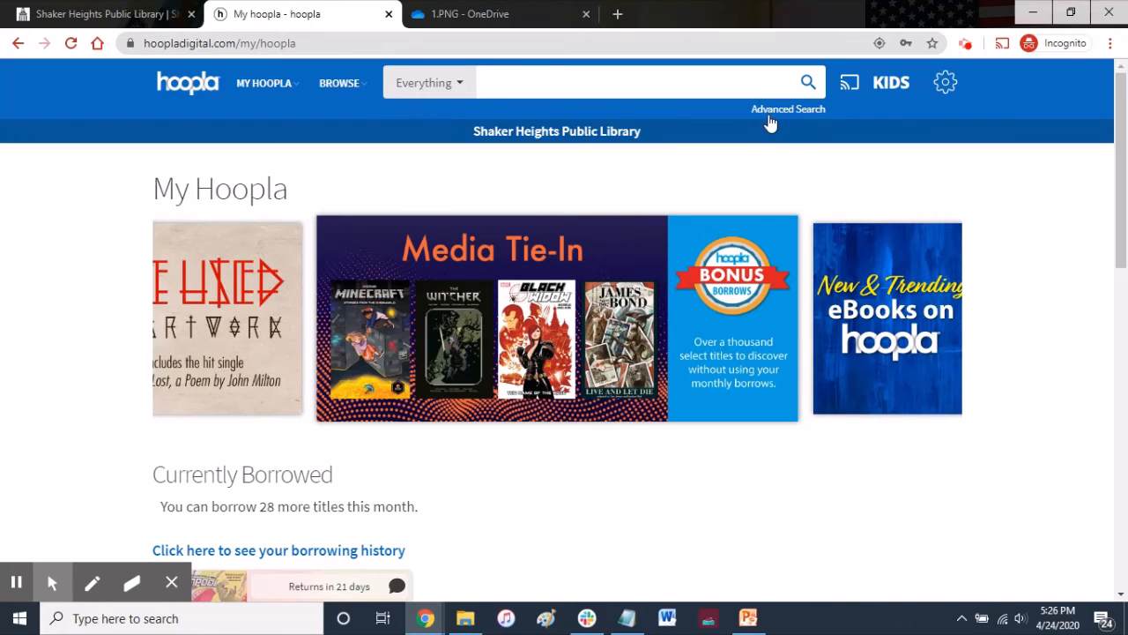
# Run an advanced search for title 'civil war' with 'ken burns' under People, returning The Civil War.
pyautogui.click(789, 109)
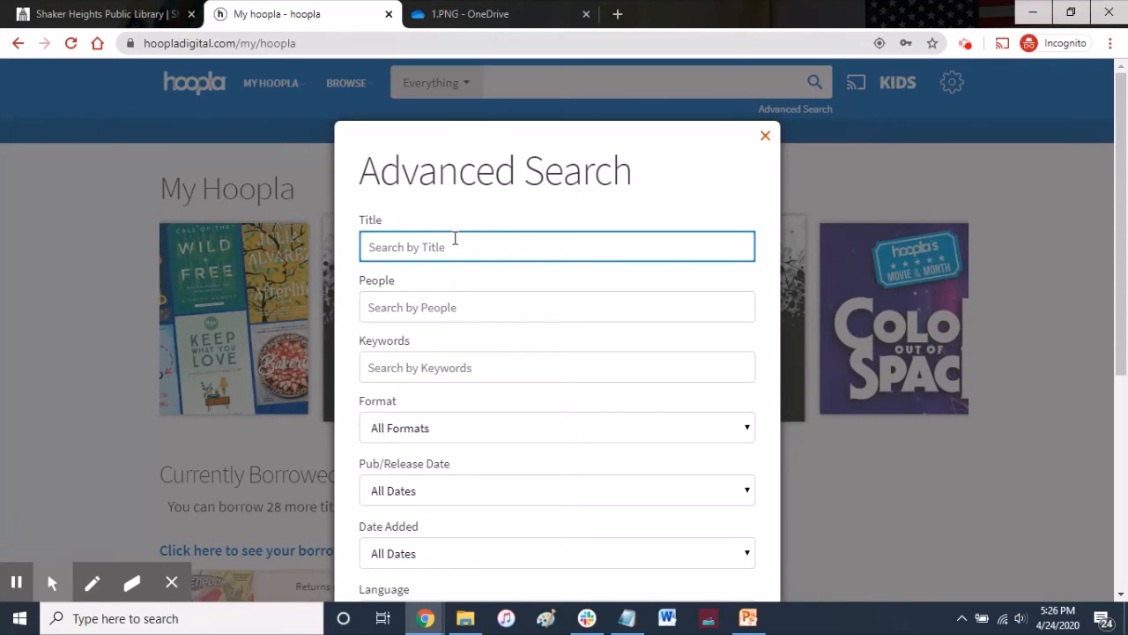
pyautogui.write('civ')
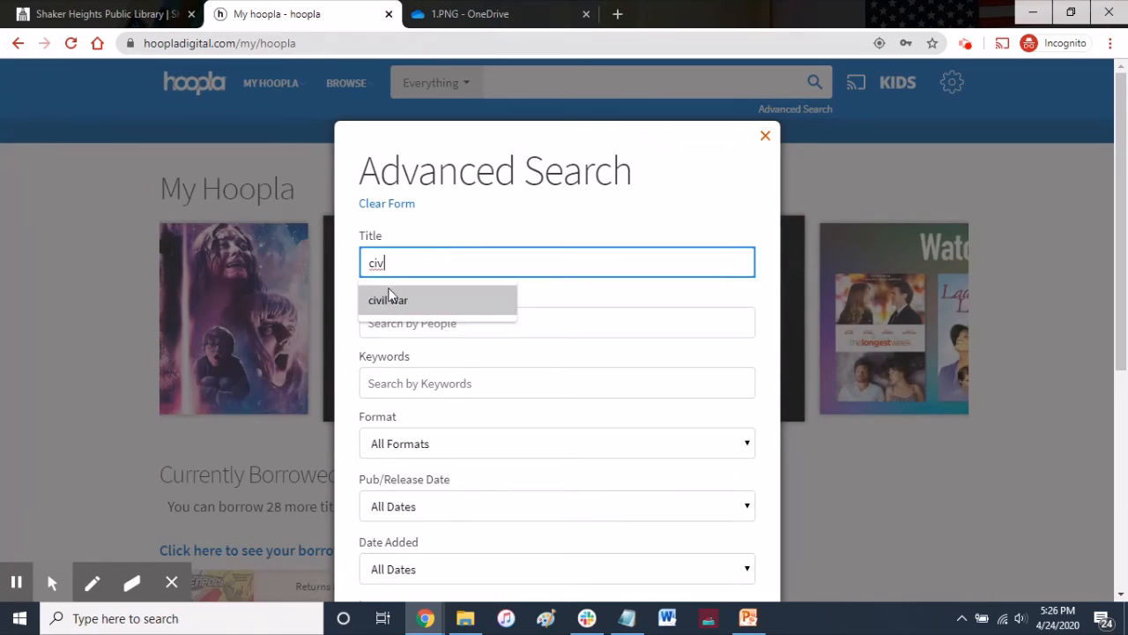
pyautogui.write('k')
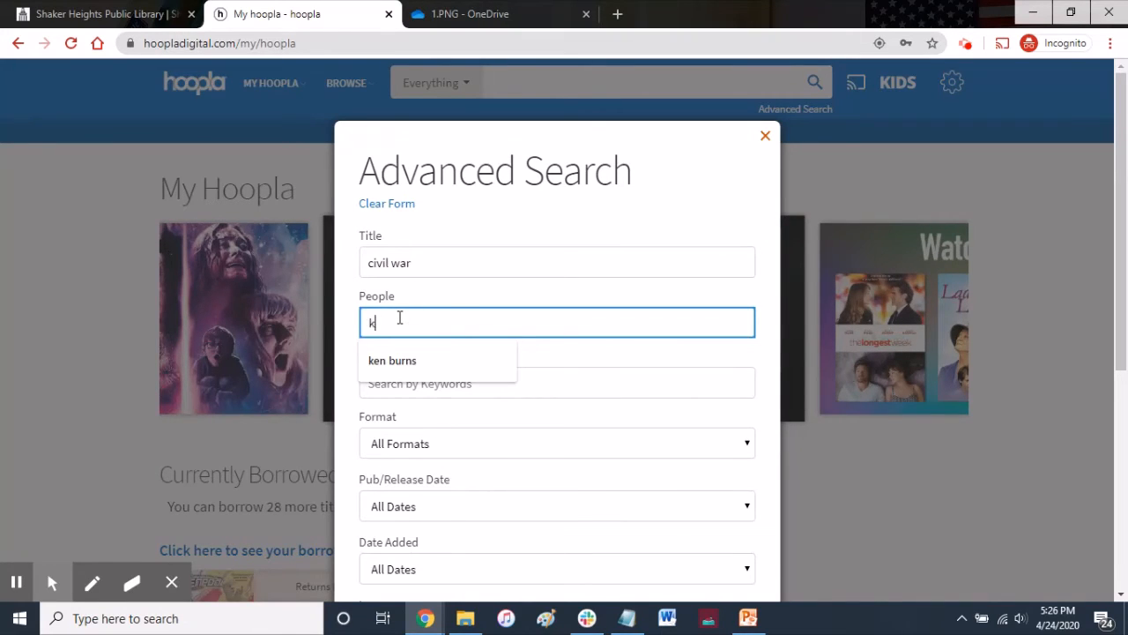
pyautogui.write('en bur')
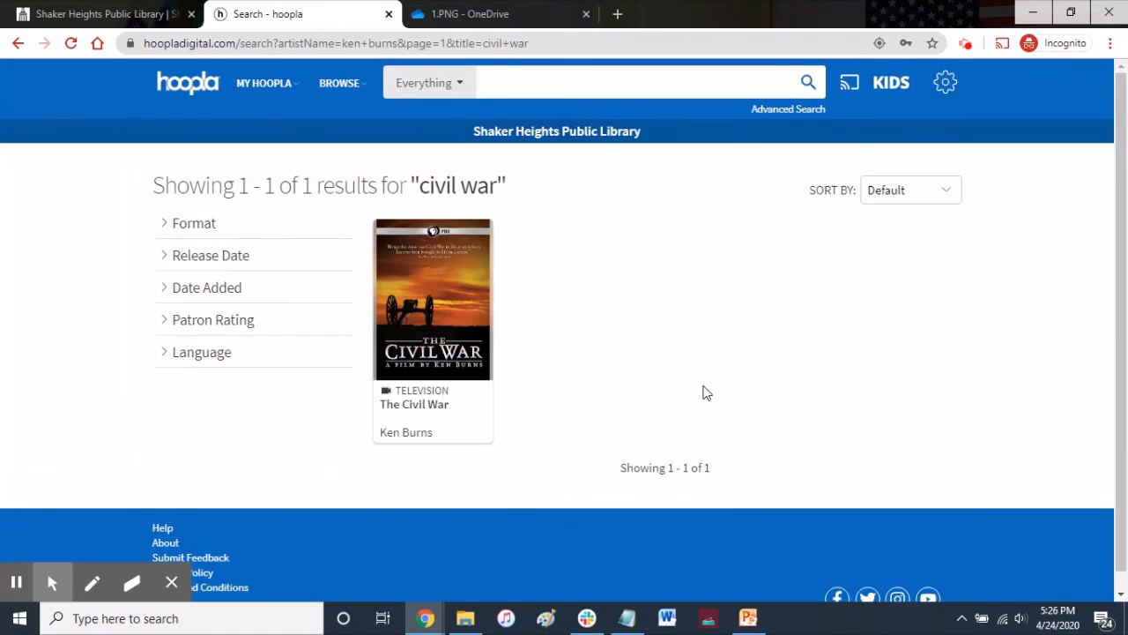
pyautogui.moveTo(474, 306)
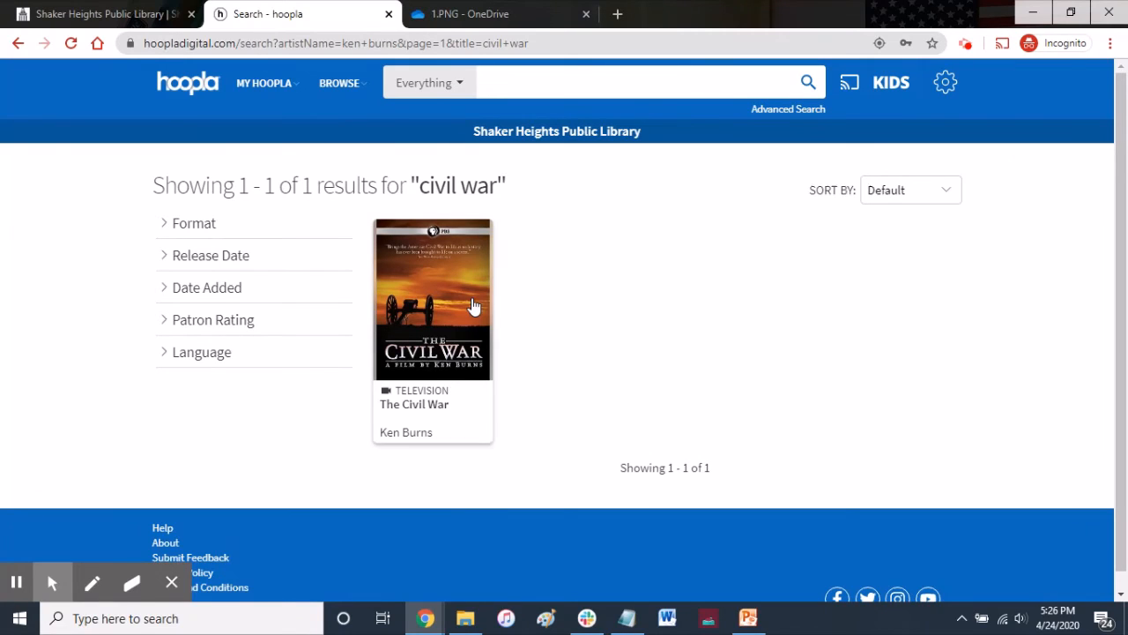
pyautogui.moveTo(769, 307)
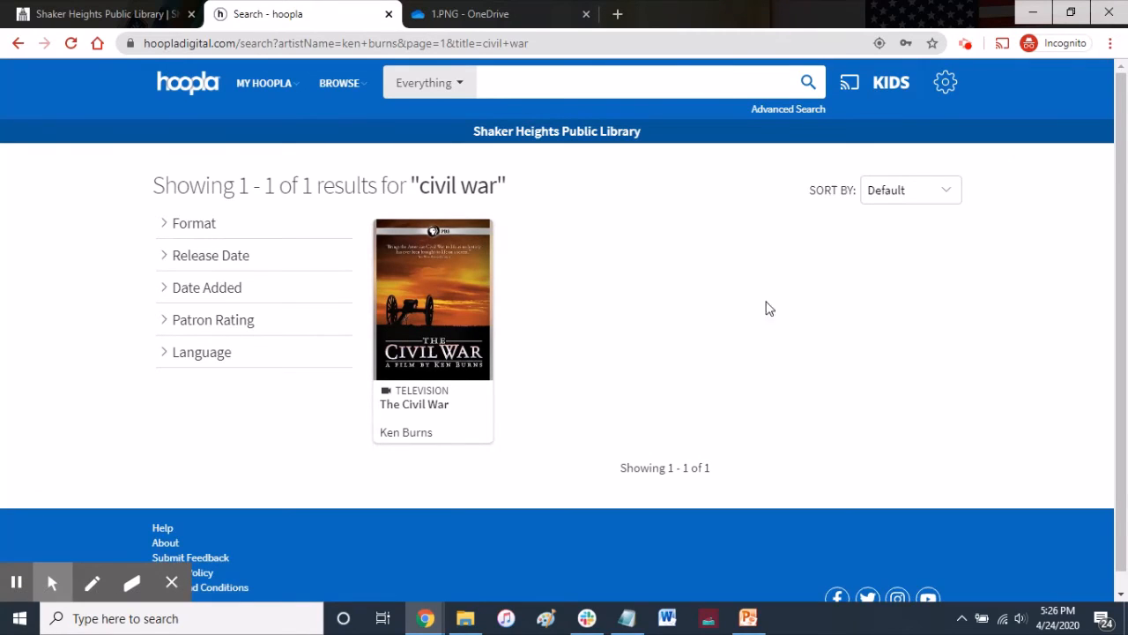
pyautogui.click(338, 83)
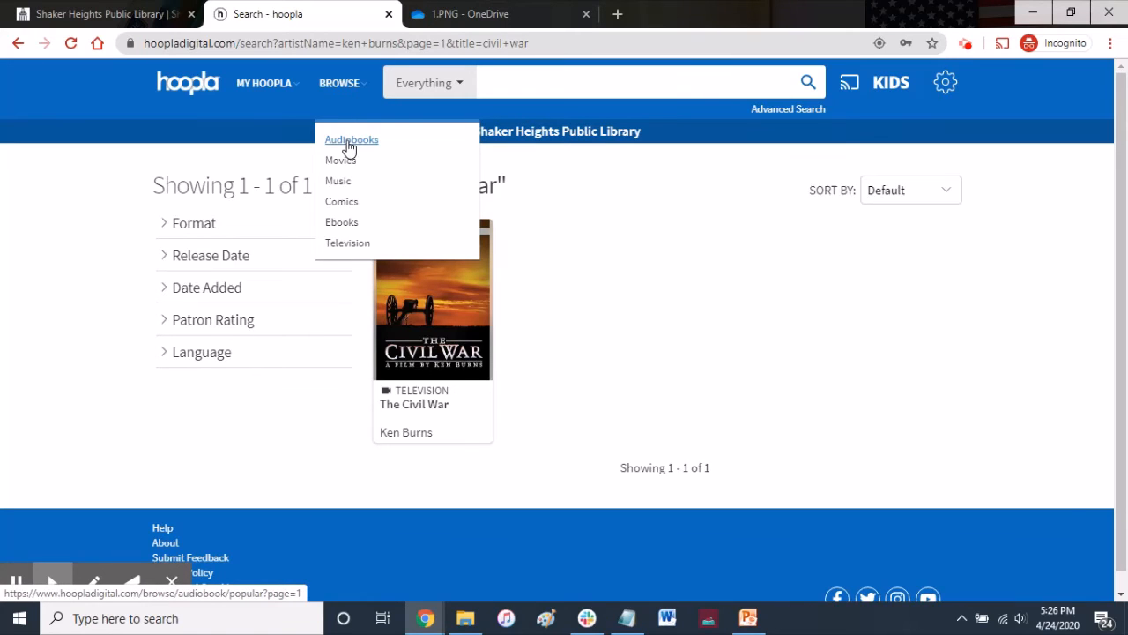
# Go to Harry Potter And The Sorcerer's Stone among popular audiobooks and choose Borrow.
pyautogui.click(351, 139)
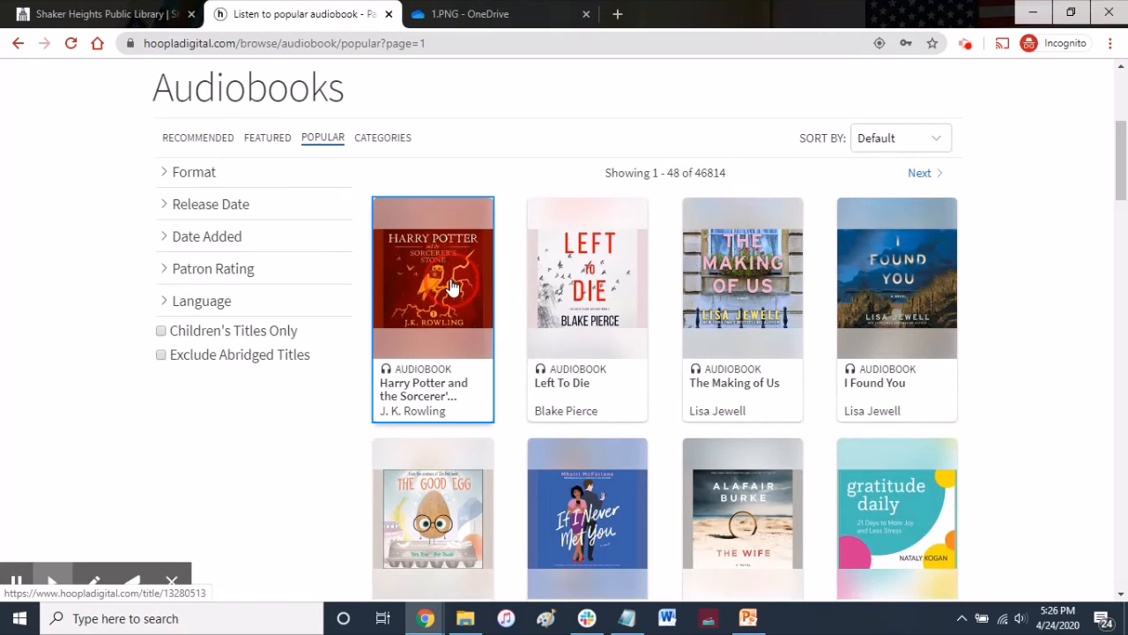
pyautogui.click(451, 278)
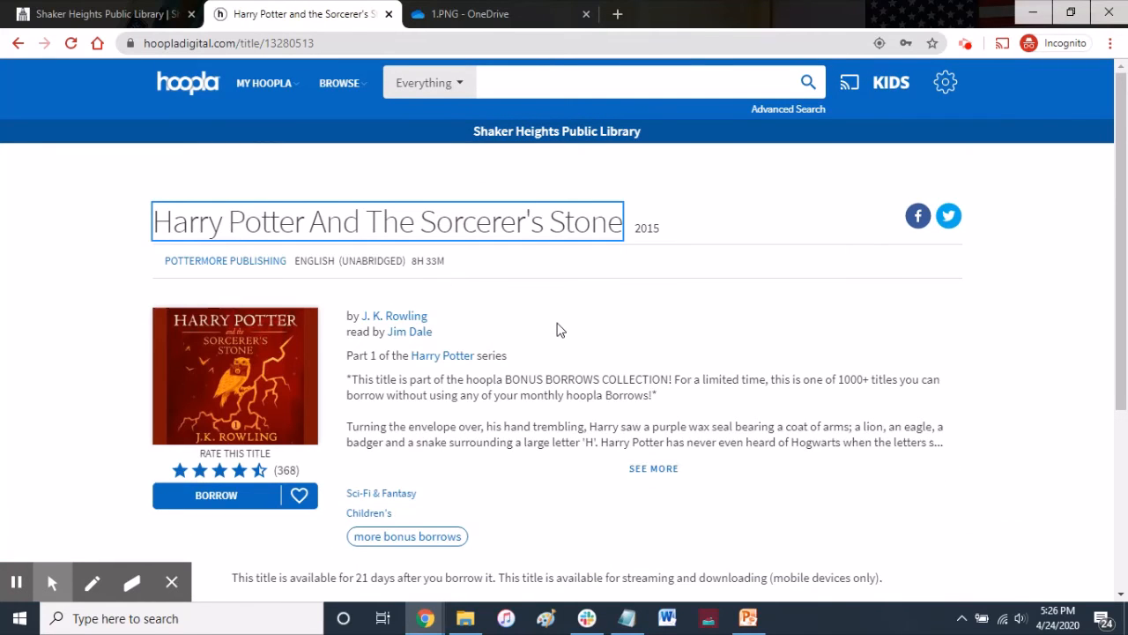
pyautogui.scroll(-3)
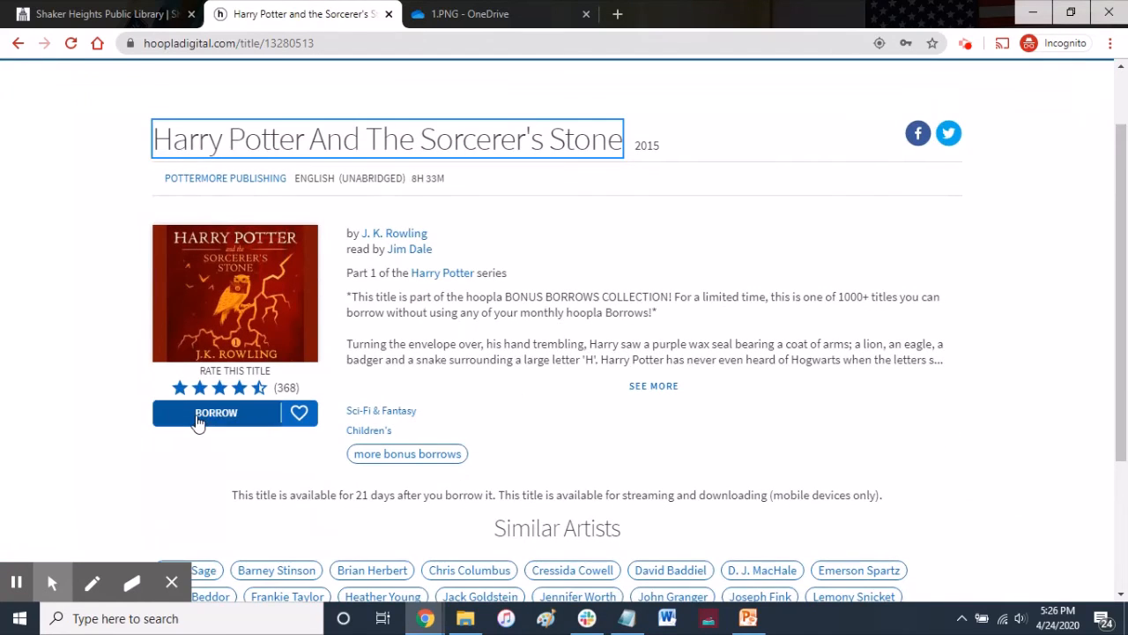
pyautogui.click(216, 412)
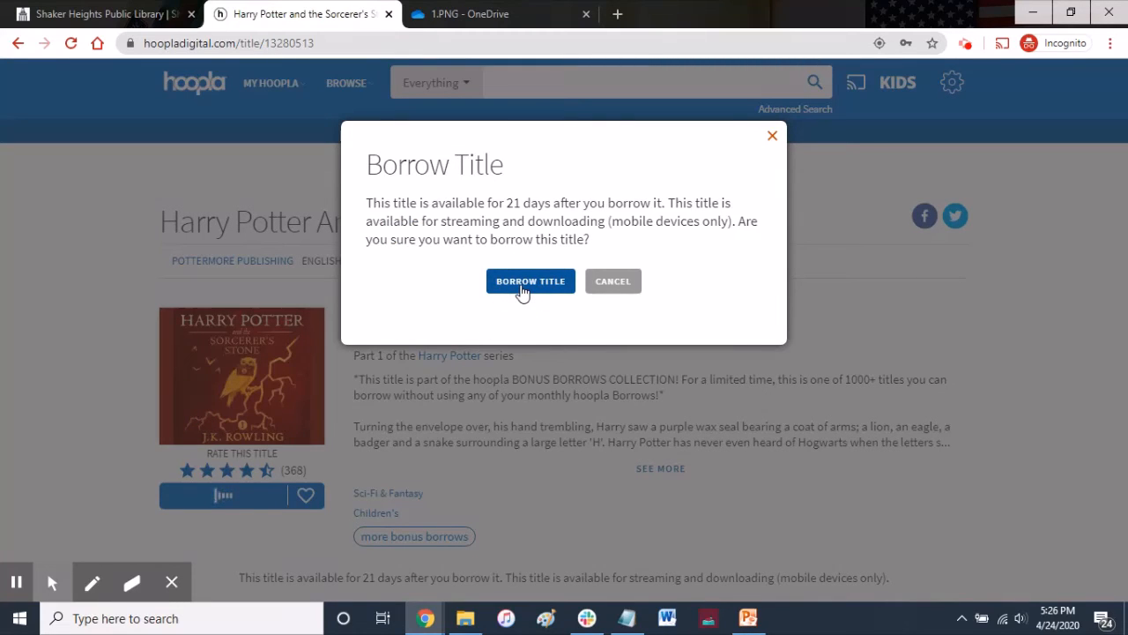
# Confirm with Borrow Title, dismiss the Kids Mode intro, leaving the audiobook due May 15.
pyautogui.click(529, 280)
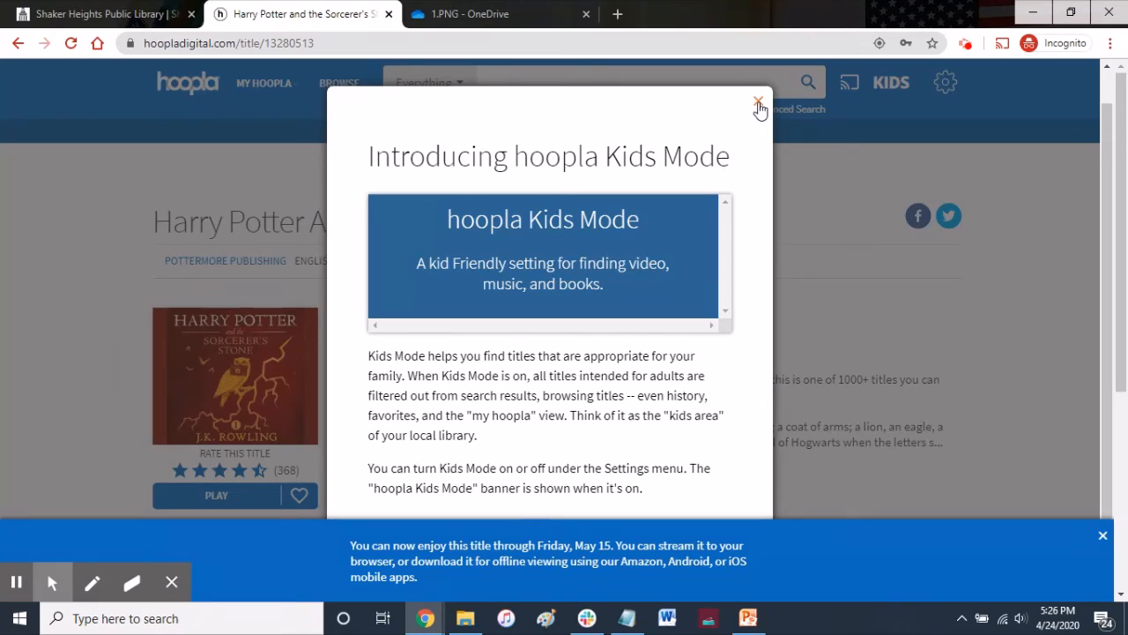
pyautogui.click(751, 99)
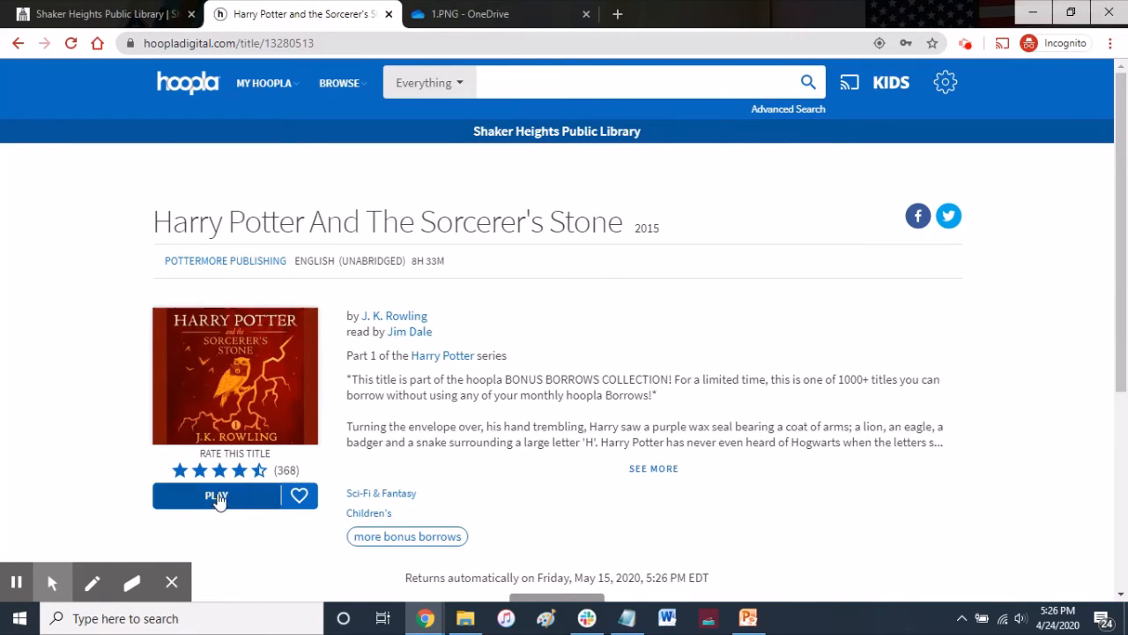
pyautogui.click(217, 493)
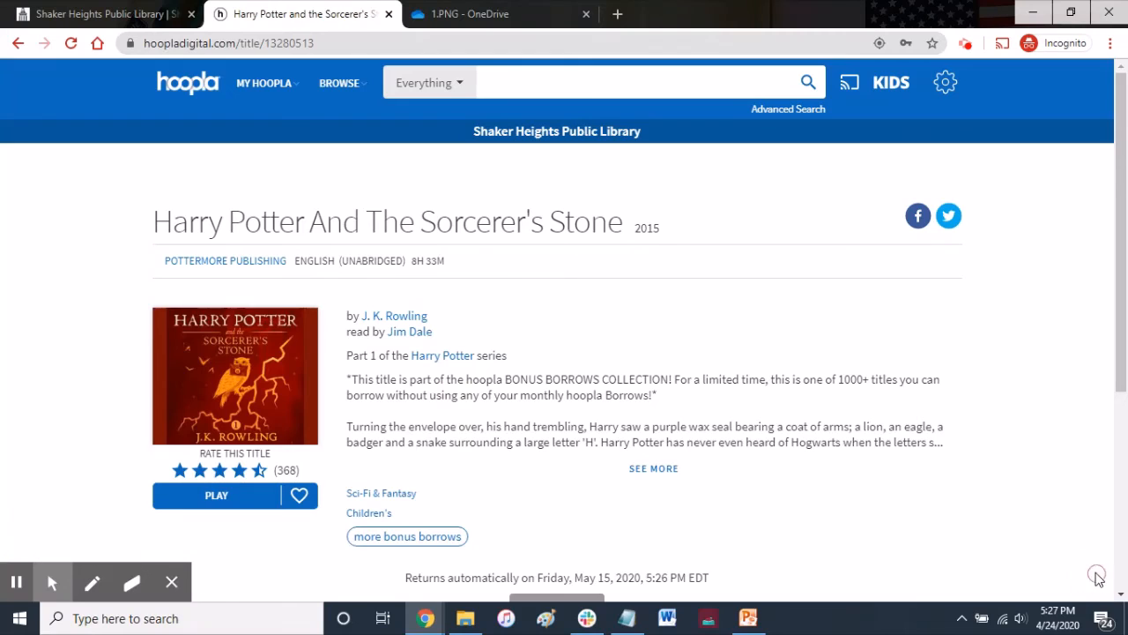
pyautogui.moveTo(325, 194)
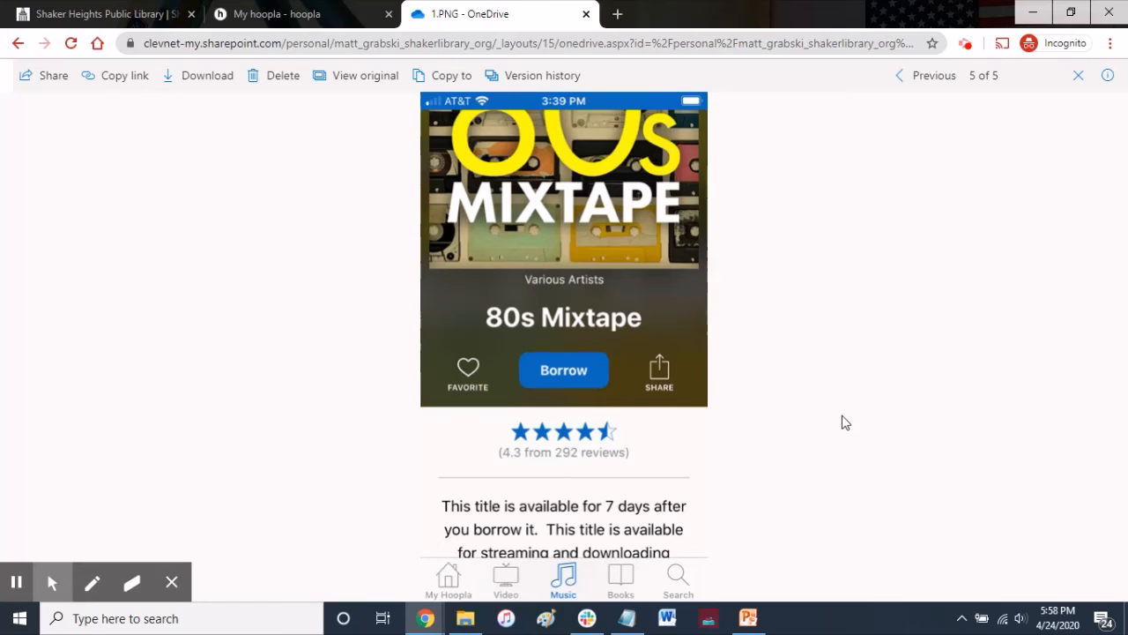
pyautogui.moveTo(584, 377)
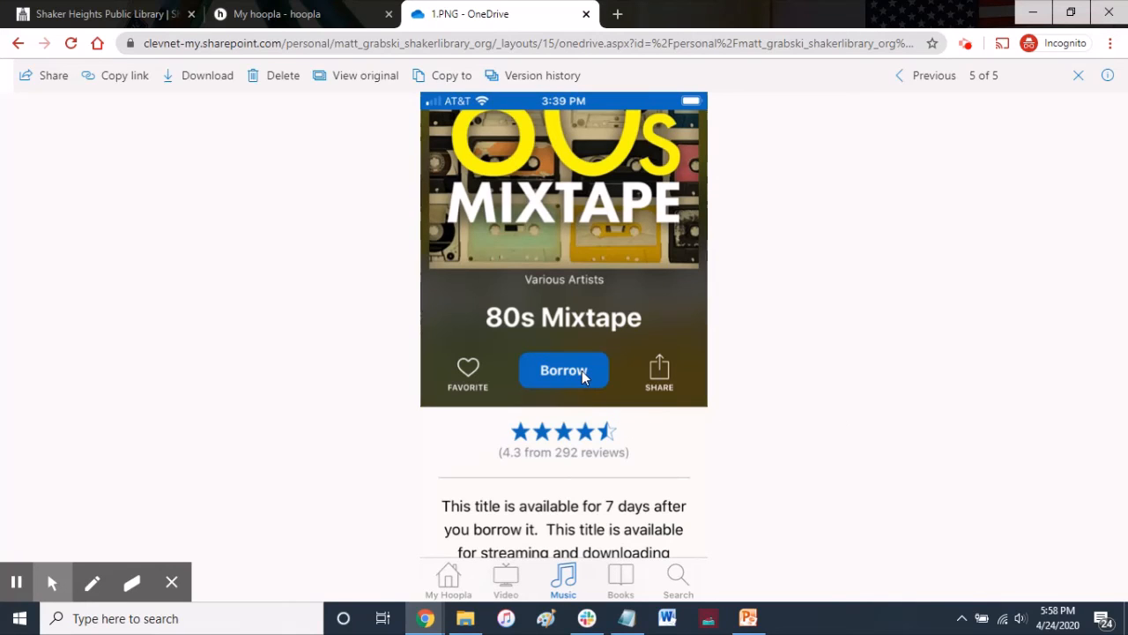
pyautogui.moveTo(906, 116)
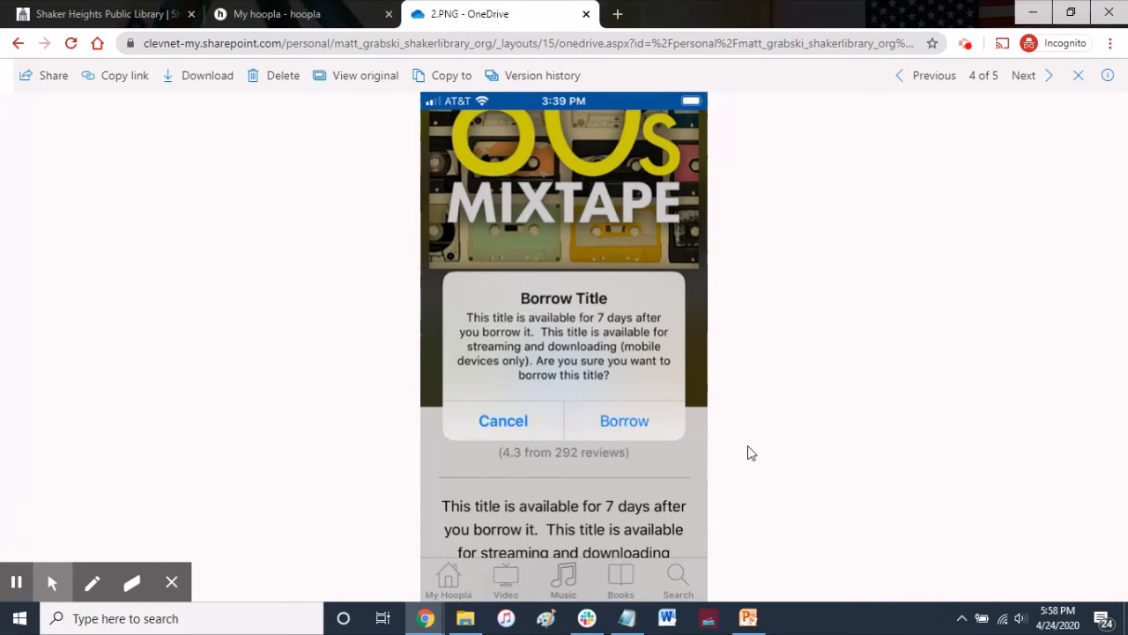
pyautogui.moveTo(642, 434)
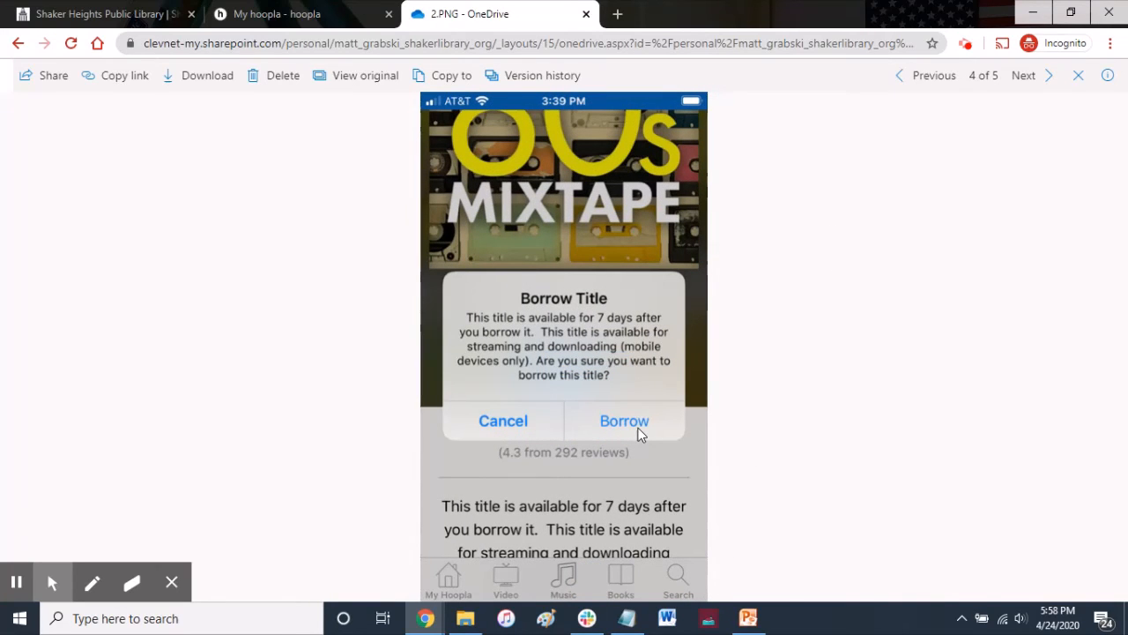
pyautogui.moveTo(904, 79)
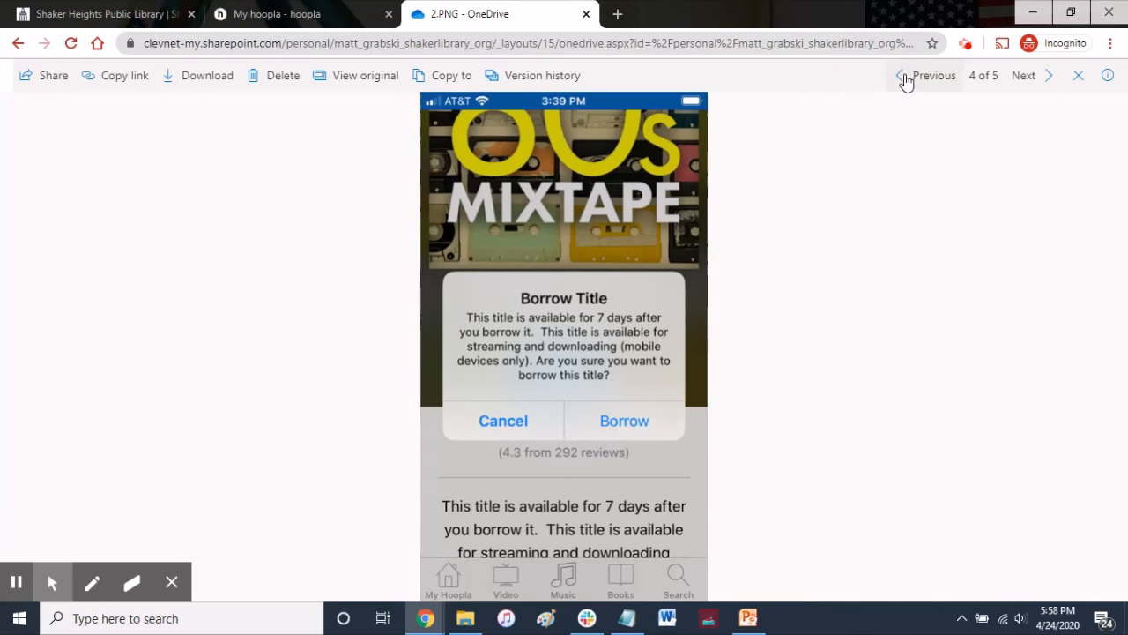
# Step through screenshots 1.PNG to 5.PNG showing 80s Mixtape borrowed and downloaded on mobile.
pyautogui.click(899, 74)
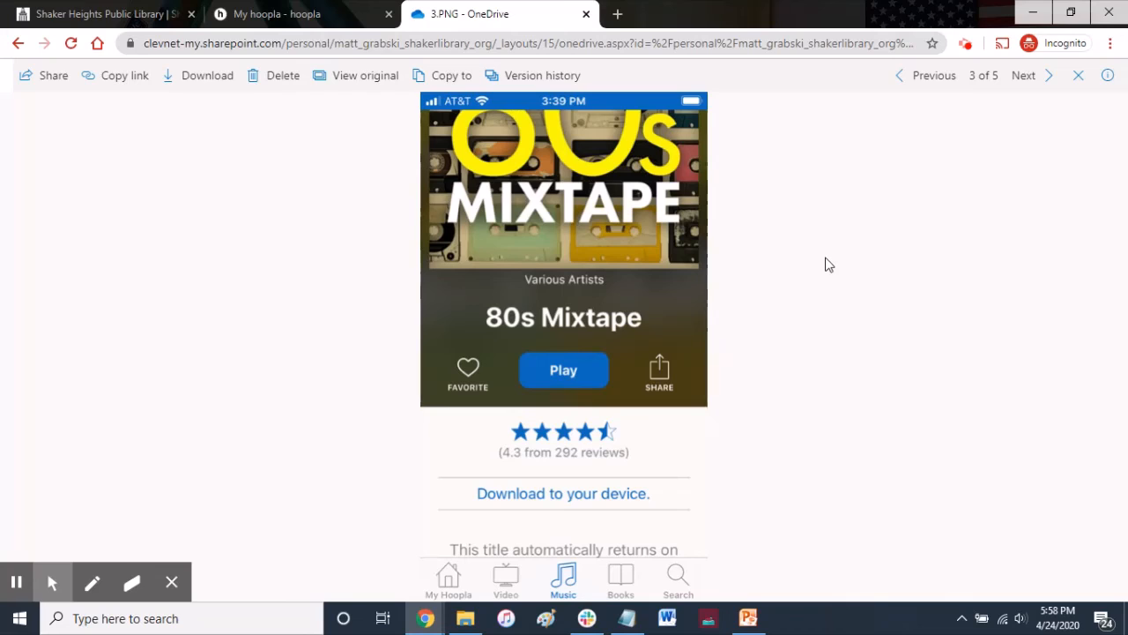
pyautogui.moveTo(592, 408)
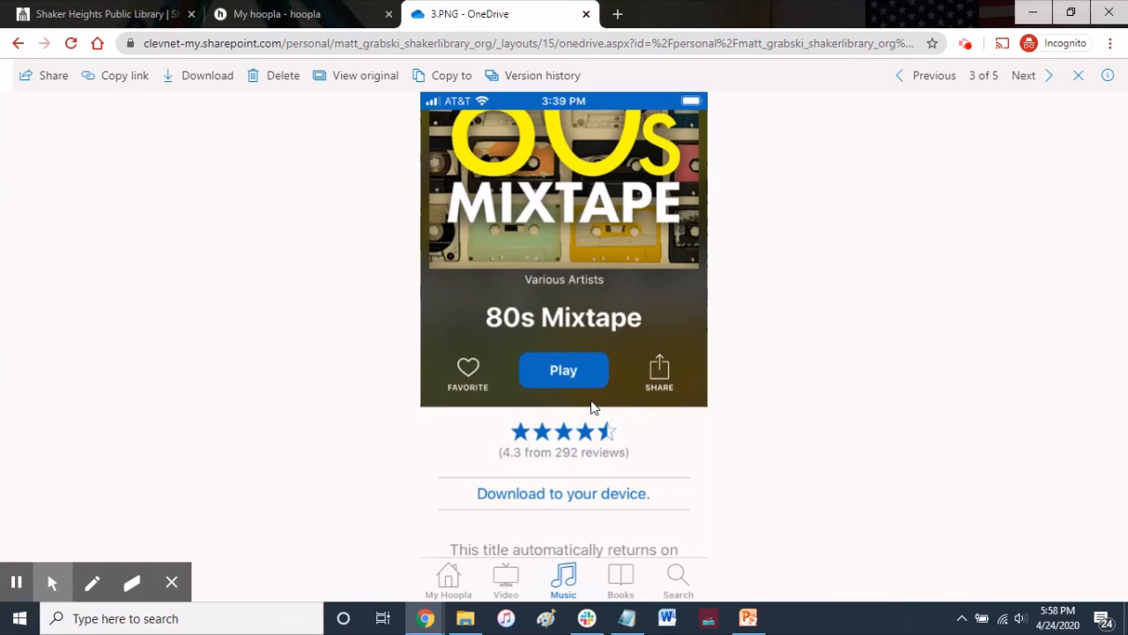
pyautogui.moveTo(581, 372)
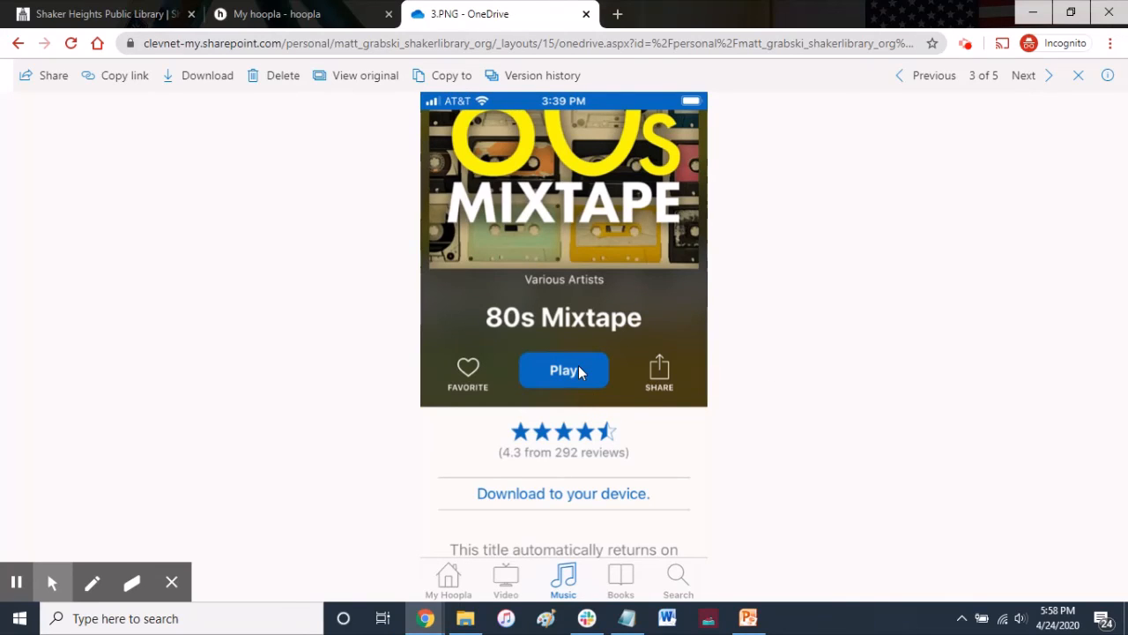
pyautogui.moveTo(576, 462)
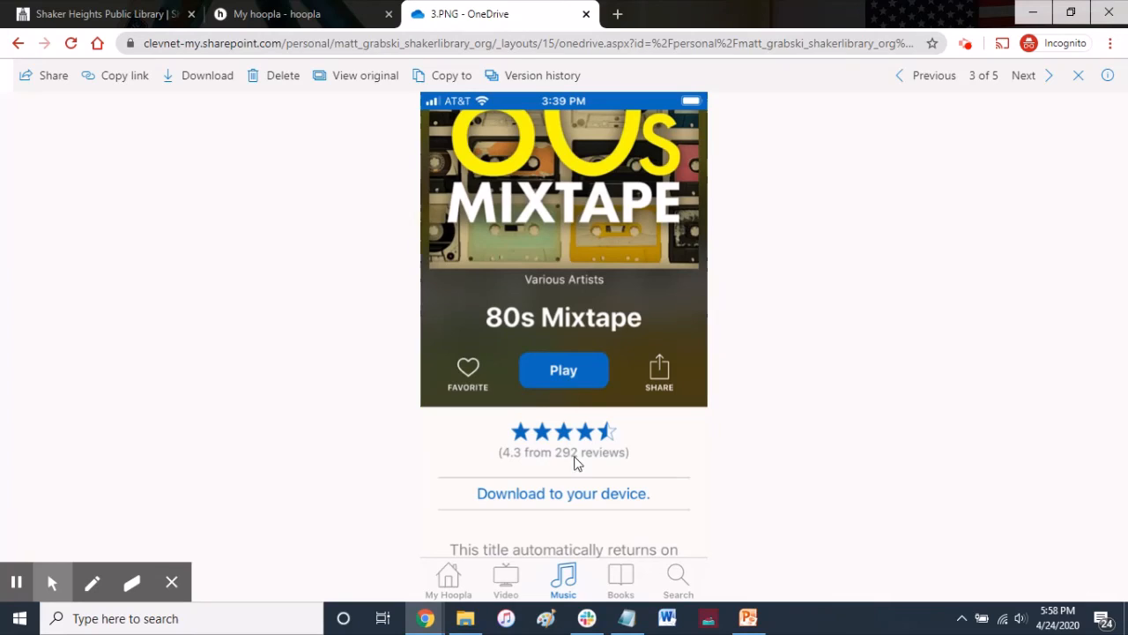
pyautogui.moveTo(577, 502)
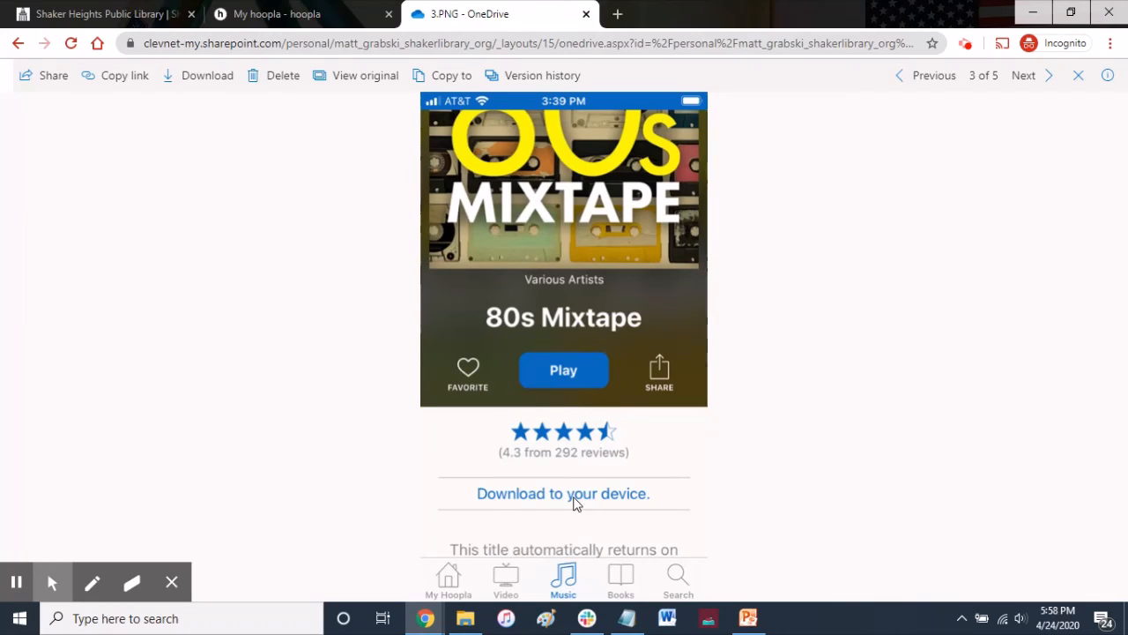
pyautogui.moveTo(585, 503)
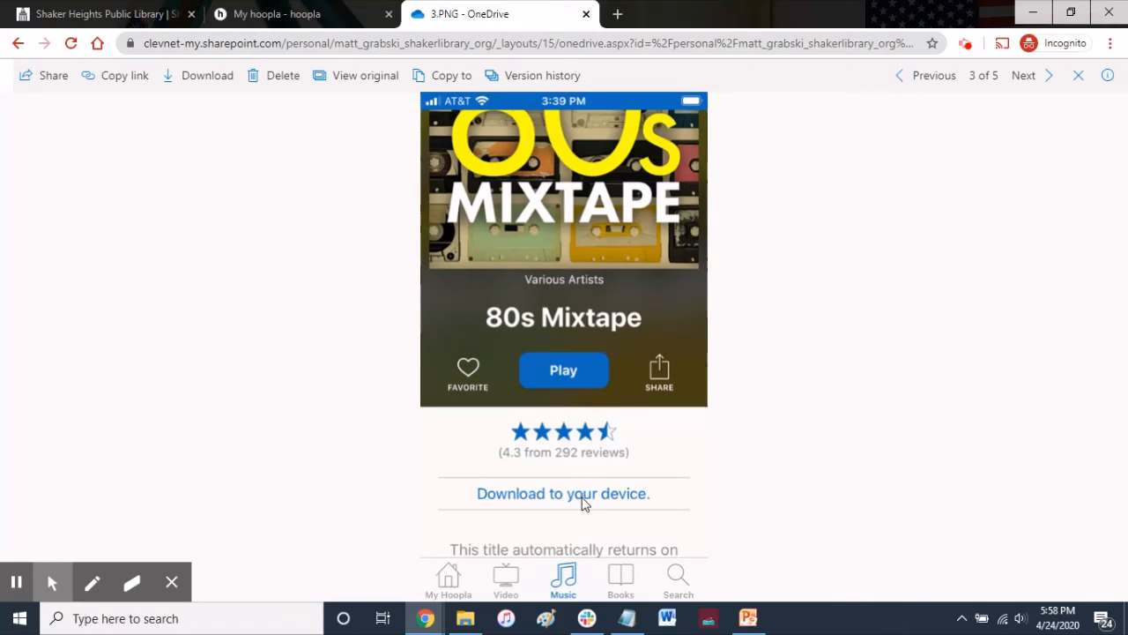
pyautogui.moveTo(800, 465)
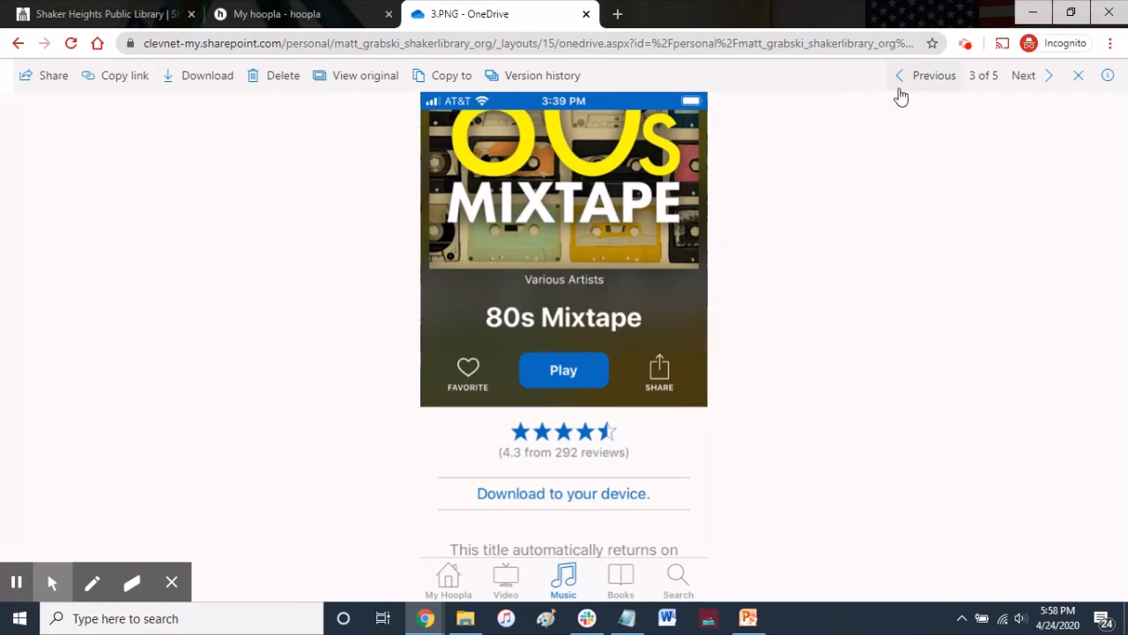
pyautogui.moveTo(906, 87)
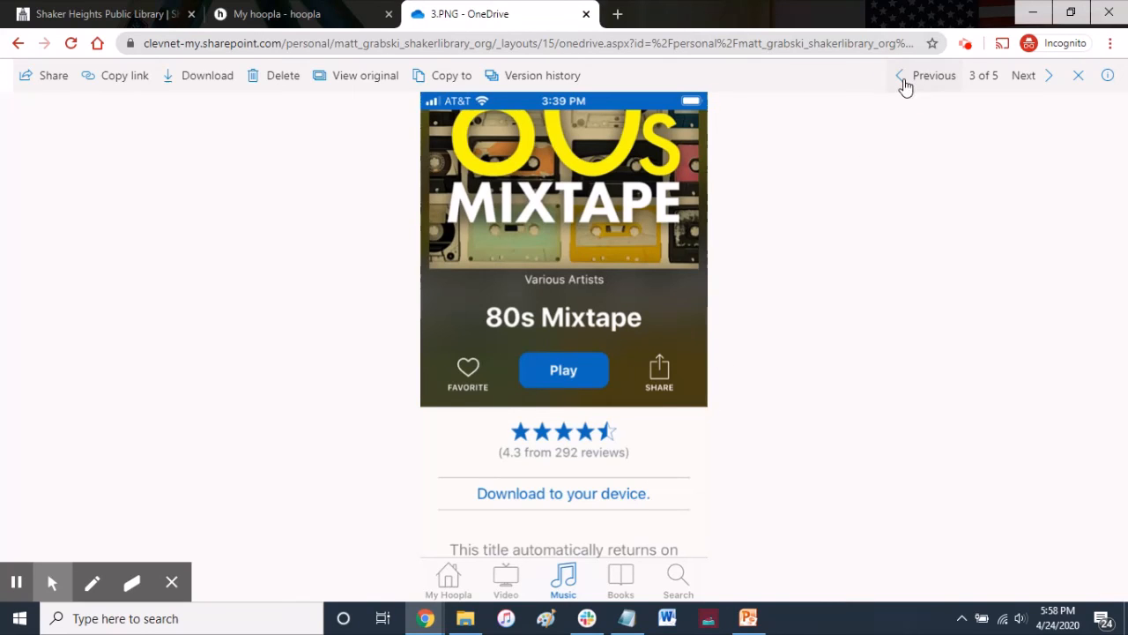
pyautogui.click(901, 74)
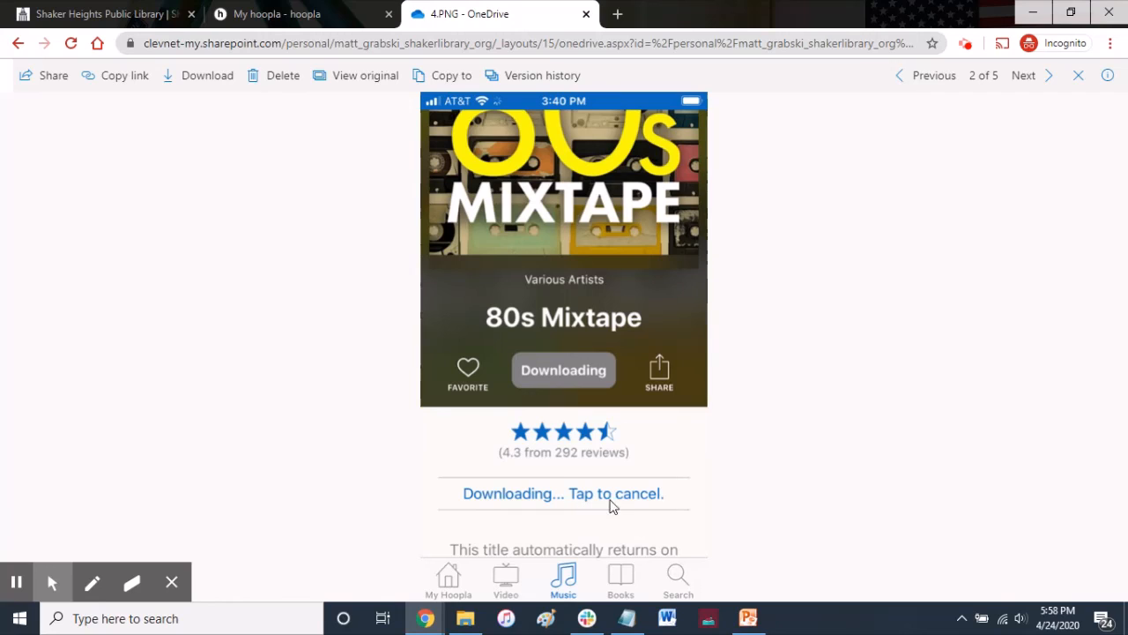
pyautogui.moveTo(898, 83)
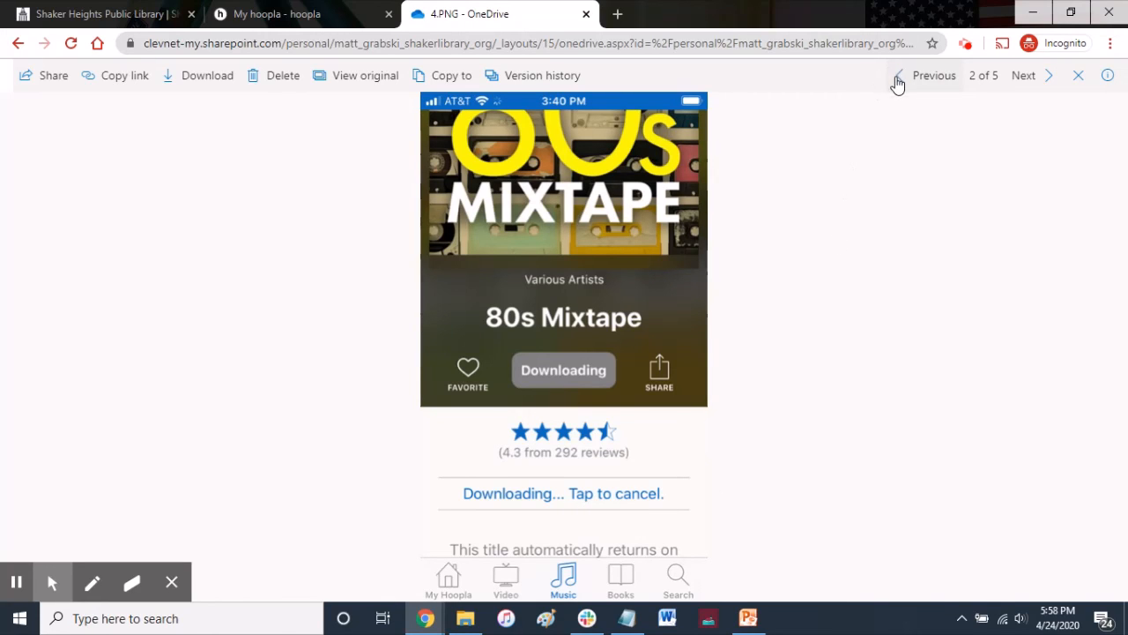
pyautogui.click(899, 74)
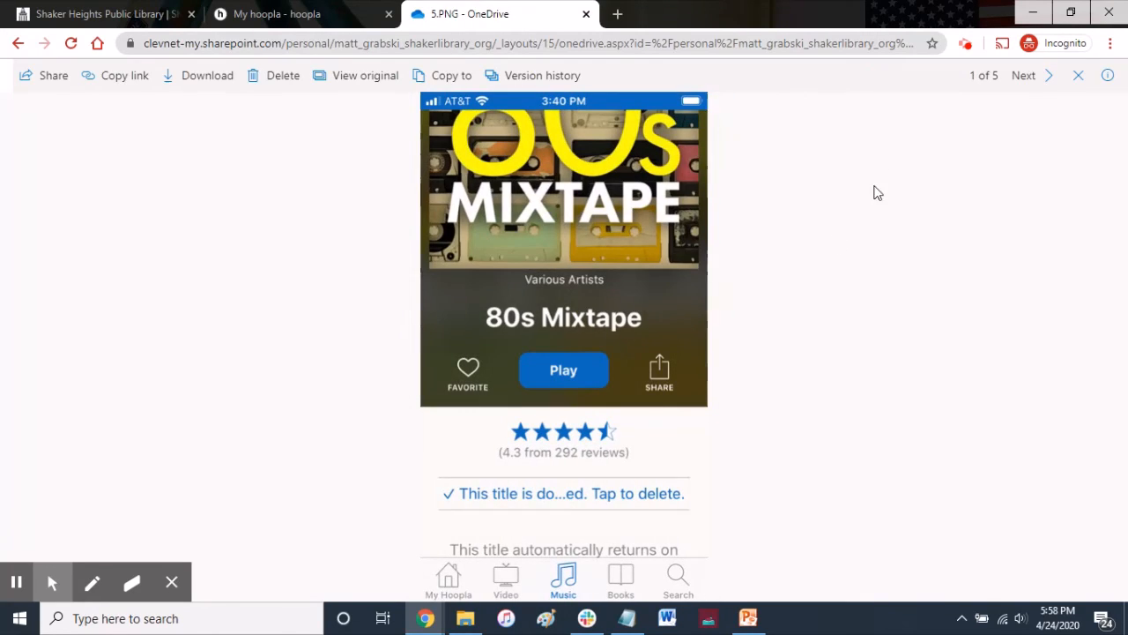
pyautogui.moveTo(846, 406)
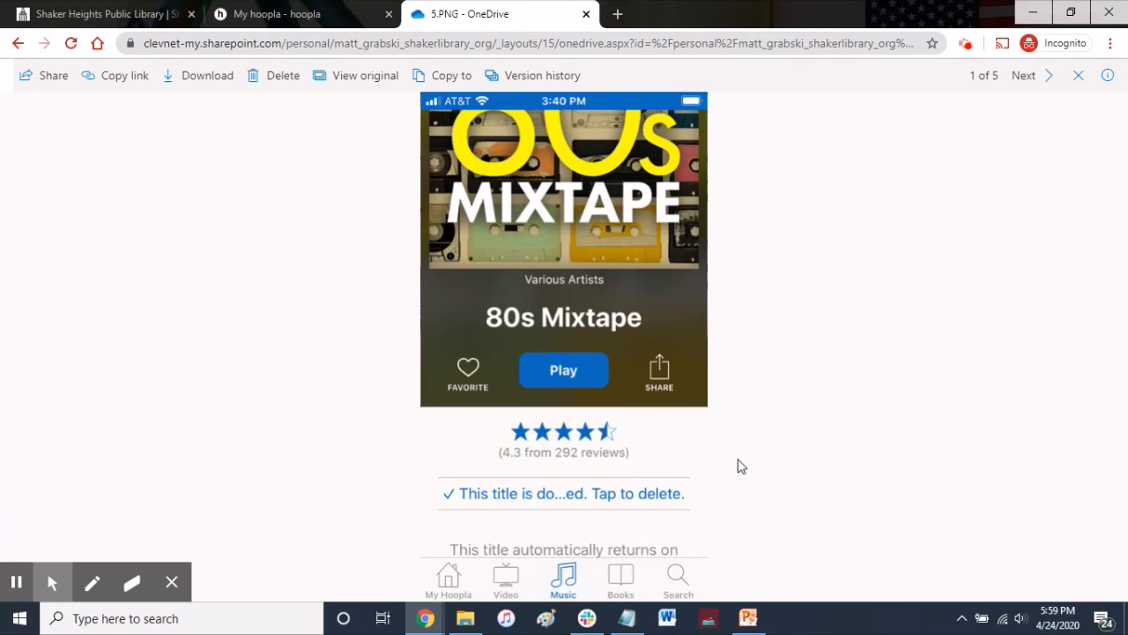
pyautogui.click(291, 14)
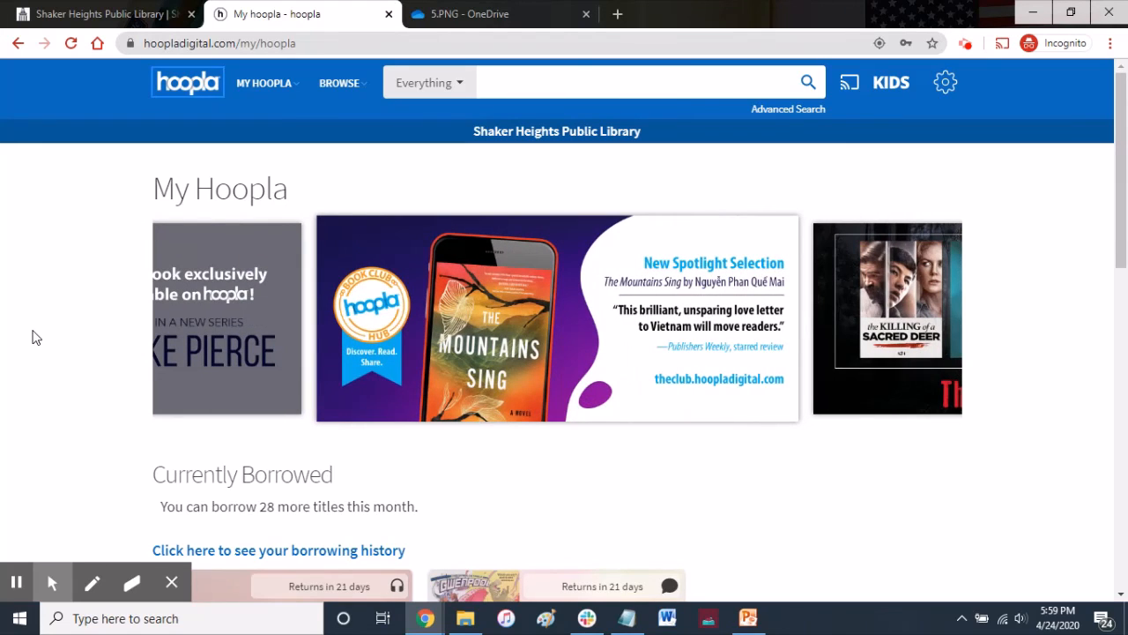
pyautogui.moveTo(3, 145)
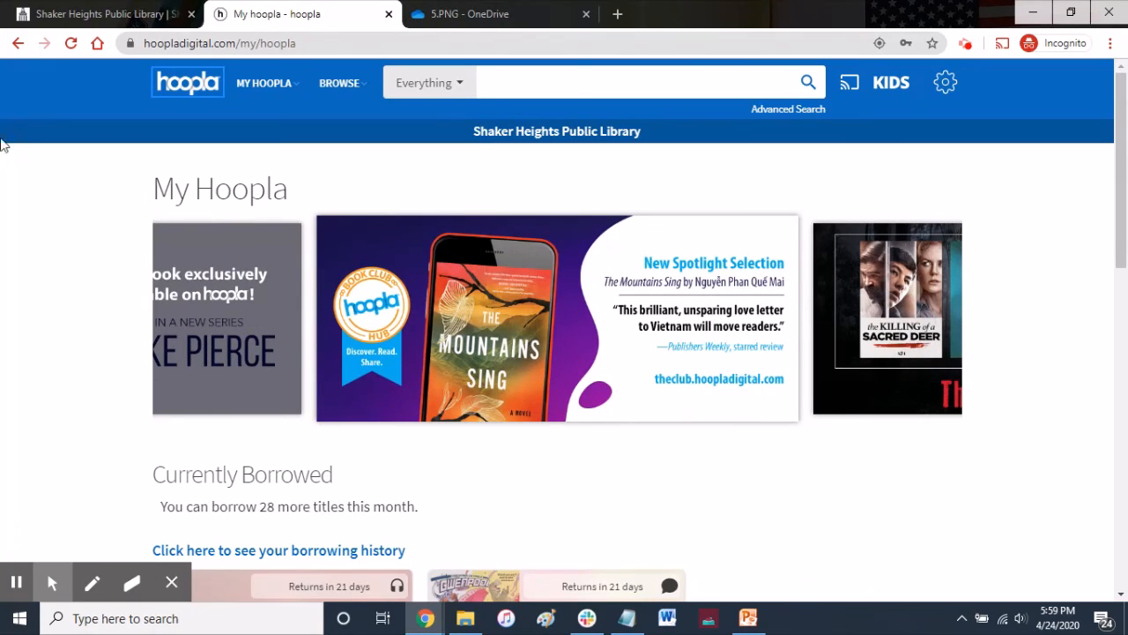